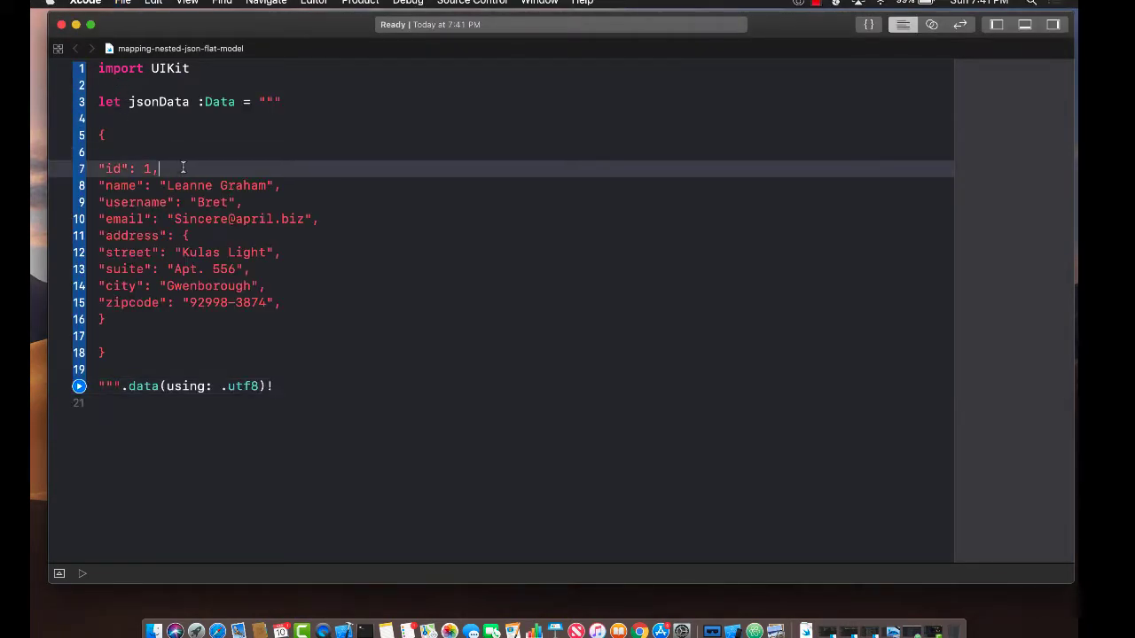
- Inspect the id and address keys in the JSON sample
{"action": "left_click", "coordinate": [105, 135]}
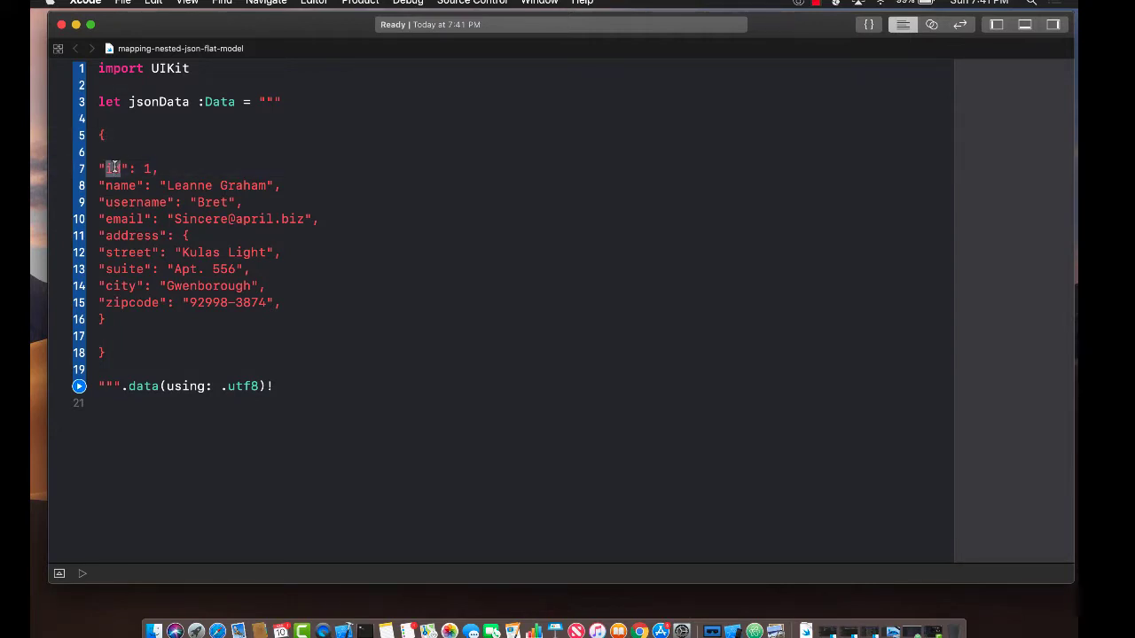
{"action": "double_click", "coordinate": [135, 202]}
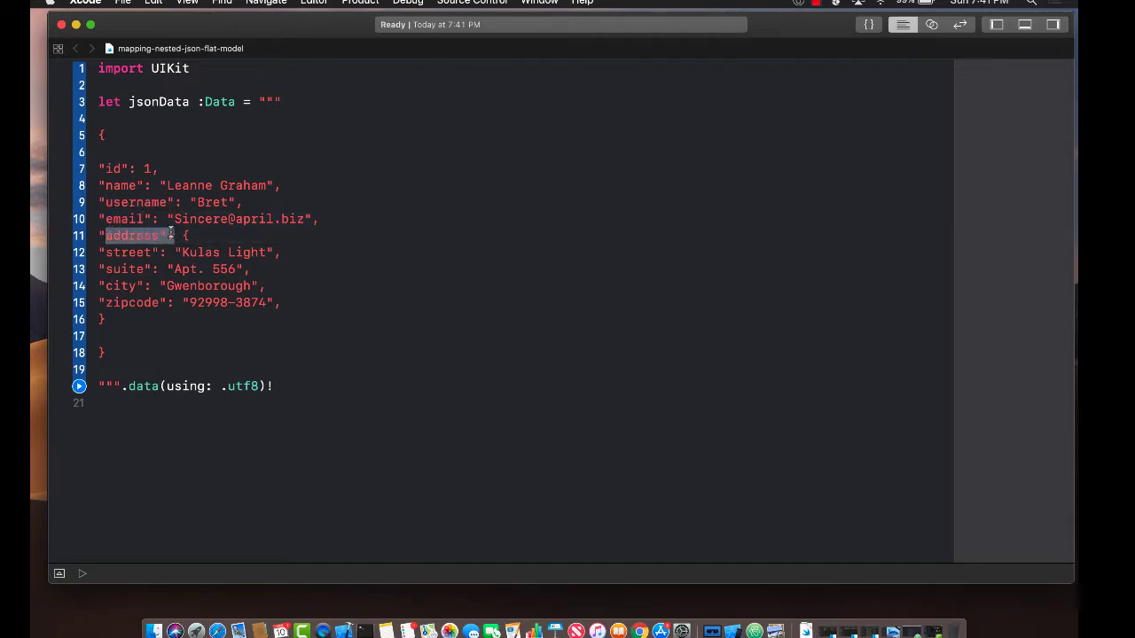
{"action": "left_click_drag", "start_coordinate": [102, 236], "coordinate": [249, 303]}
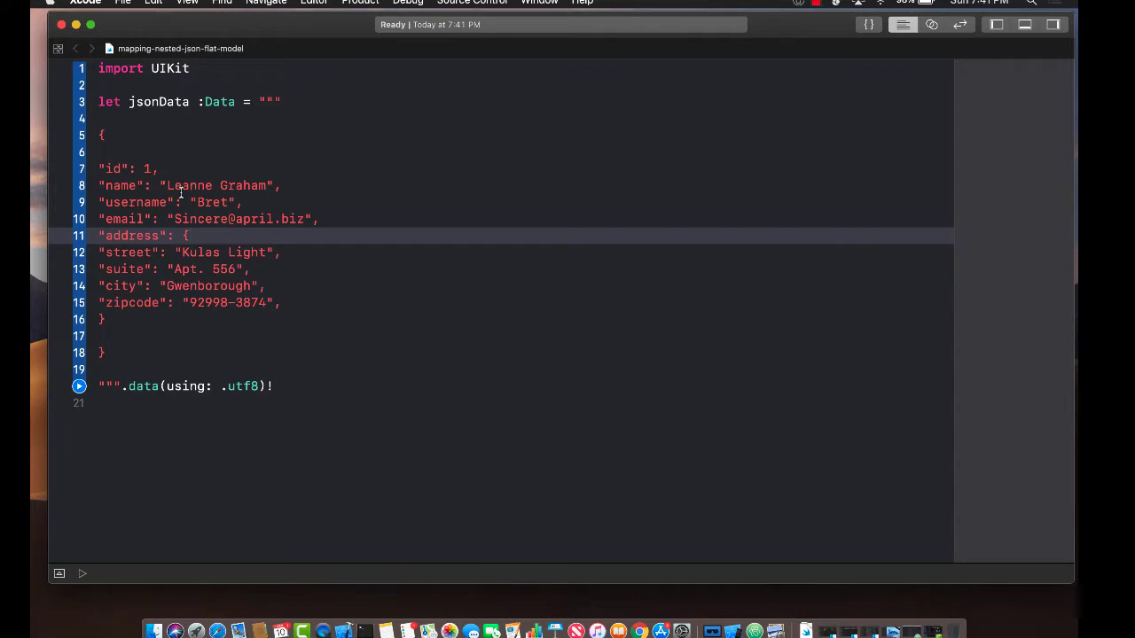
{"action": "left_click", "coordinate": [320, 386]}
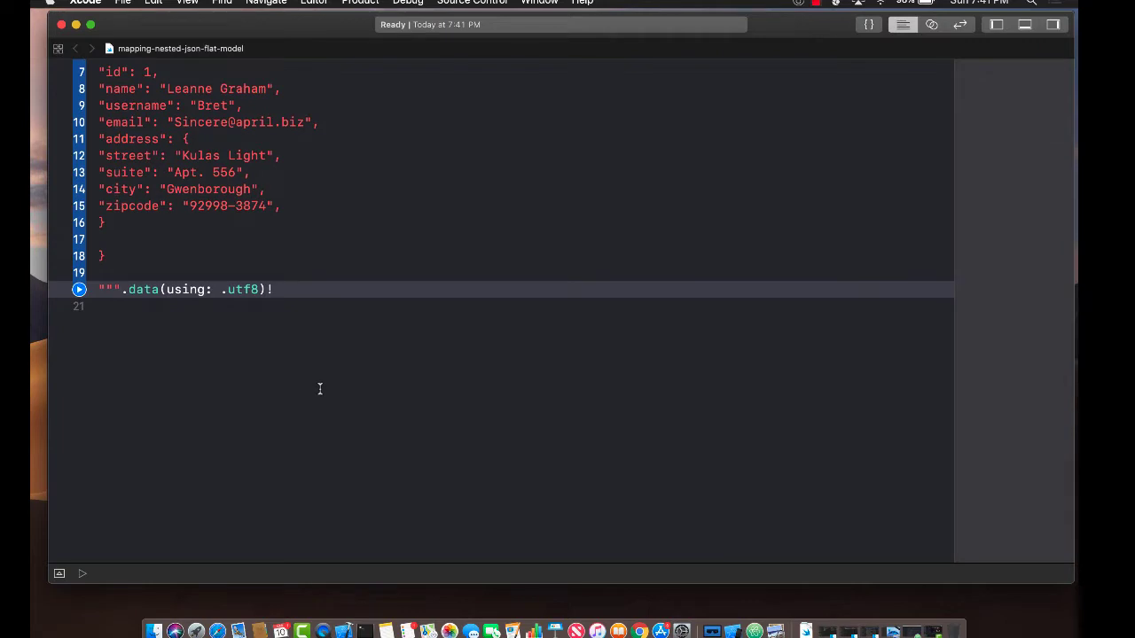
- Declare struct User: Decodable with let id: Int and name, userName, email Strings
{"action": "type", "text": "struct User"}
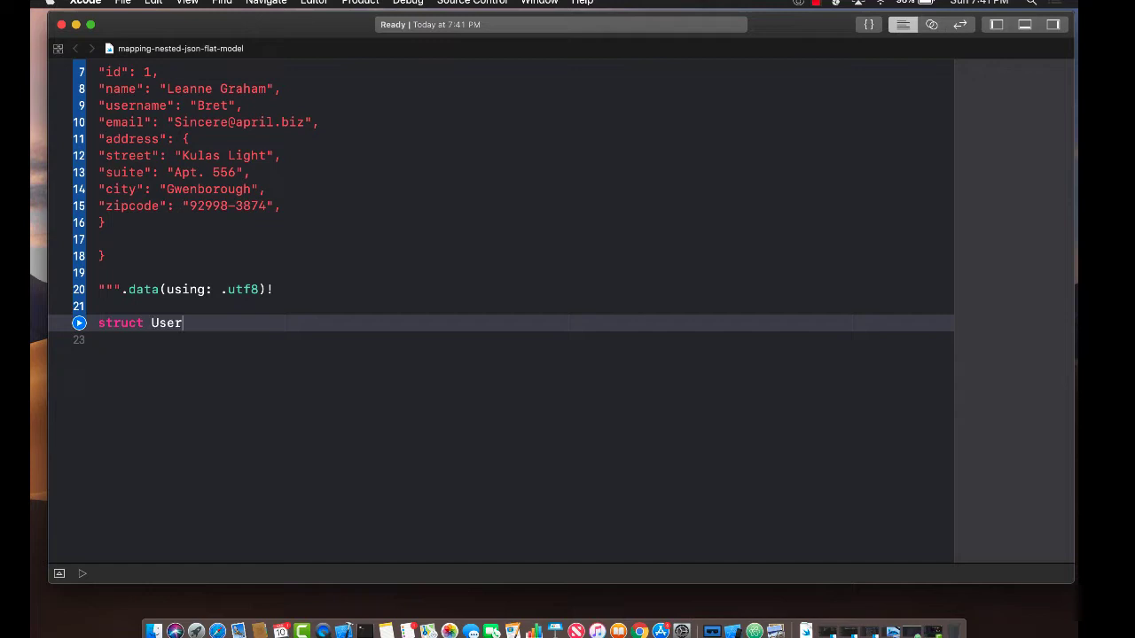
{"action": "type", "text": ": Decodable {"}
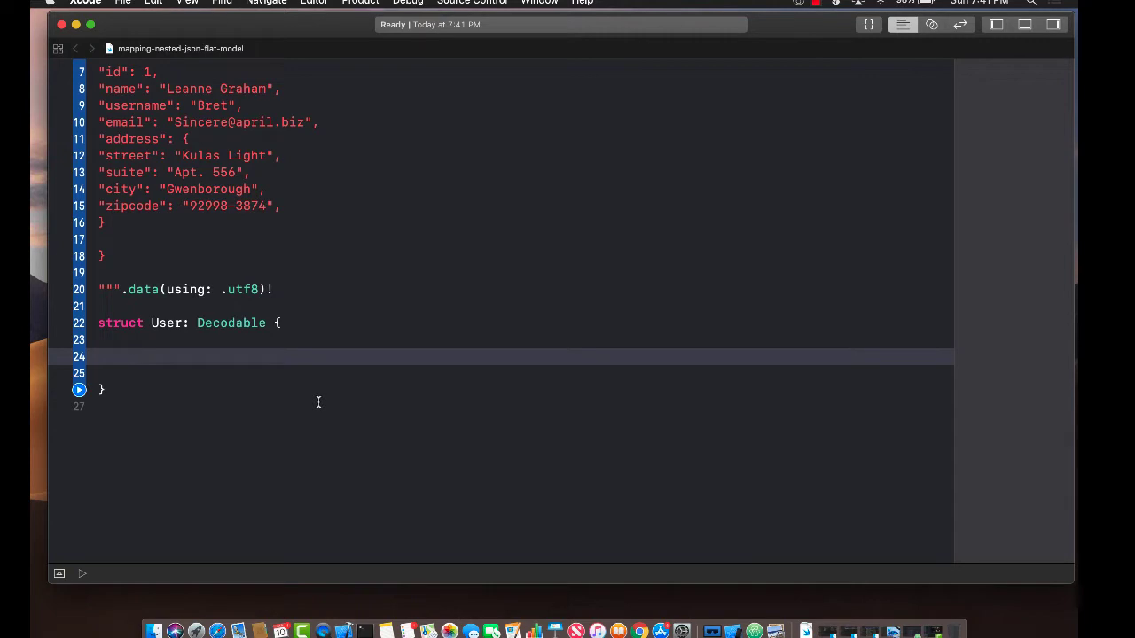
{"action": "type", "text": "let"}
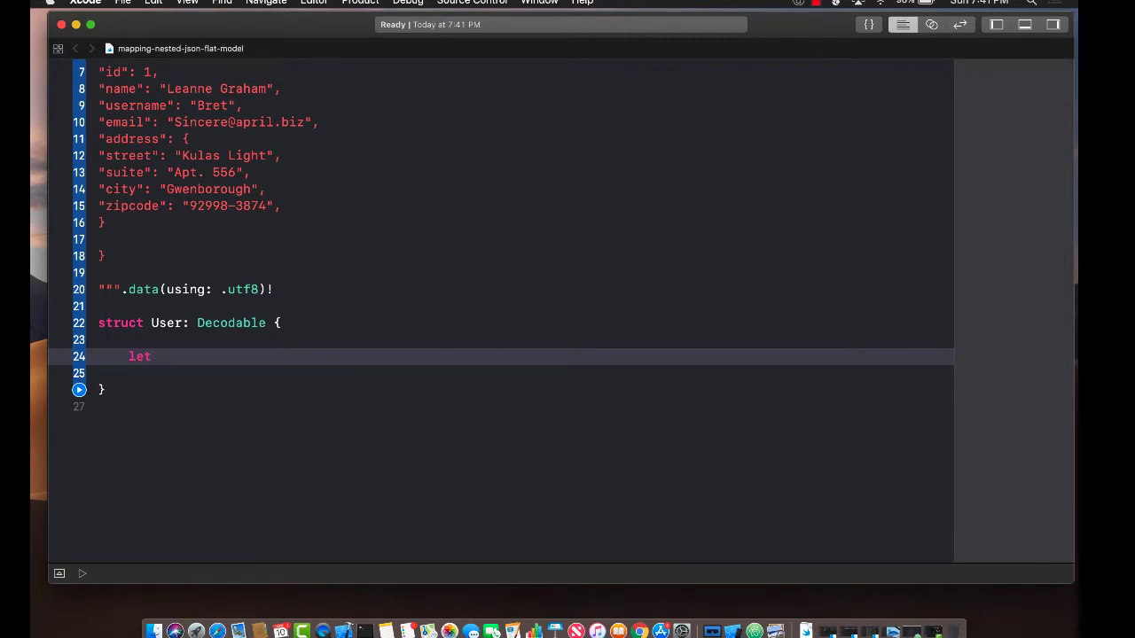
{"action": "type", "text": "id: Int"}
{"action": "type", "text": "l"}
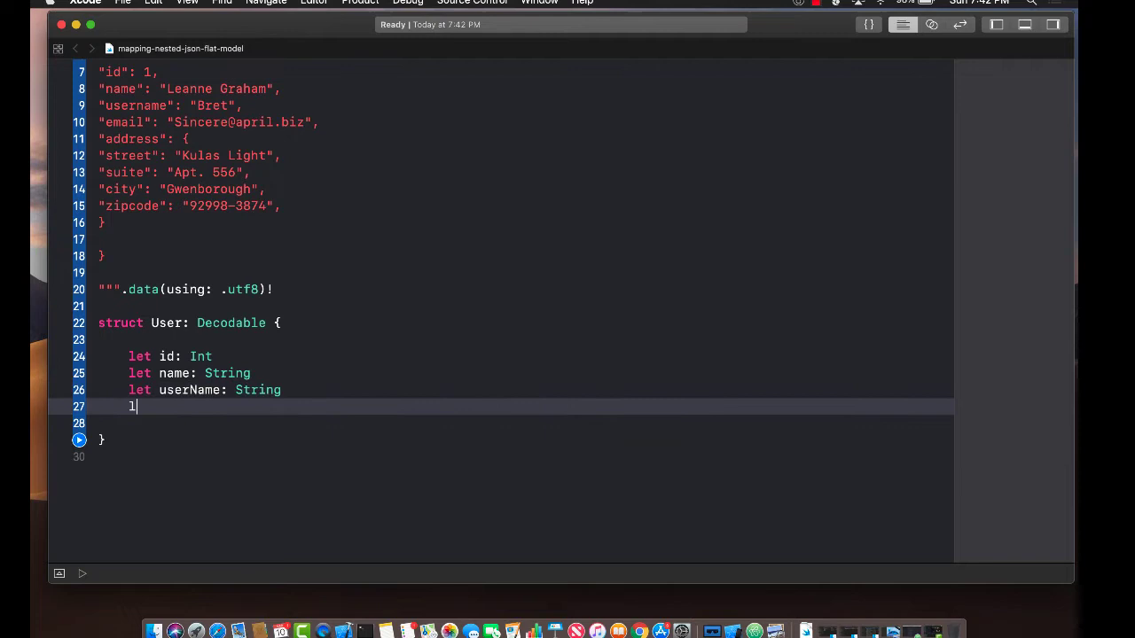
{"action": "type", "text": "et email: String"}
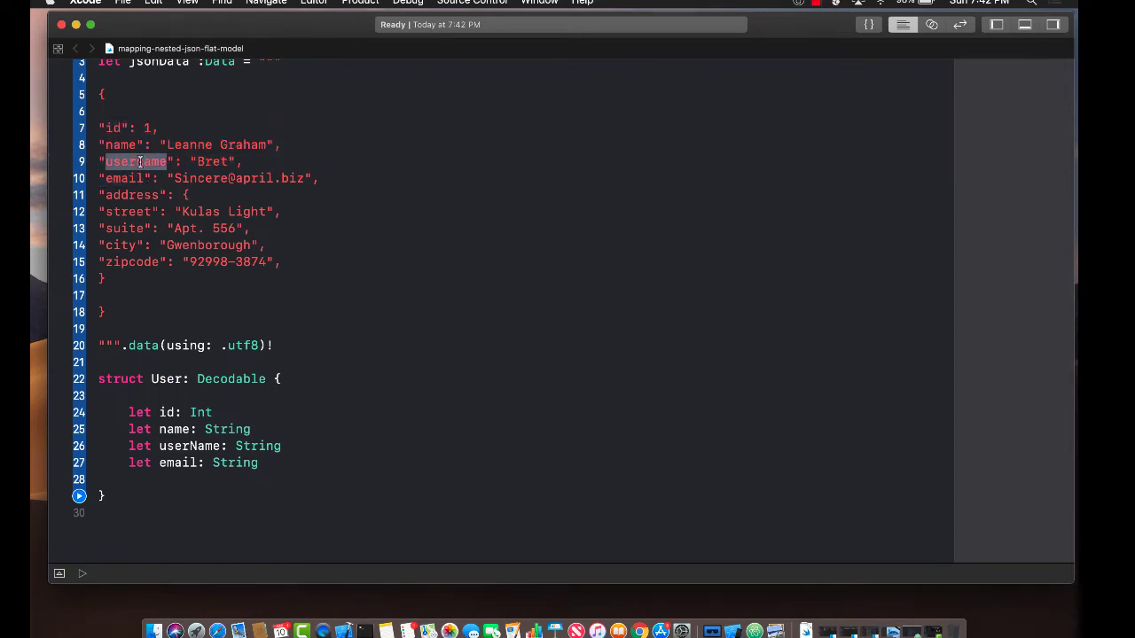
{"action": "scroll", "scroll_direction": "down", "scroll_amount": 3}
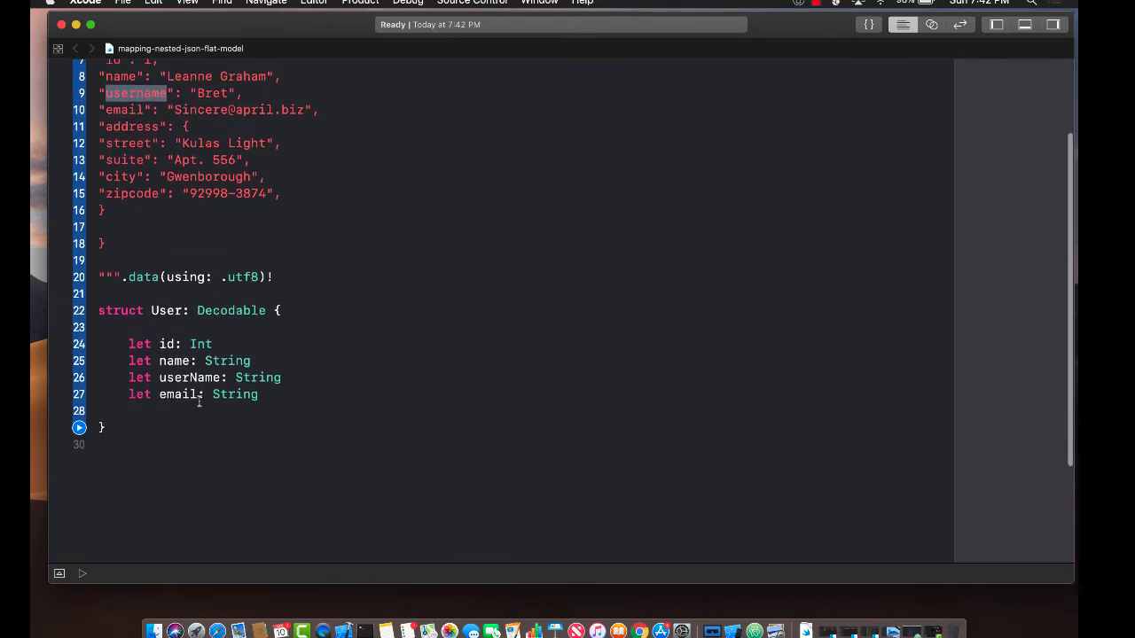
{"action": "double_click", "coordinate": [189, 377]}
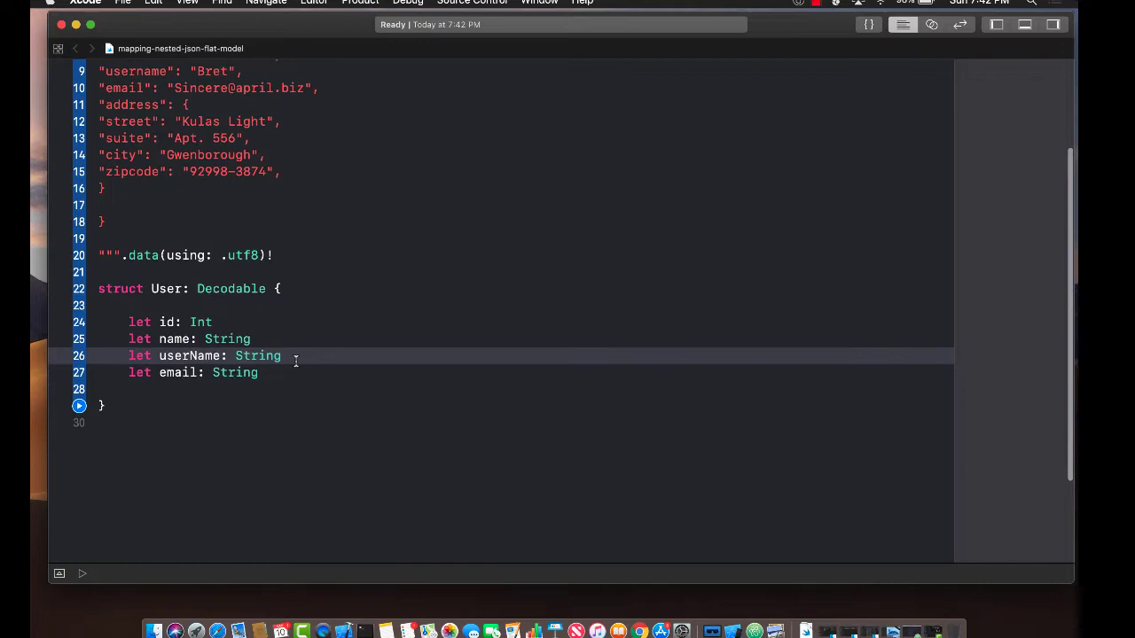
- Add street and suite String properties to the User struct
{"action": "key", "text": "return"}
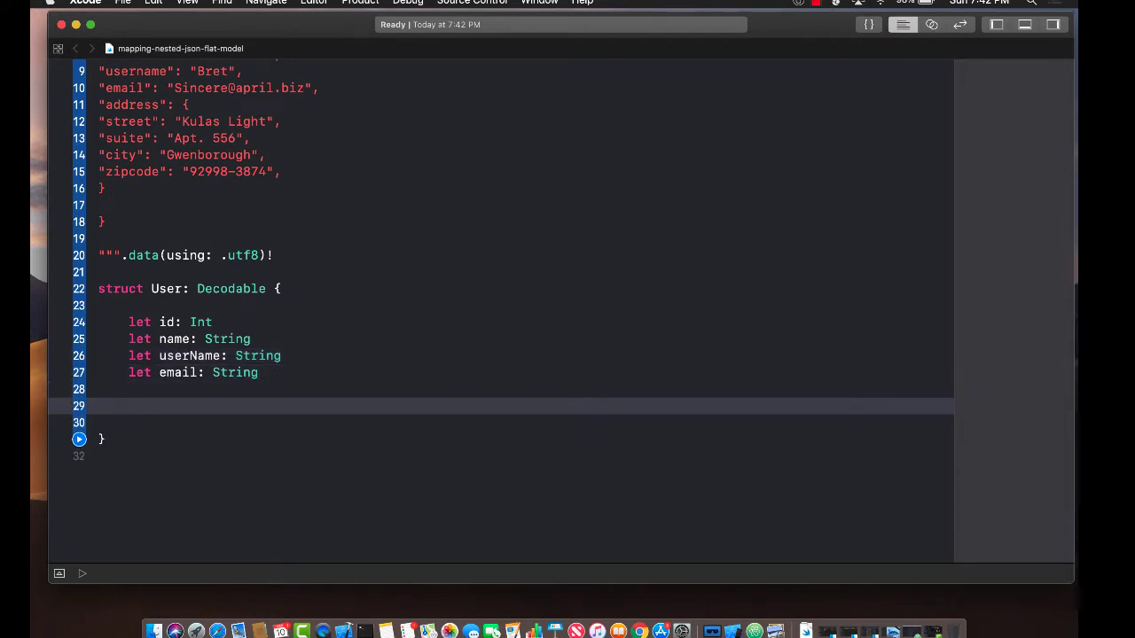
{"action": "type", "text": "let s"}
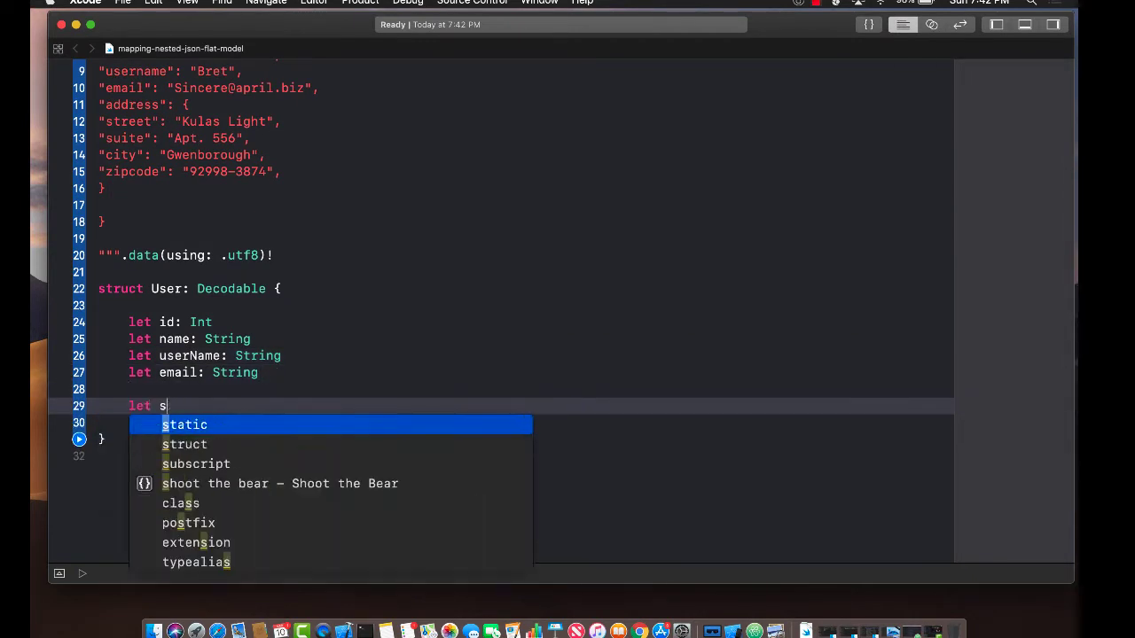
{"action": "type", "text": "treet ="}
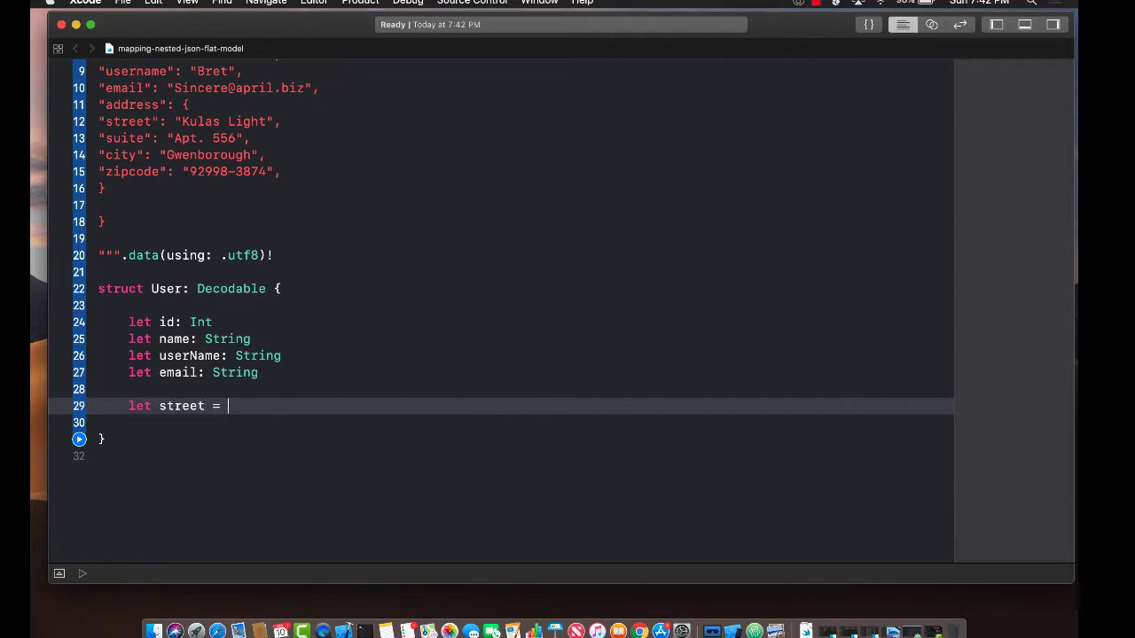
{"action": "key", "text": "backspace"}
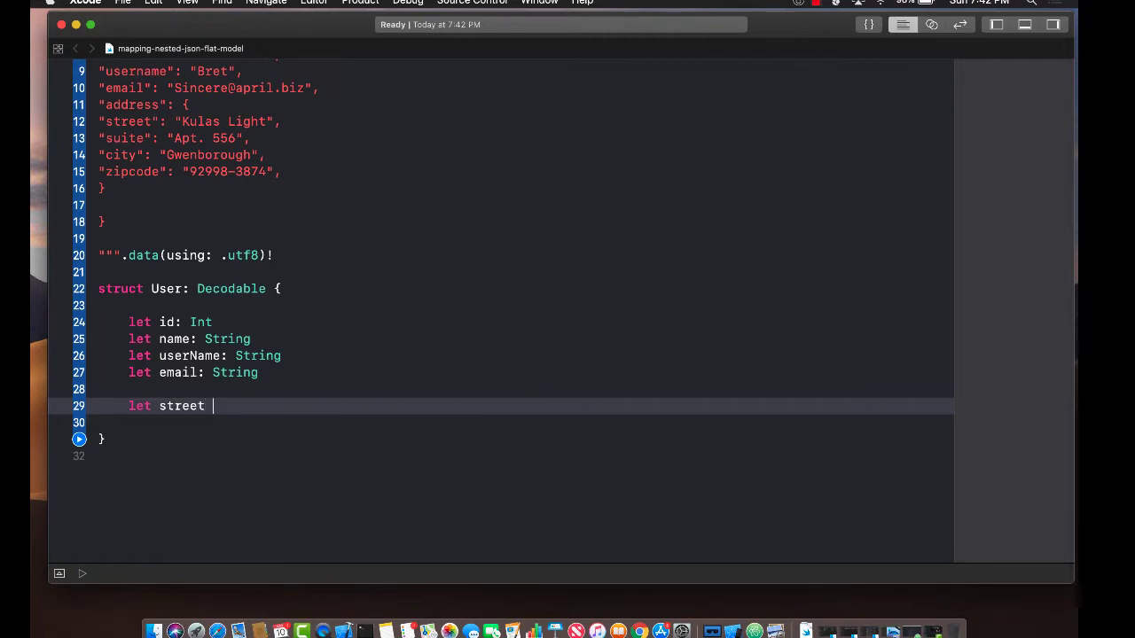
{"action": "type", "text": ":String"}
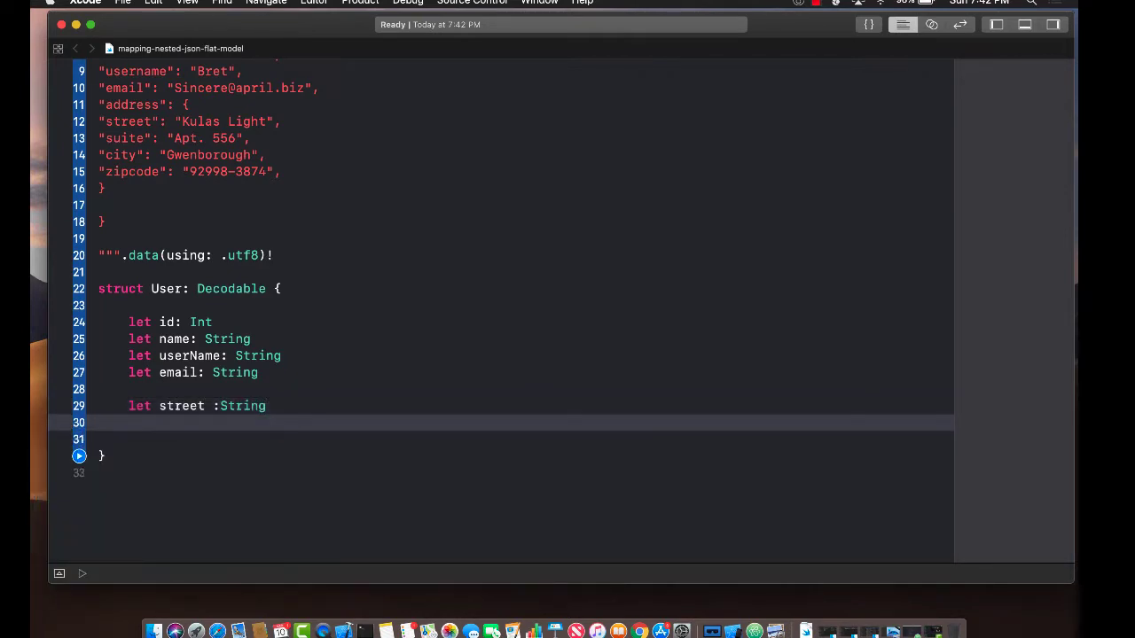
{"action": "type", "text": "let suite: St"}
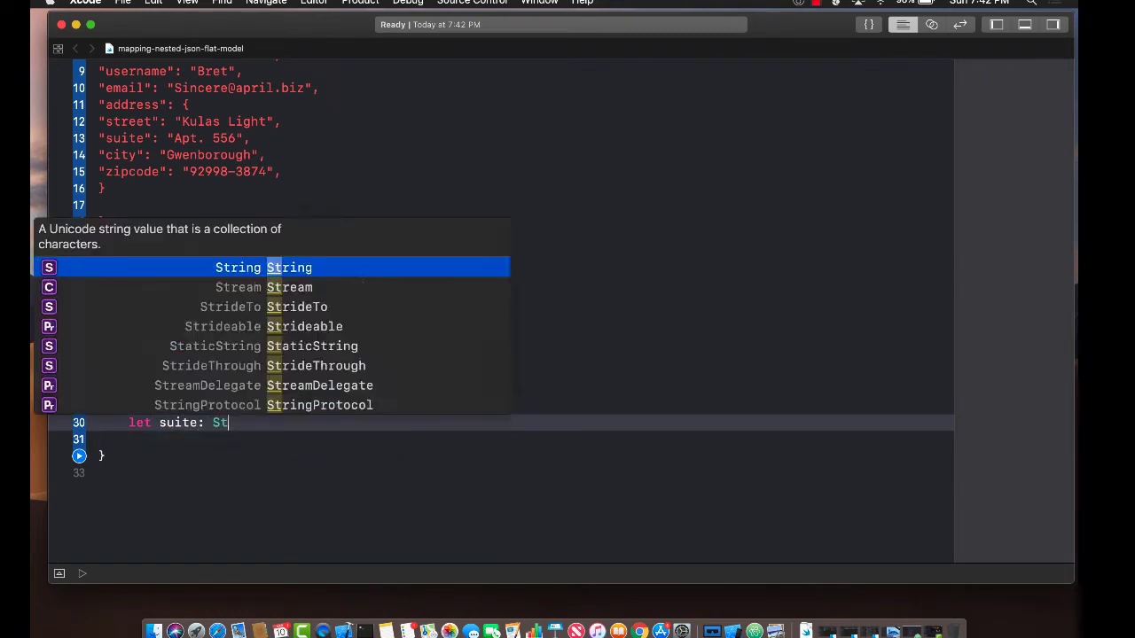
{"action": "key", "text": "return"}
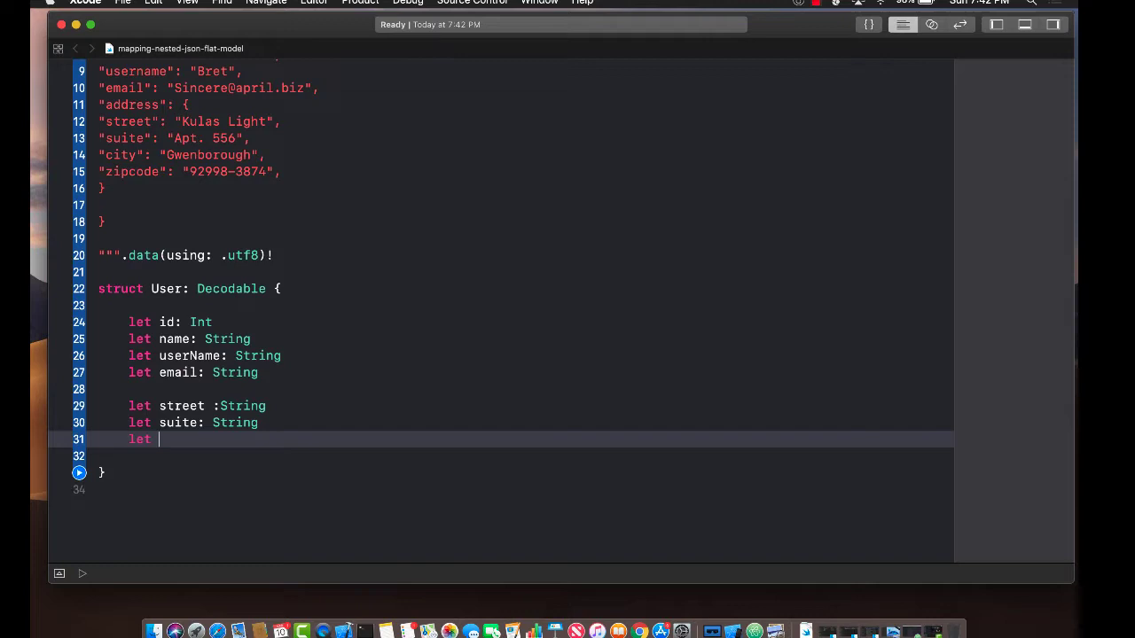
- Add the city and zipCode String properties, ending with a blank line
{"action": "type", "text": "city: String"}
{"action": "type", "text": "let zipCode: S"}
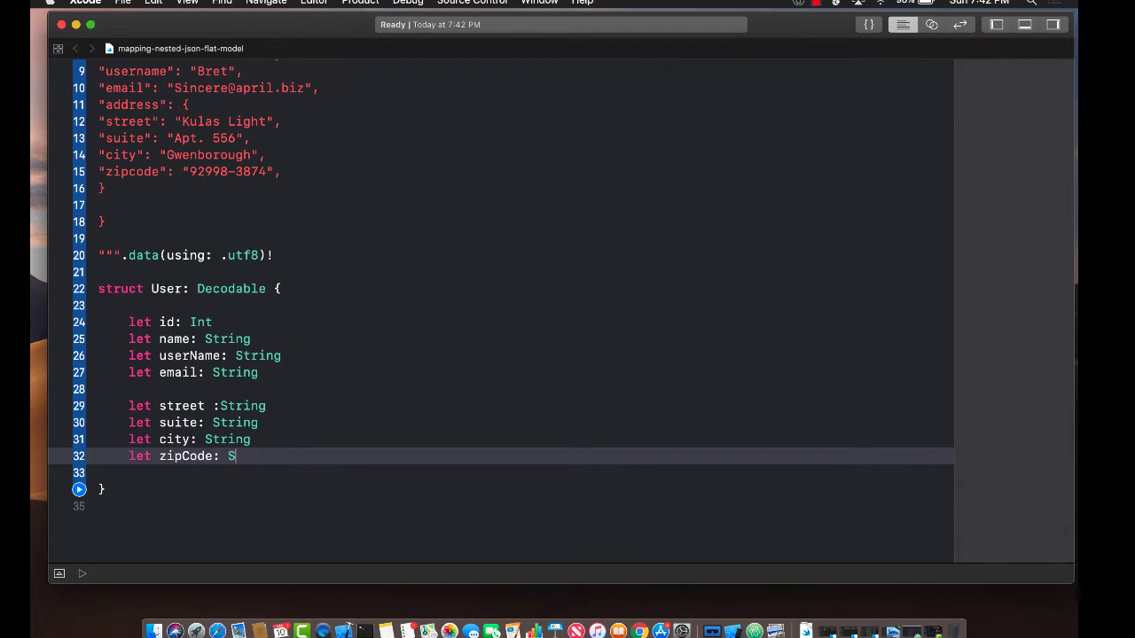
{"action": "type", "text": "tring"}
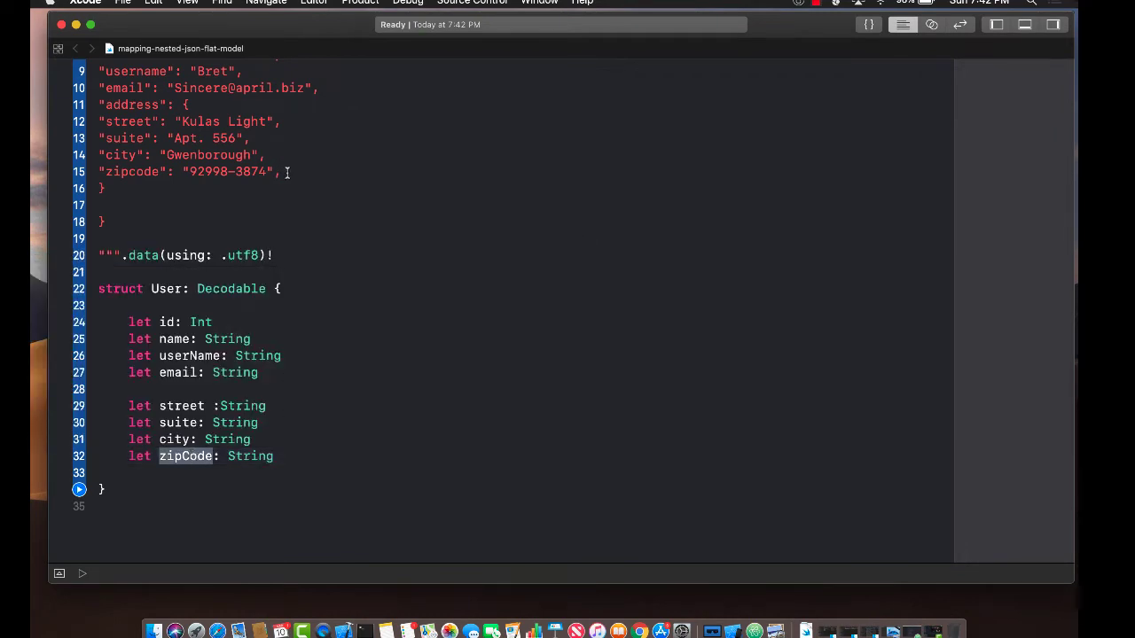
{"action": "scroll", "scroll_direction": "up", "scroll_amount": 3}
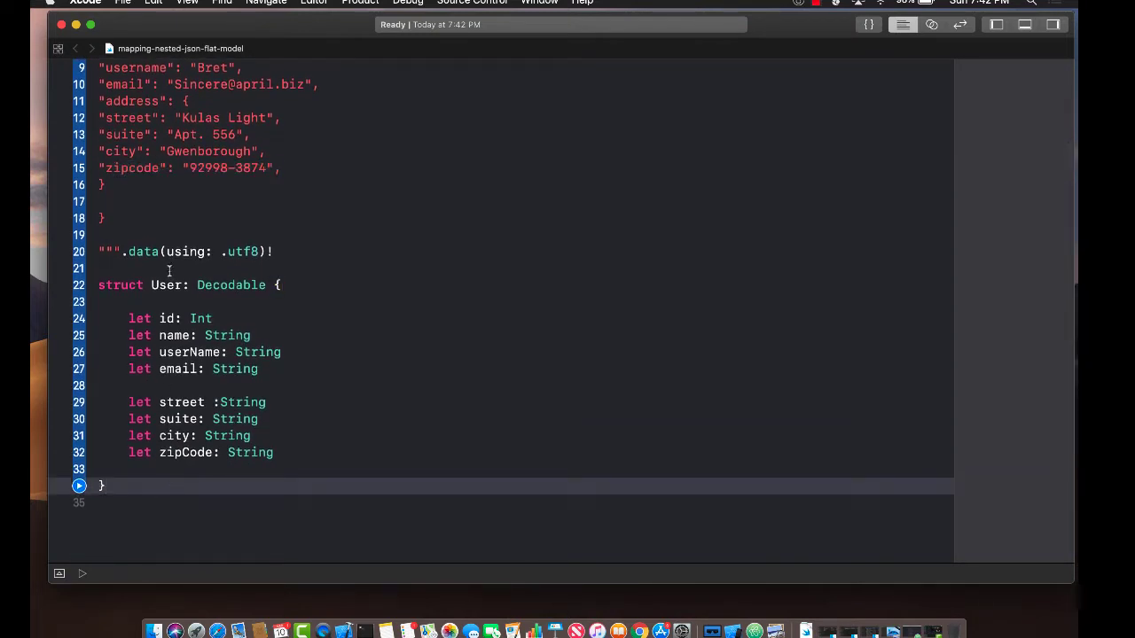
{"action": "scroll", "scroll_direction": "up", "scroll_amount": 3}
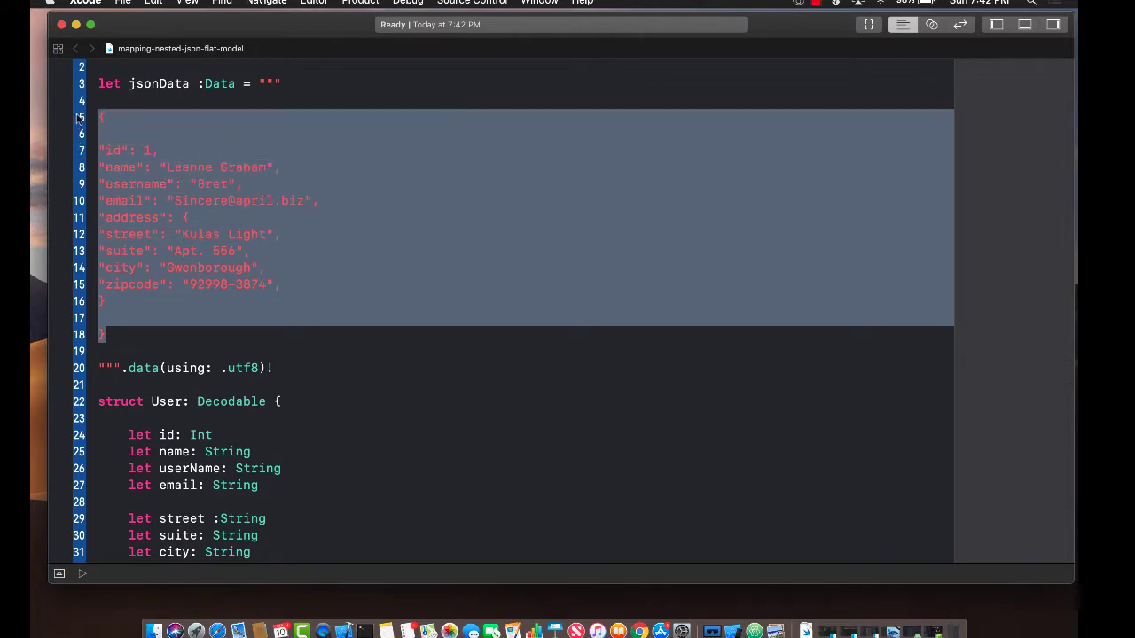
{"action": "scroll", "scroll_direction": "down", "scroll_amount": 3}
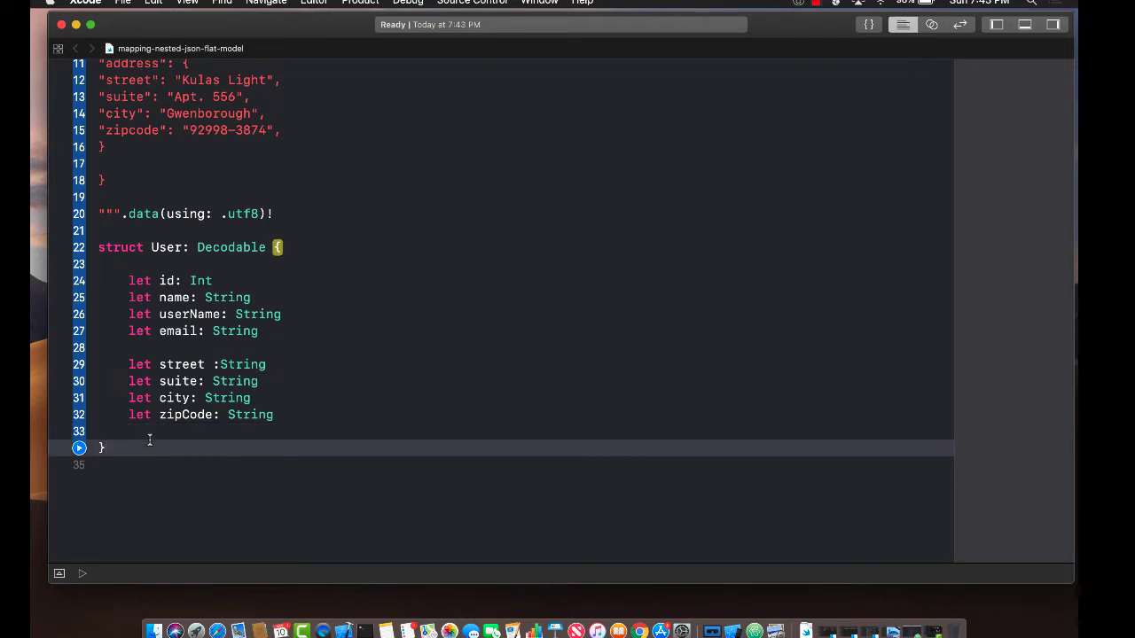
{"action": "left_click", "coordinate": [276, 415]}
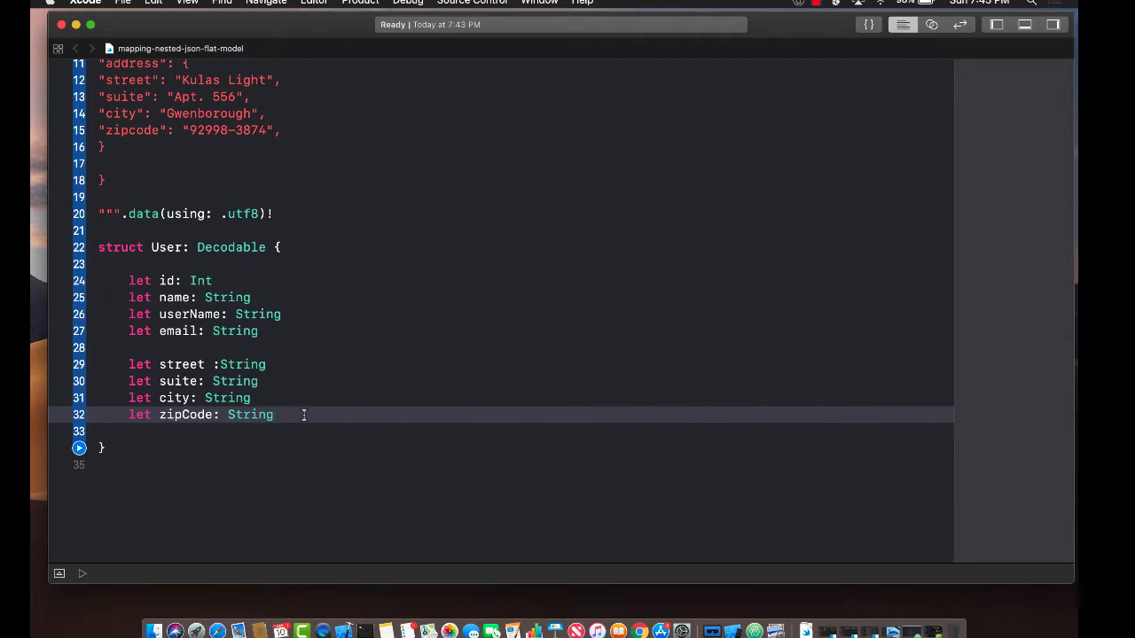
{"action": "key", "text": "Return"}
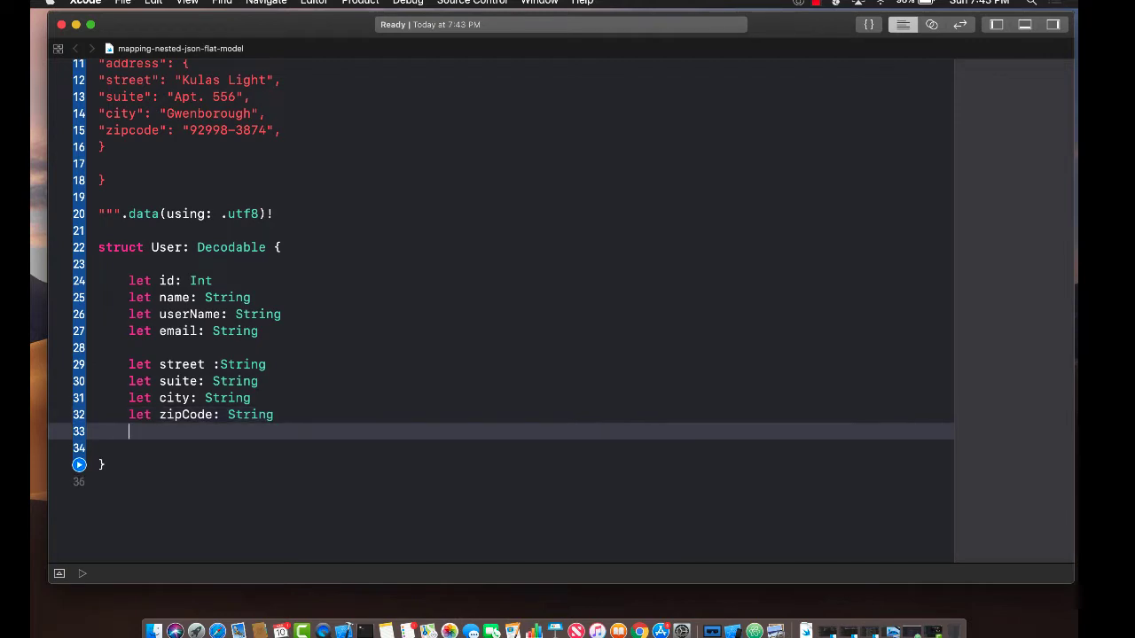
- Declare private enum UserKeys: String, CodingKey with cases id, name, userName = "username"
{"action": "type", "text": "private enum"}
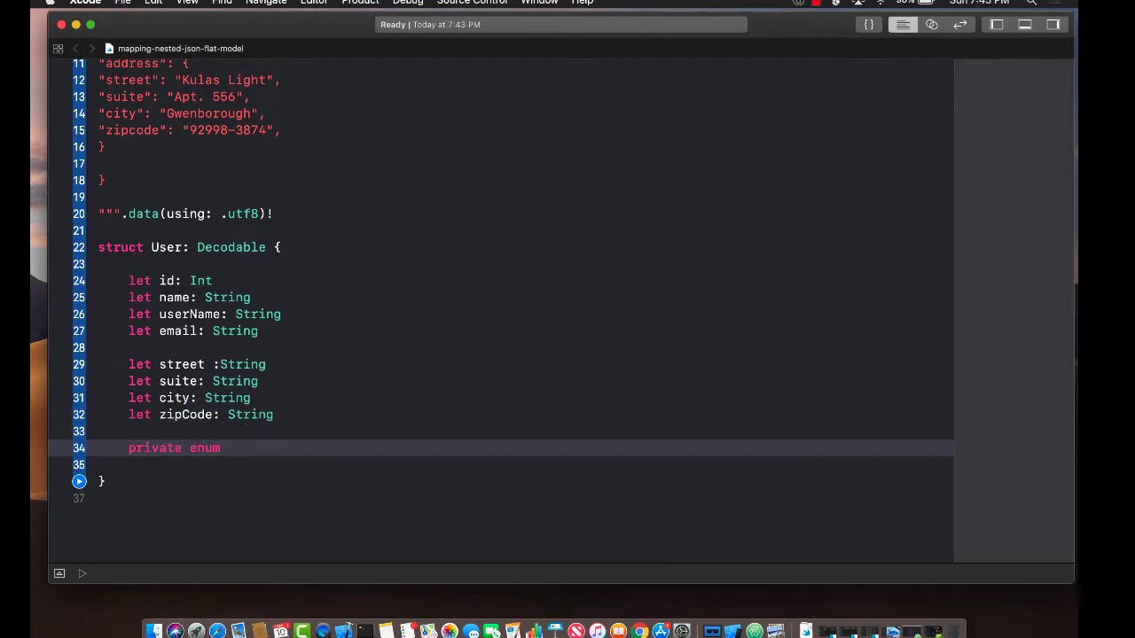
{"action": "type", "text": "UserKeys"}
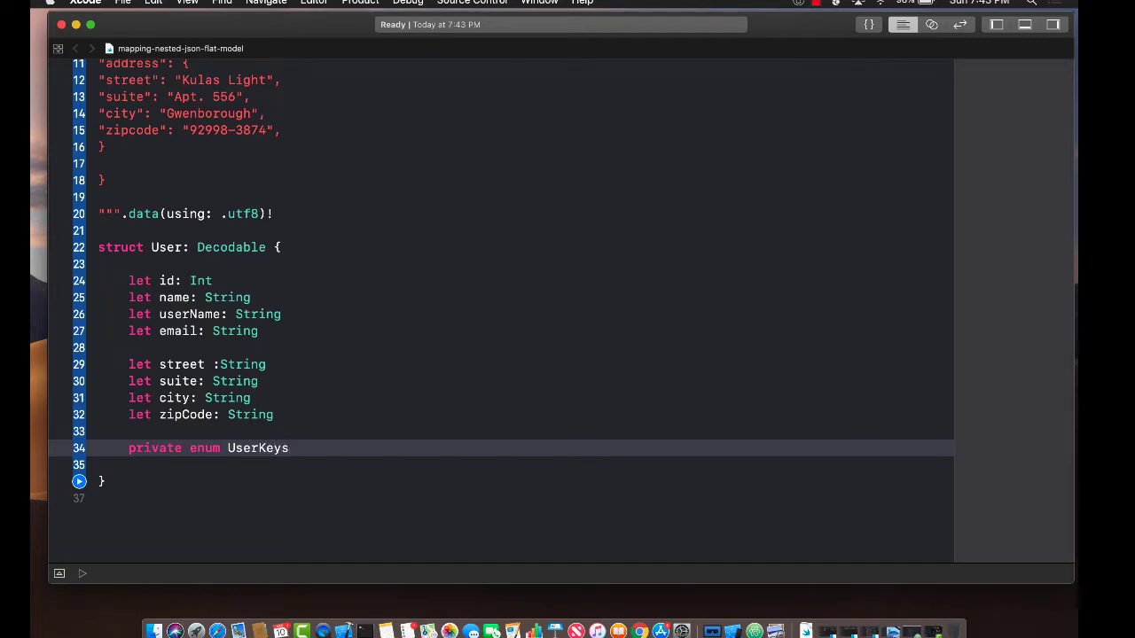
{"action": "type", "text": ": String,"}
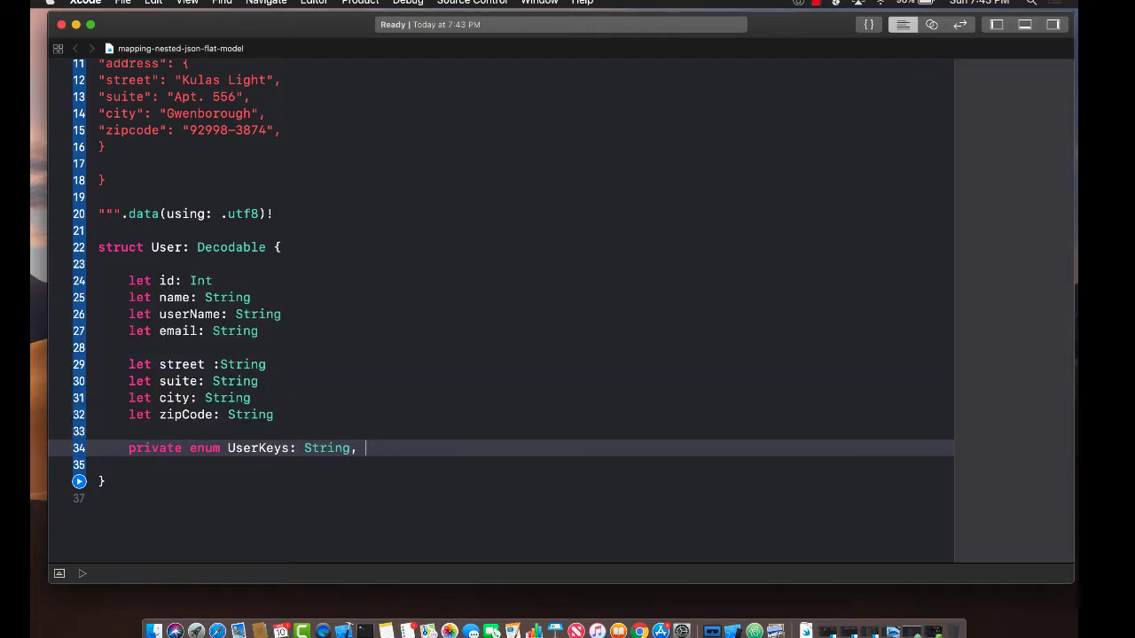
{"action": "type", "text": "CodingKey {"}
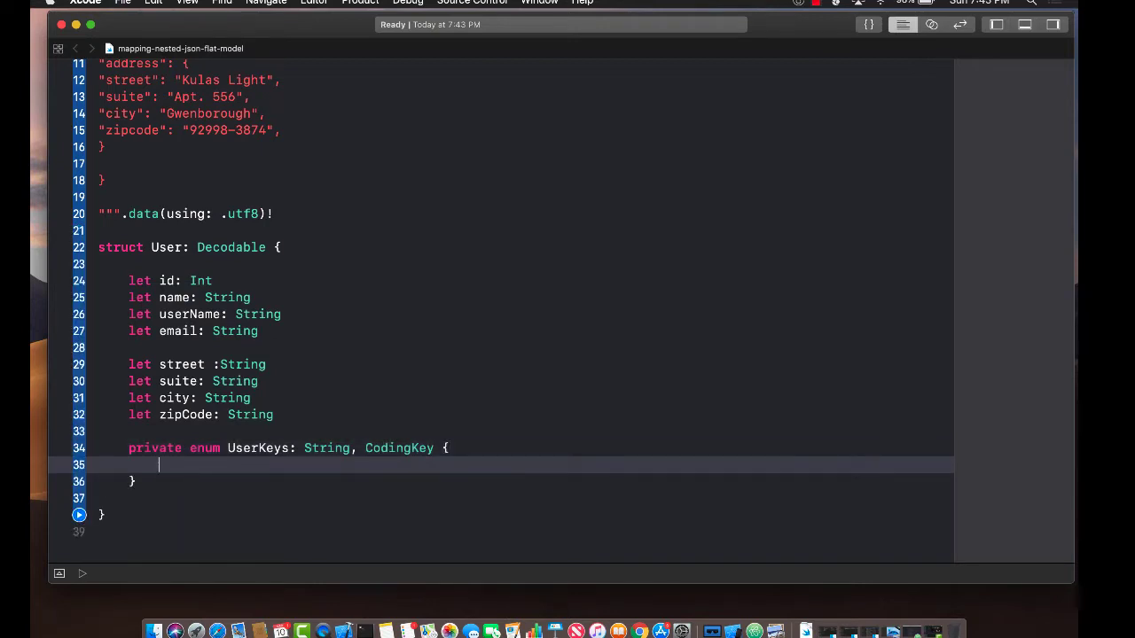
{"action": "type", "text": "case id"}
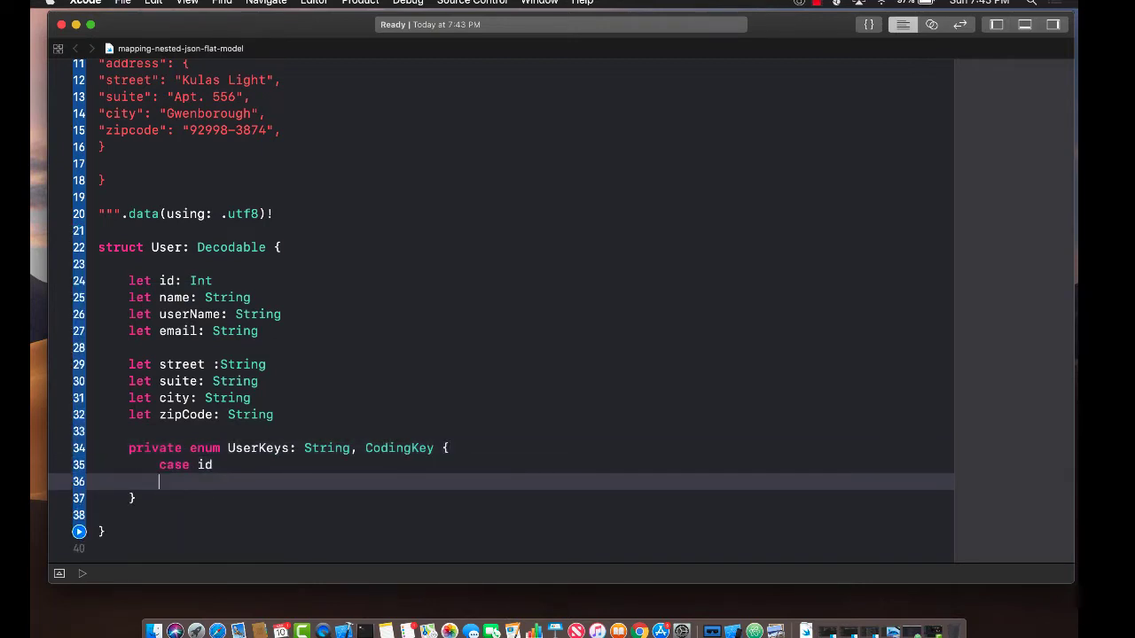
{"action": "type", "text": "case name"}
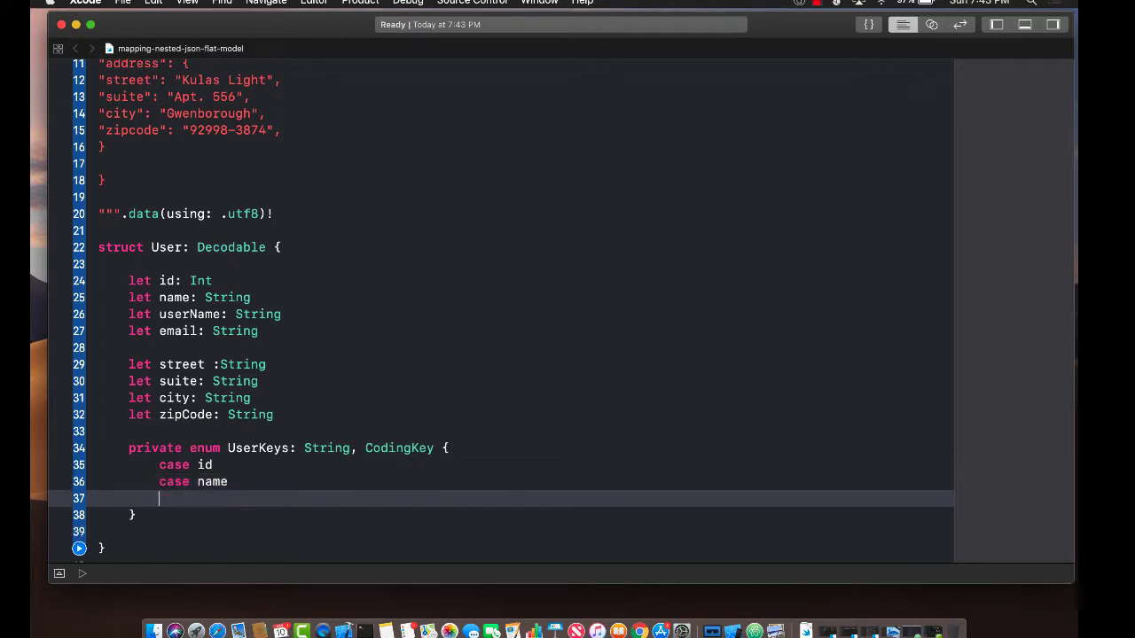
{"action": "type", "text": "case user"}
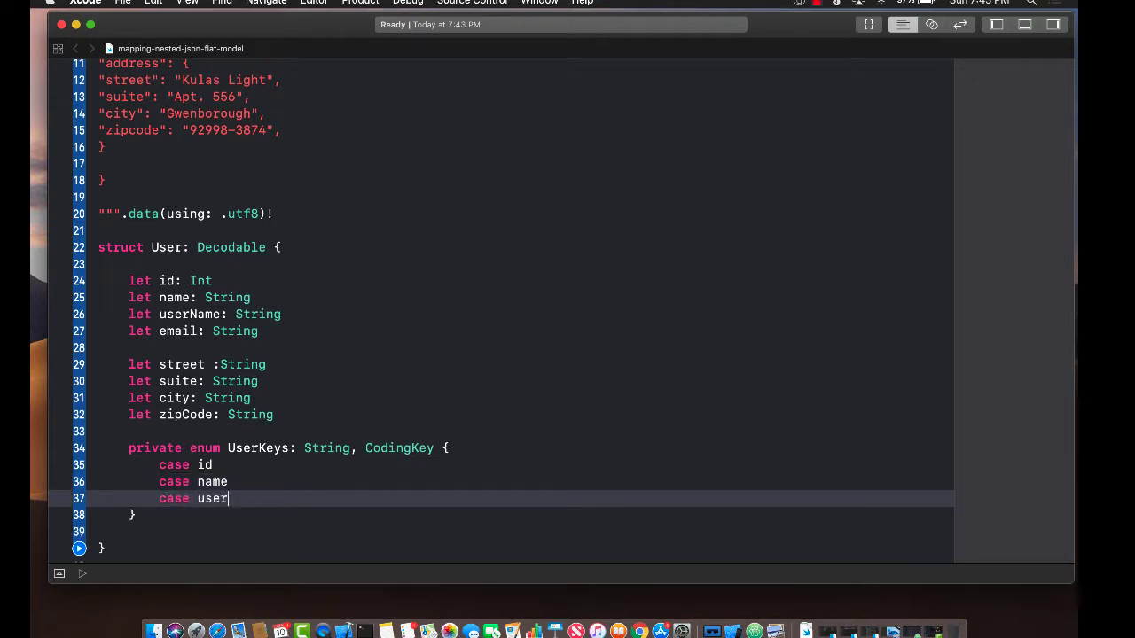
{"action": "type", "text": "Name:"}
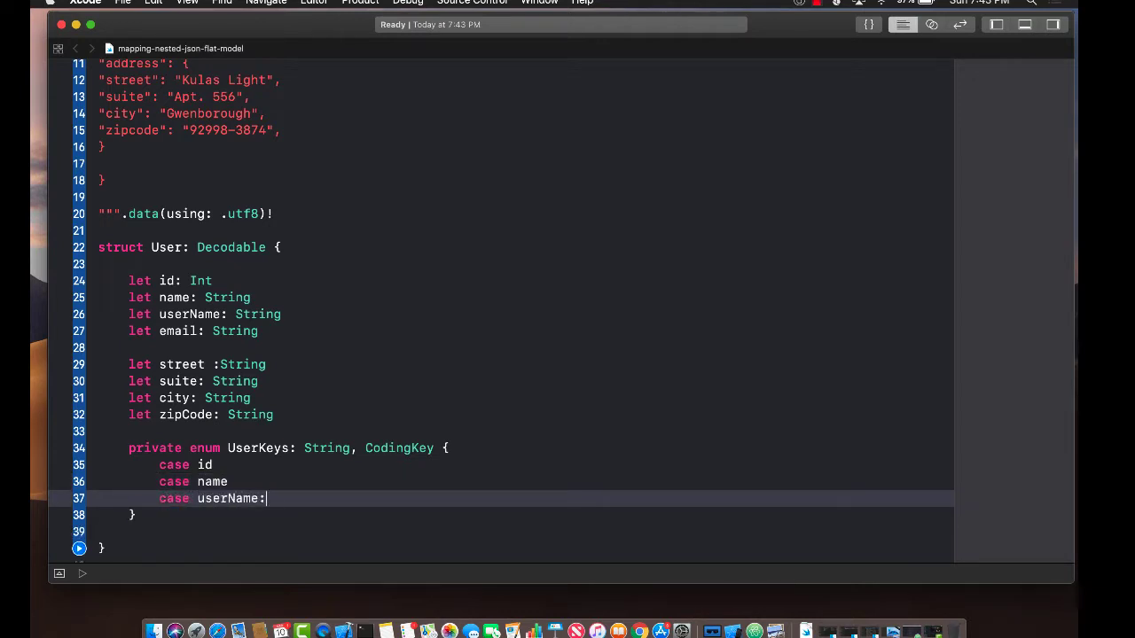
{"action": "type", "text": "= \"username"}
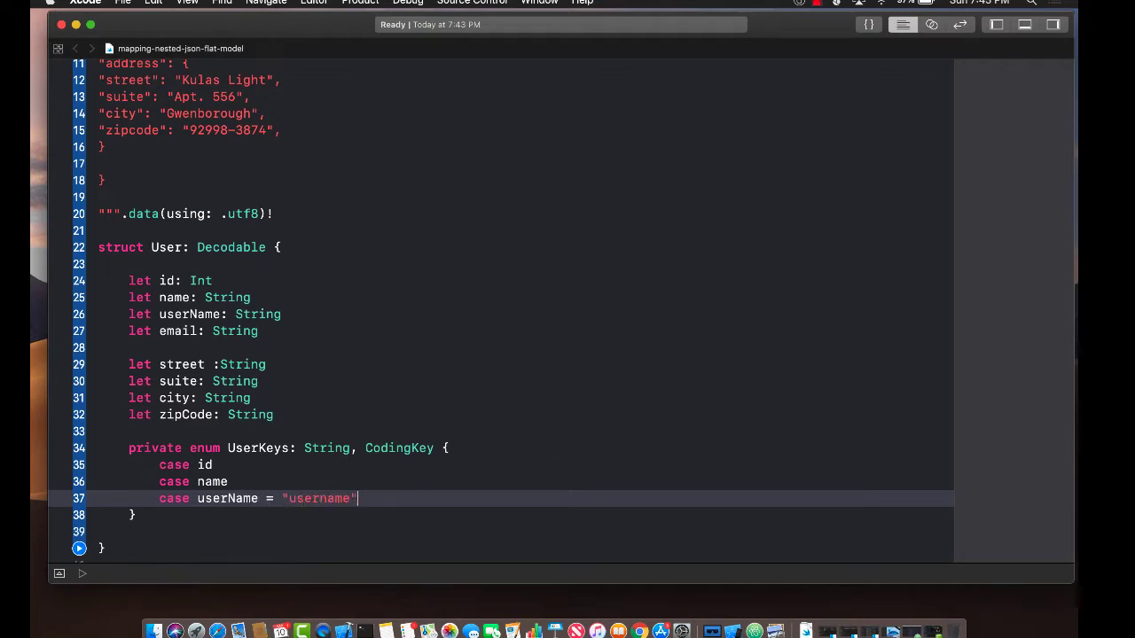
- Check the "username" raw value and add the email and address cases
{"action": "scroll", "scroll_direction": "down", "scroll_amount": 3}
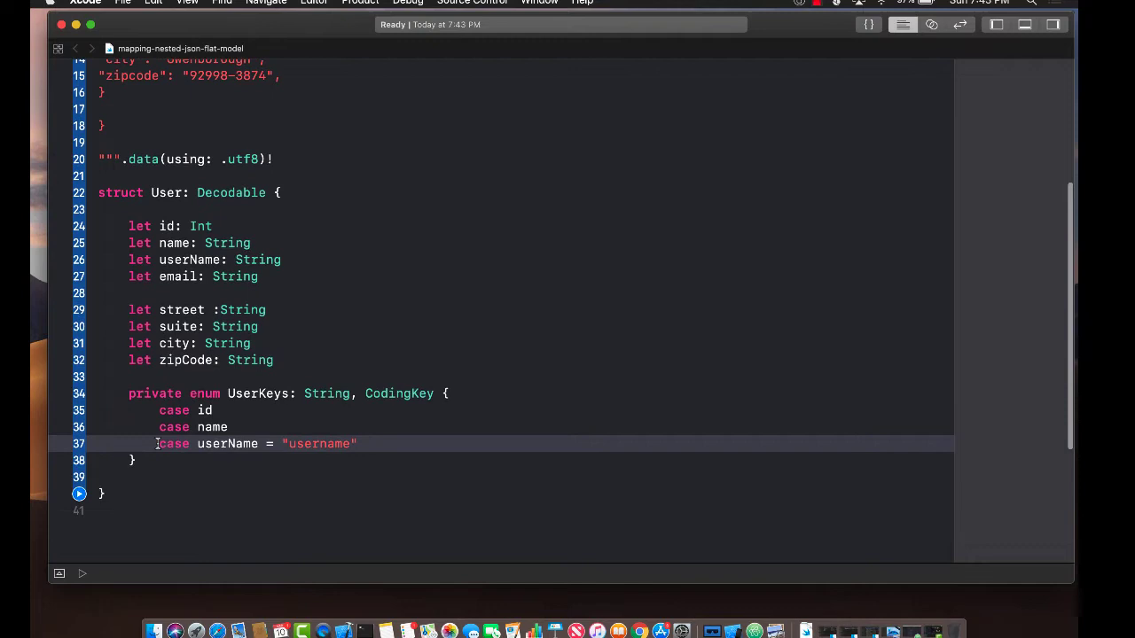
{"action": "double_click", "coordinate": [227, 444]}
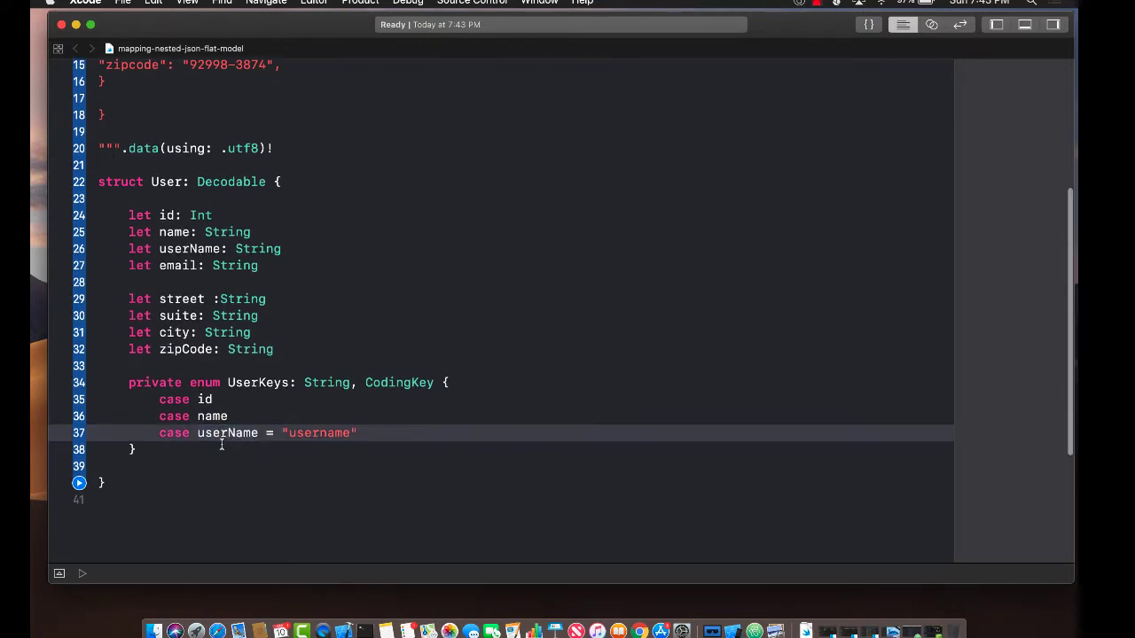
{"action": "double_click", "coordinate": [319, 433]}
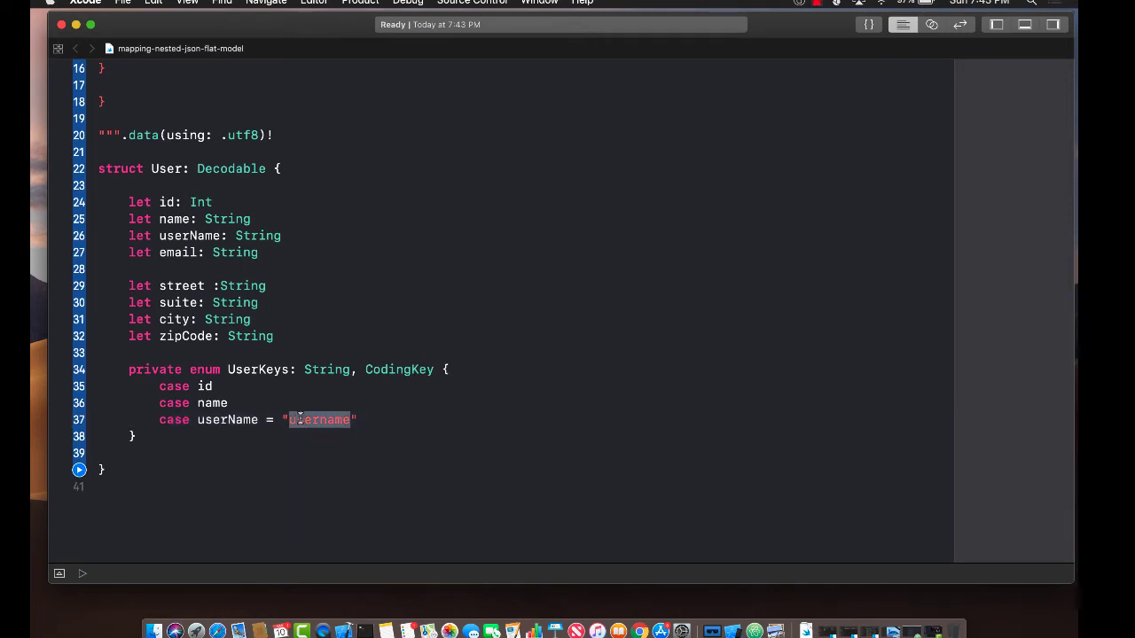
{"action": "left_click", "coordinate": [394, 420]}
{"action": "type", "text": "case "}
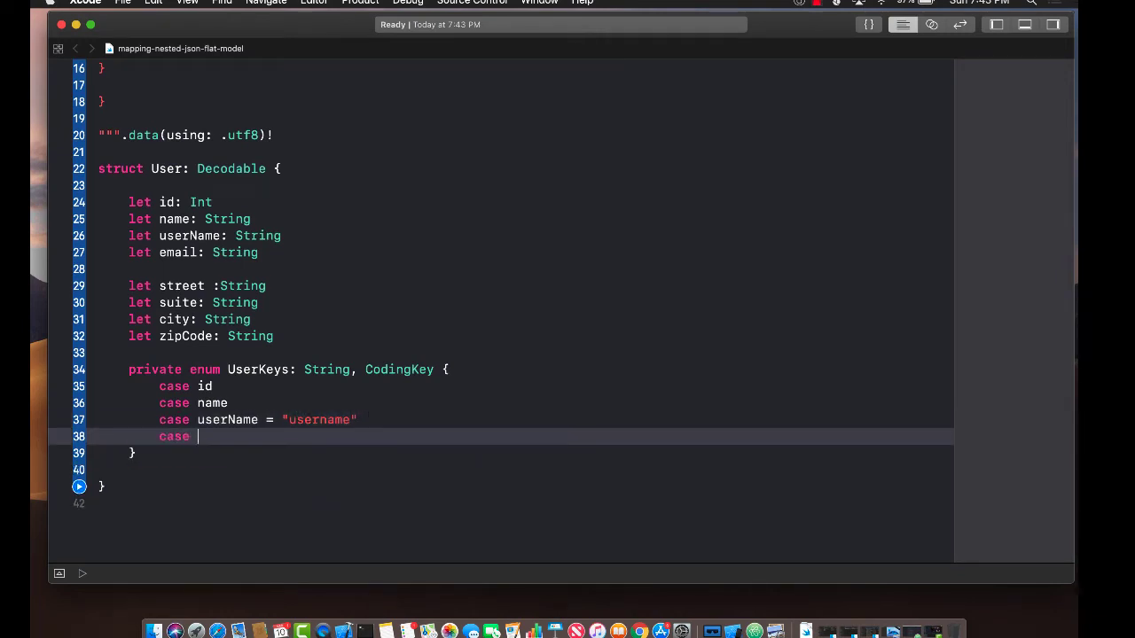
{"action": "type", "text": "email"}
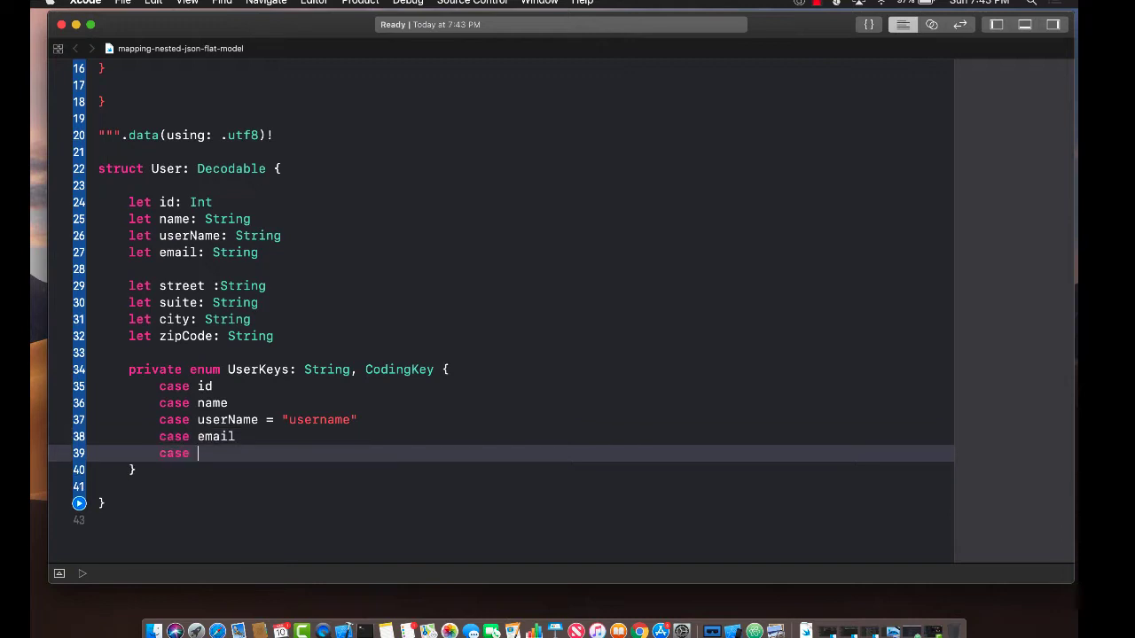
{"action": "type", "text": "address"}
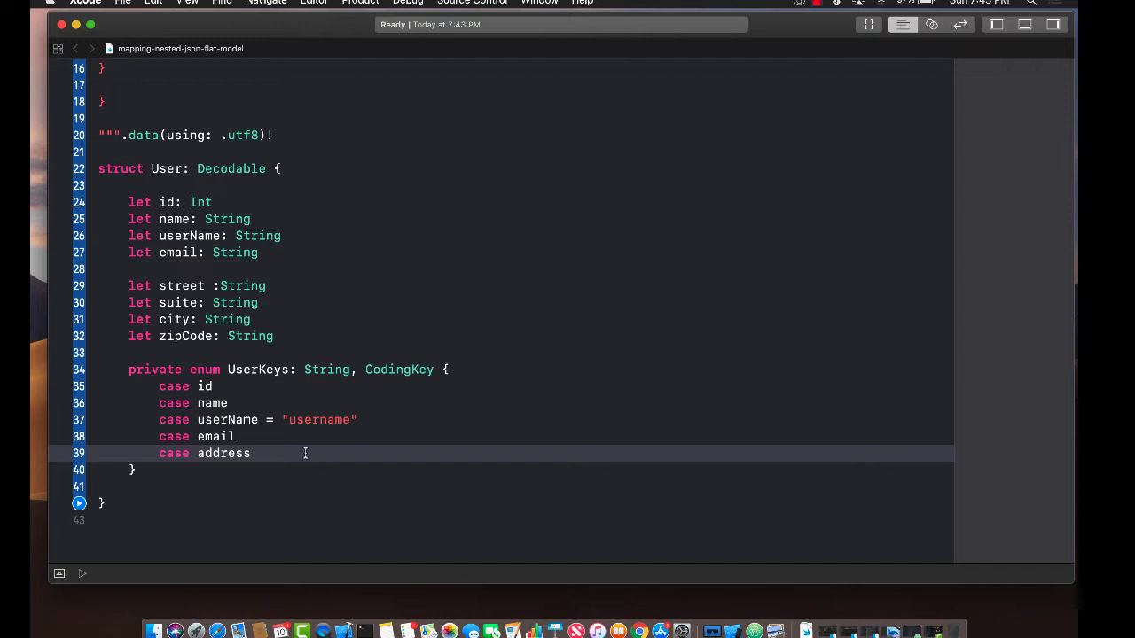
{"action": "double_click", "coordinate": [223, 453]}
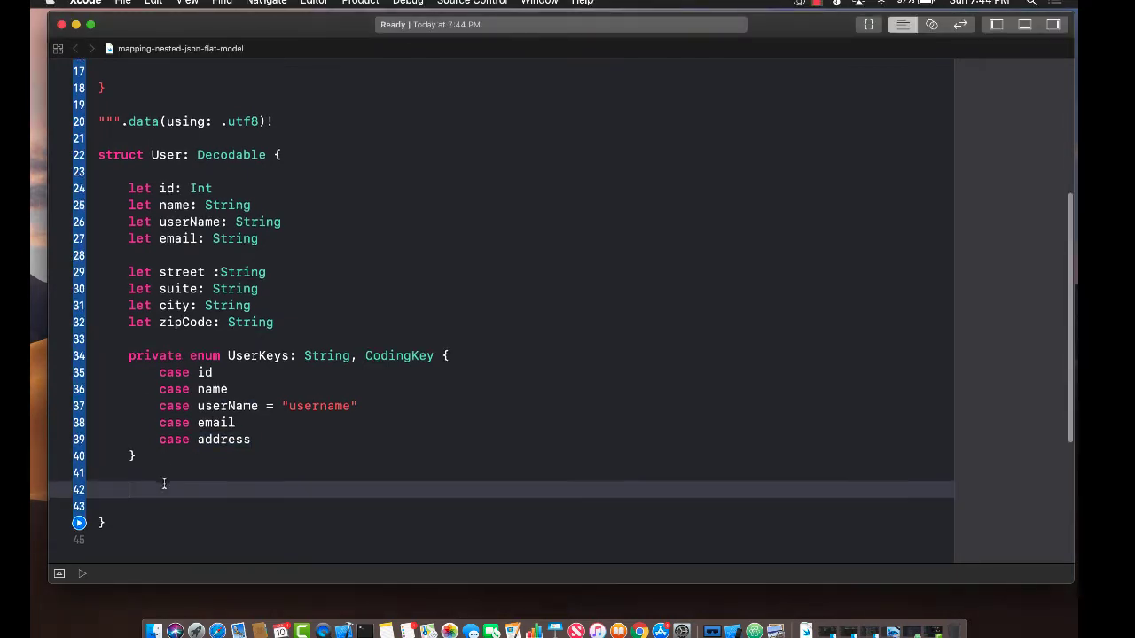
{"action": "scroll", "scroll_direction": "up", "scroll_amount": 3}
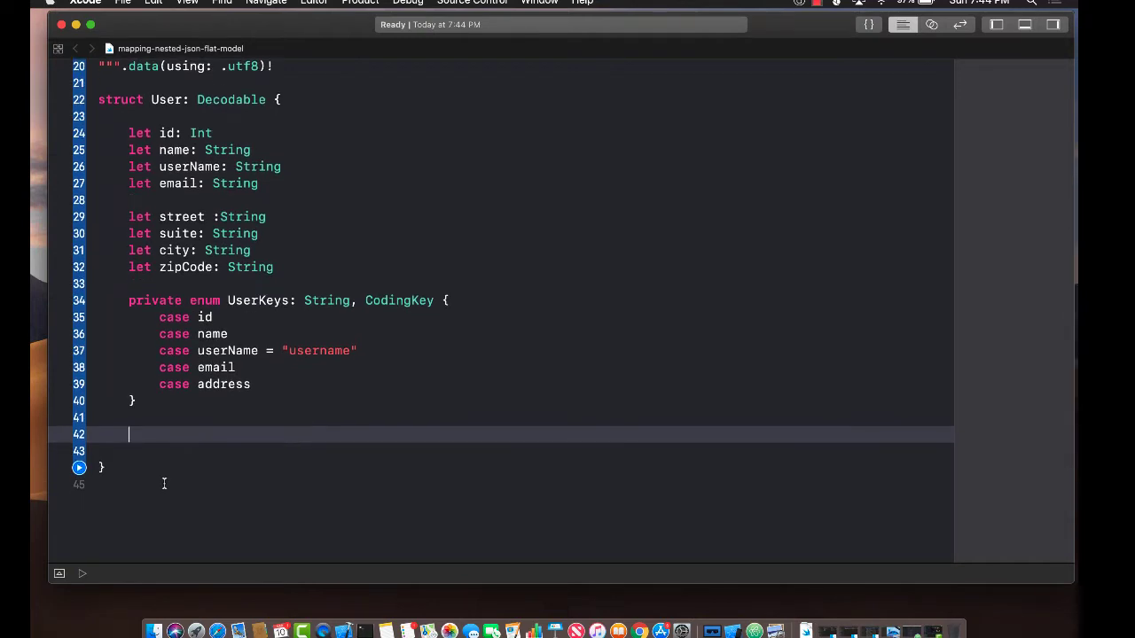
- Type private enum AddressKeys: String, CodingKey with street, suite, city, zipCode = "zipcode"
{"action": "type", "text": "private enum Add"}
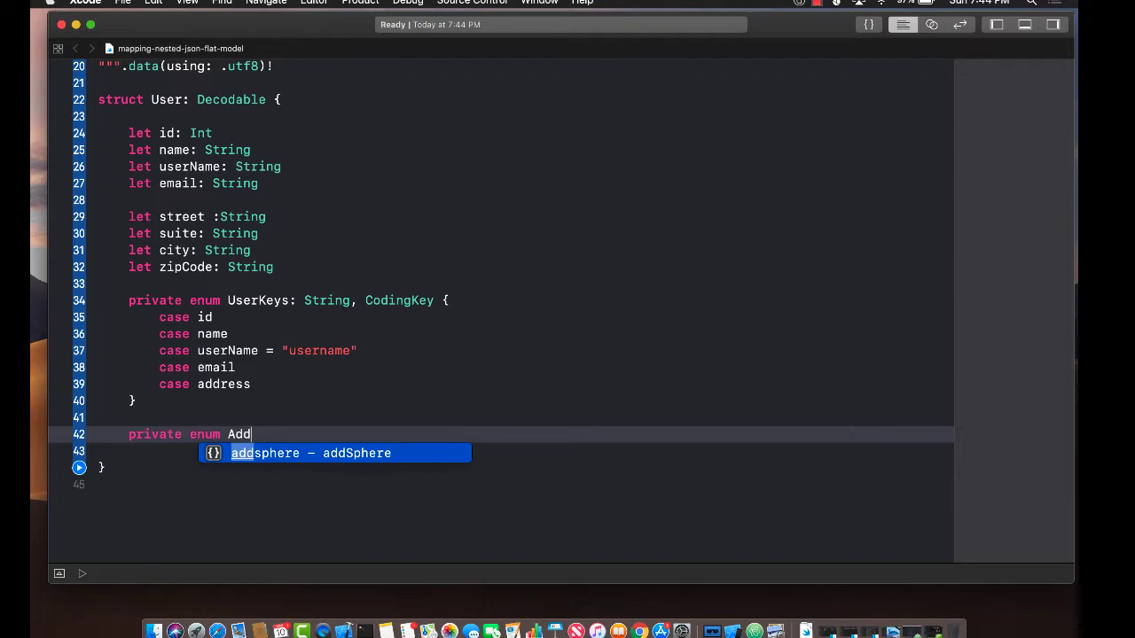
{"action": "type", "text": "ressKeys: String, CodingKey {"}
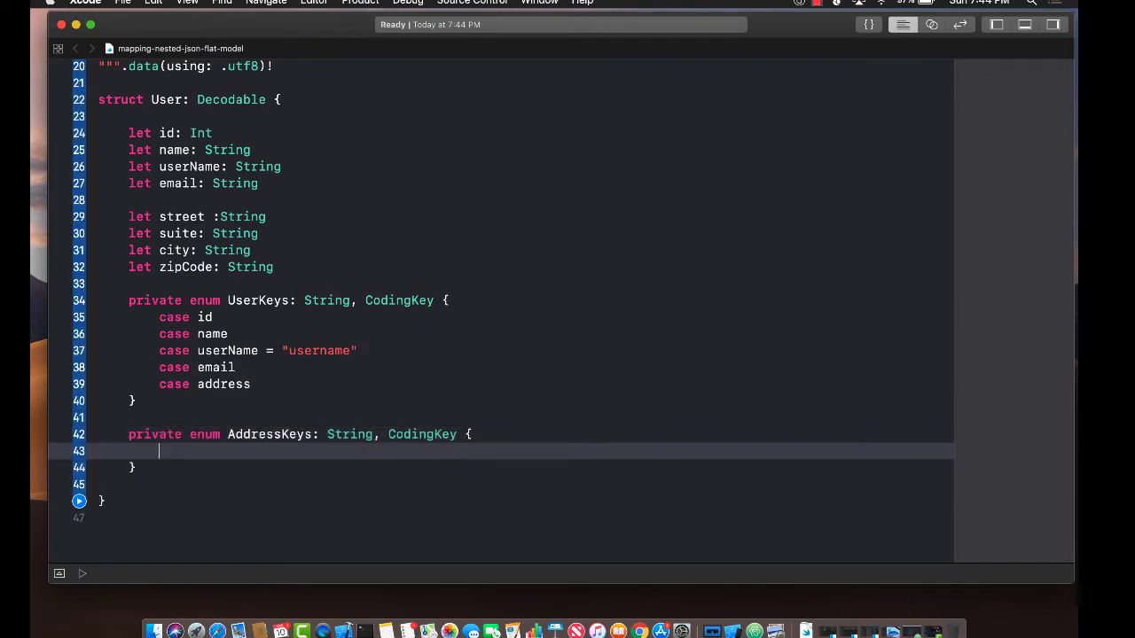
{"action": "type", "text": "case street"}
{"action": "type", "text": "case zipC"}
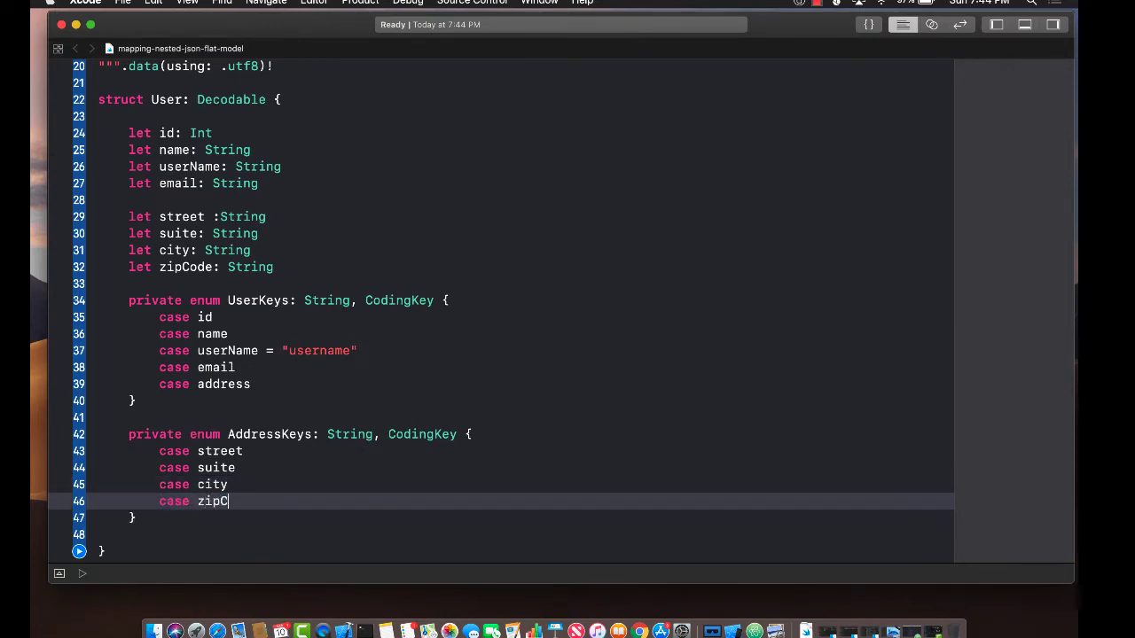
{"action": "type", "text": "ode ="}
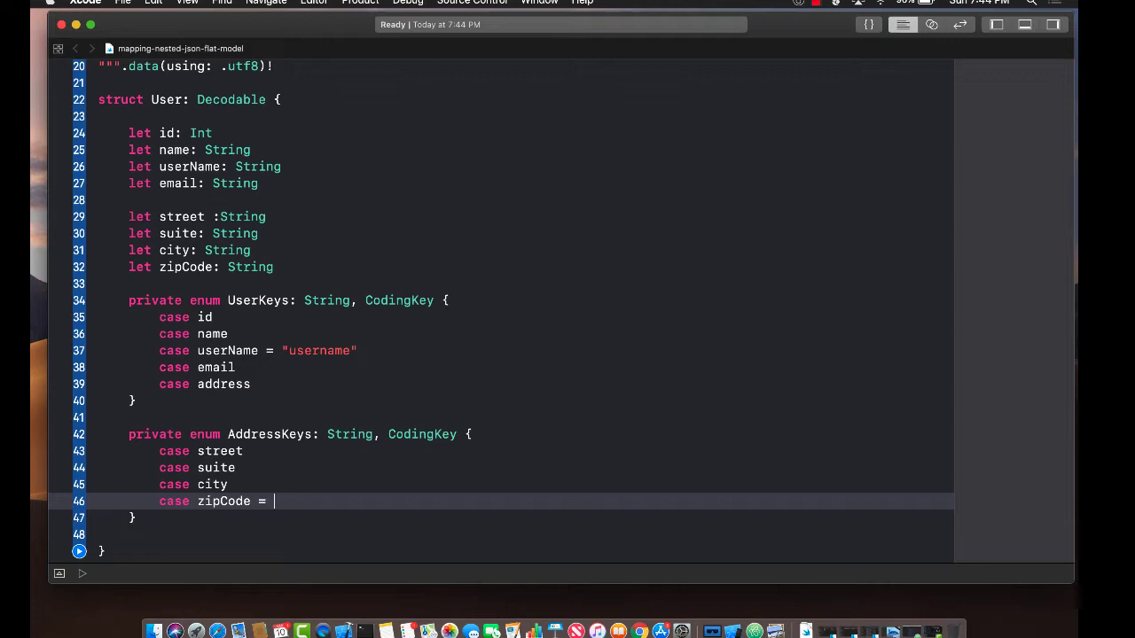
{"action": "type", "text": "\"zip"}
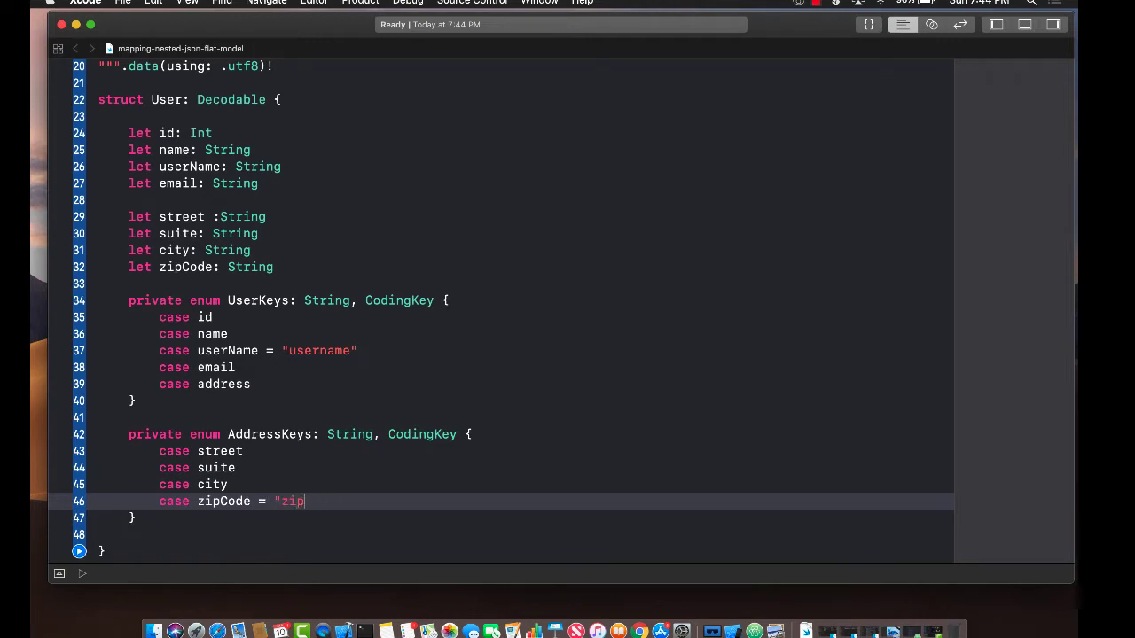
{"action": "type", "text": "code"}
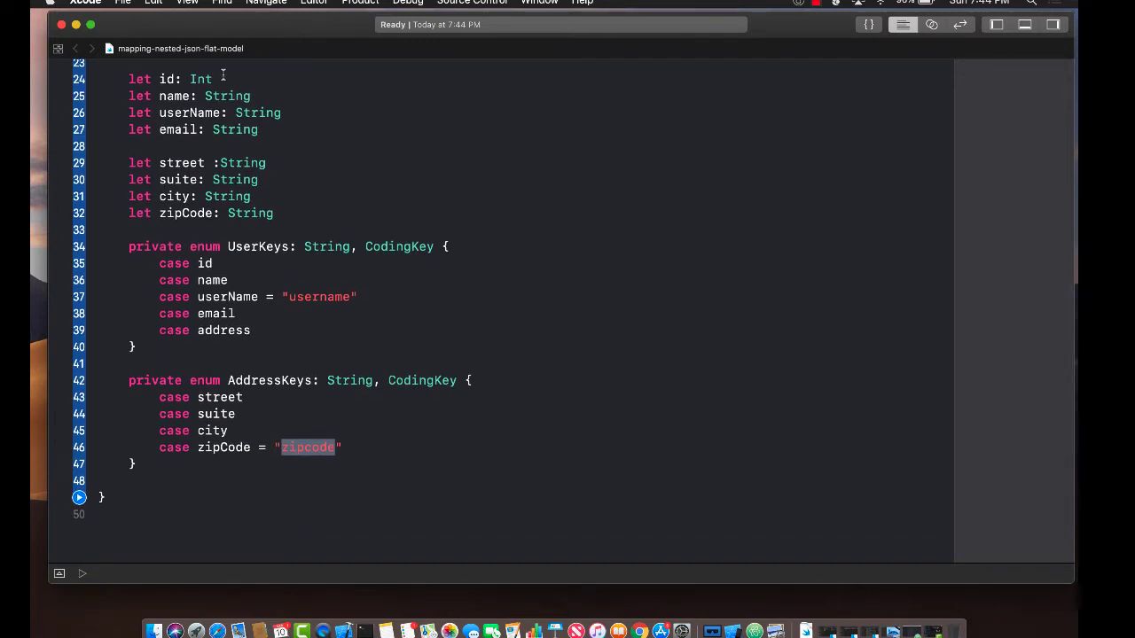
{"action": "scroll", "scroll_direction": "up", "scroll_amount": 3}
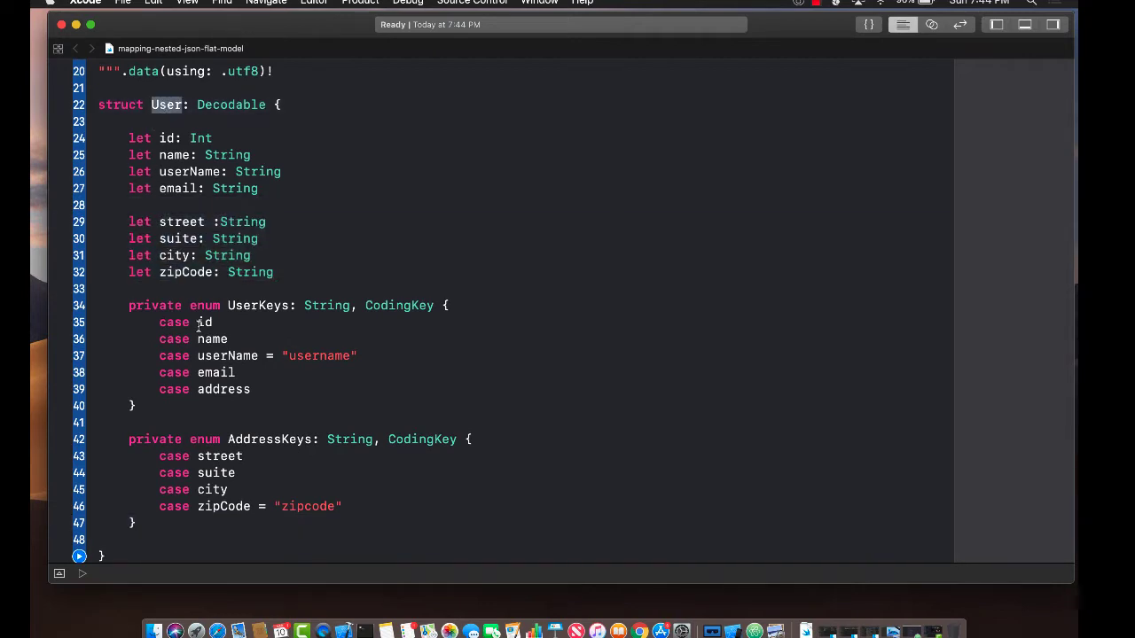
- Add required init(from decoder: Decoder) throws under AddressKeys and start a let line
{"action": "scroll", "scroll_direction": "down", "scroll_amount": 3}
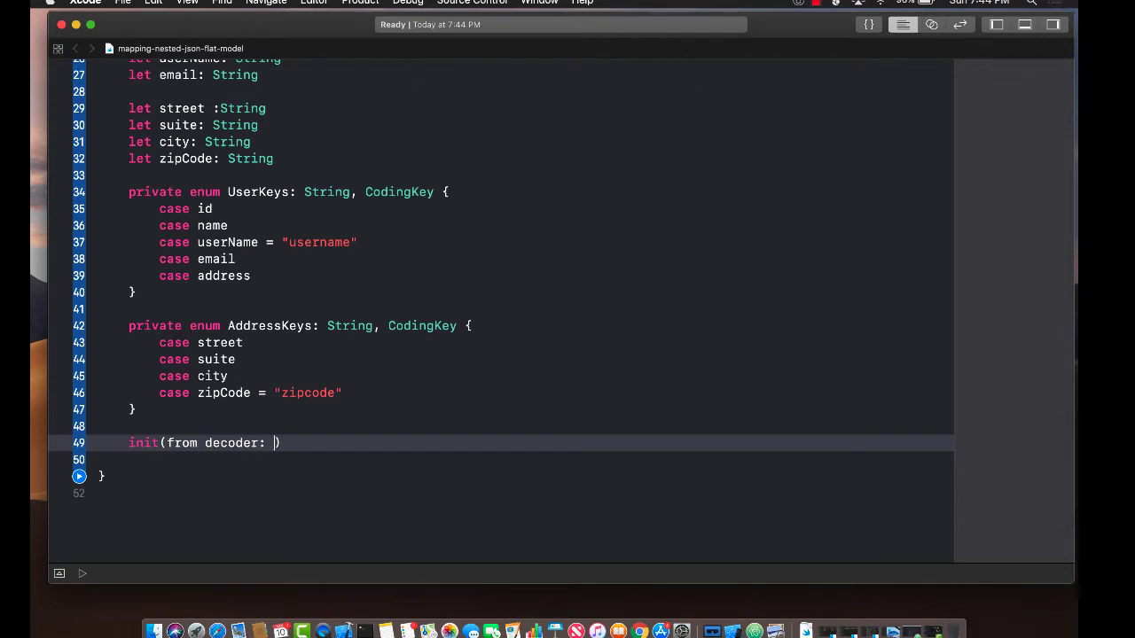
{"action": "type", "text": "Decoder"}
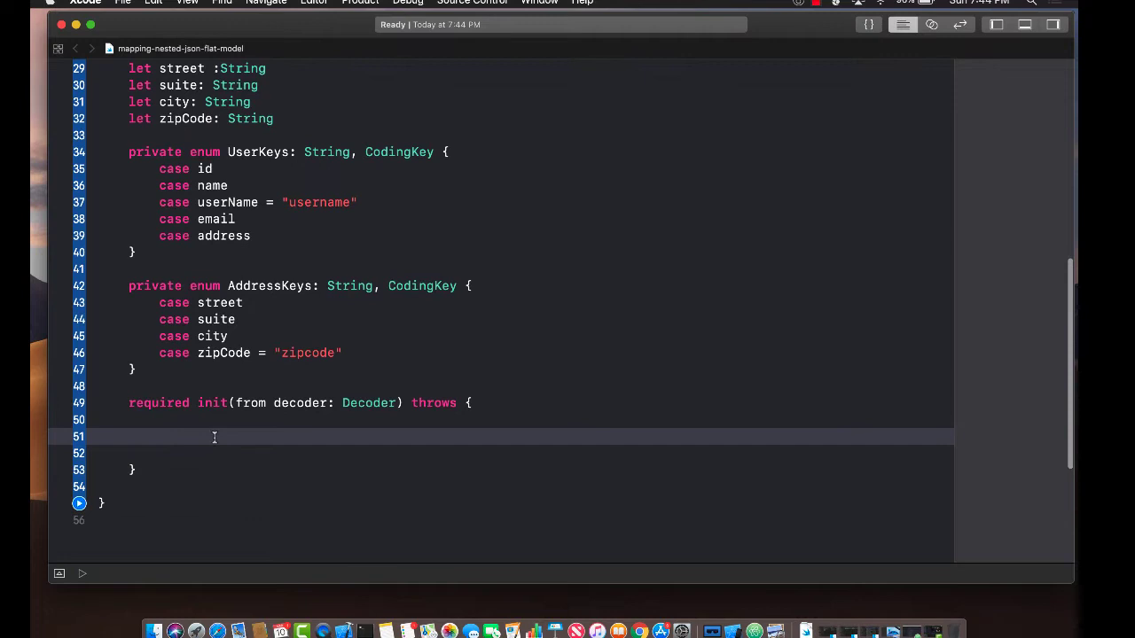
{"action": "type", "text": "let"}
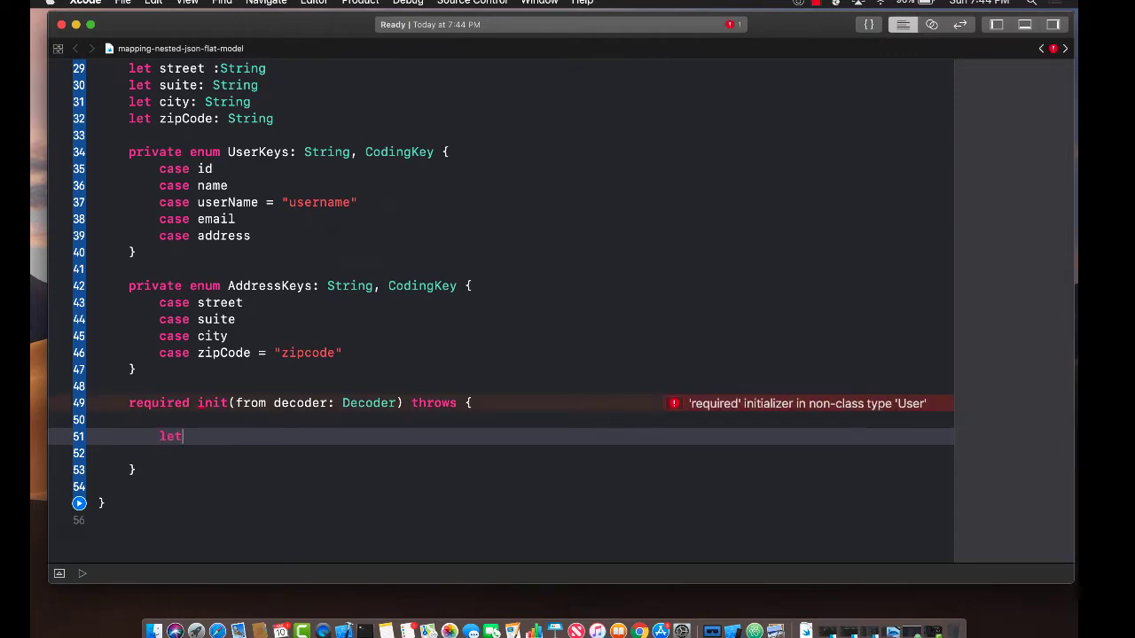
- Open if let userContainer = try? decoder.container(keyedBy: UserKeys.self) and begin self
{"action": "type", "text": "if let use"}
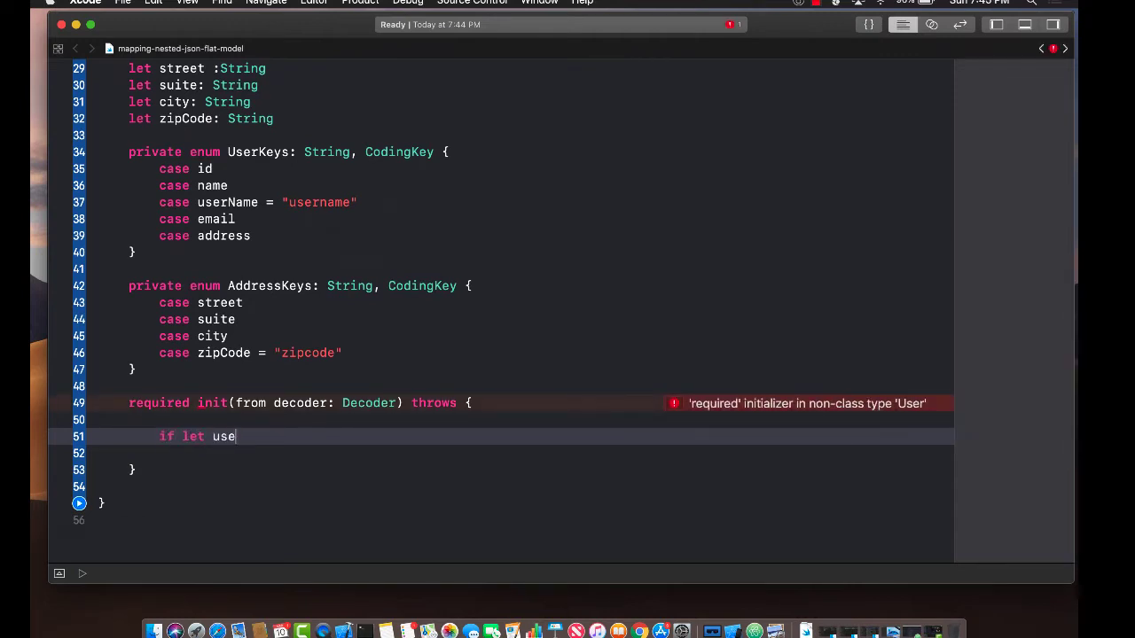
{"action": "type", "text": "rContainer ="}
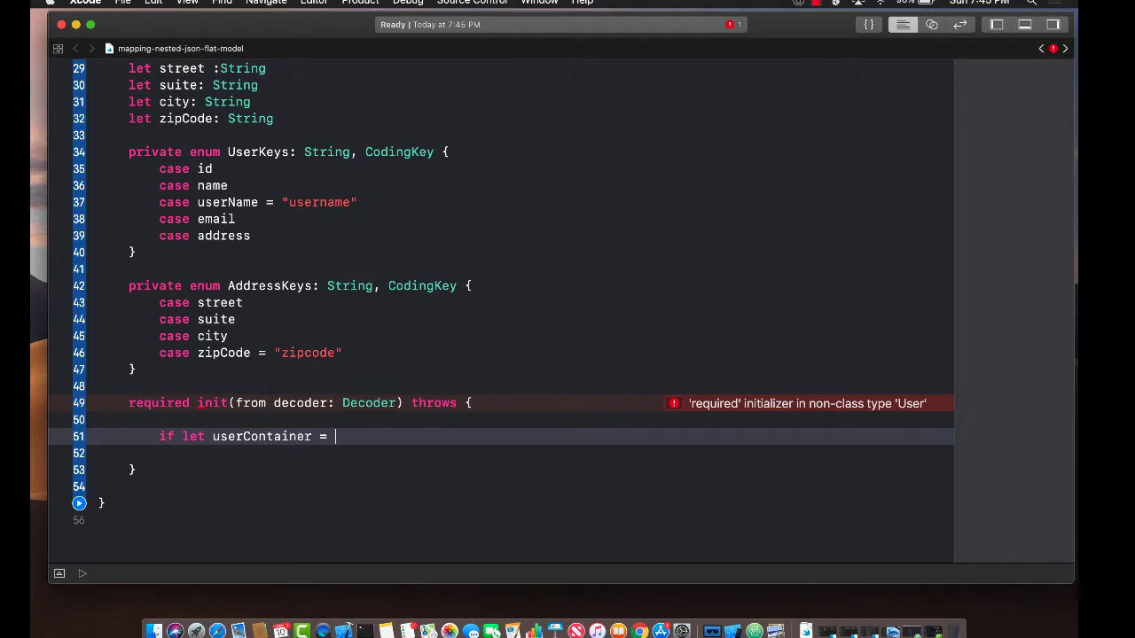
{"action": "type", "text": "try?"}
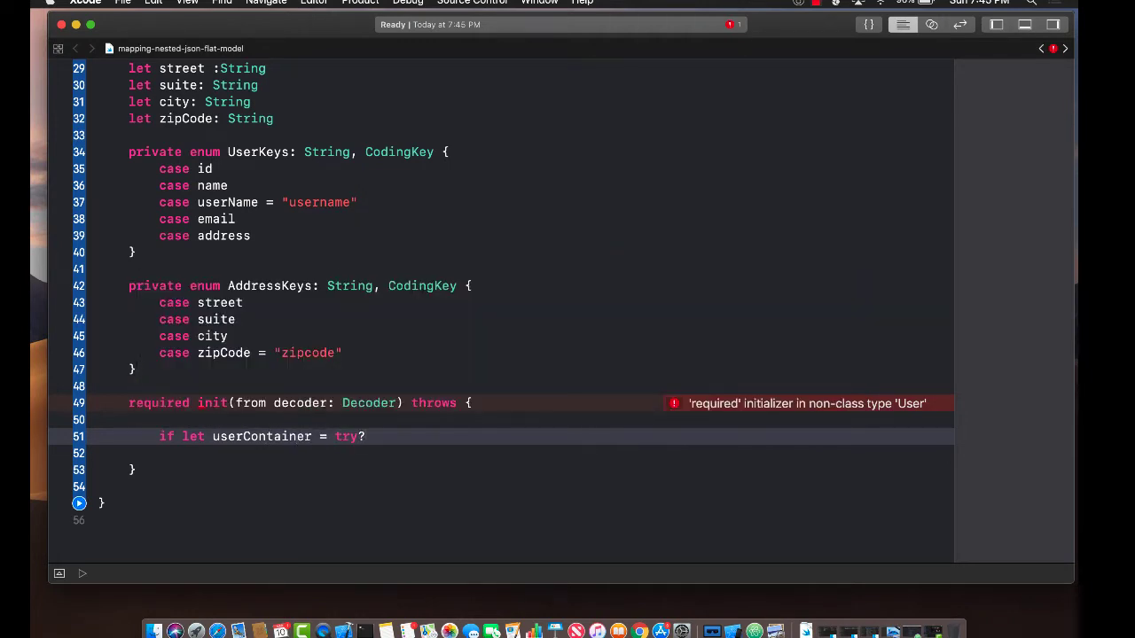
{"action": "type", "text": "decoder.container(keyedBy: CodingKey.Protocol"}
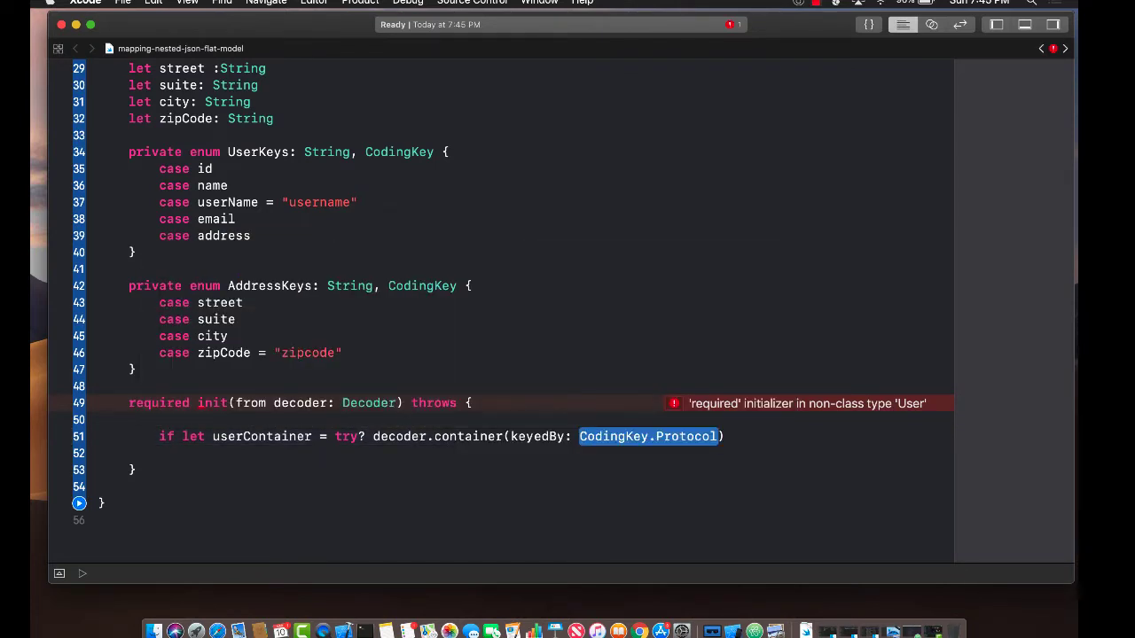
{"action": "type", "text": "UserKeys."}
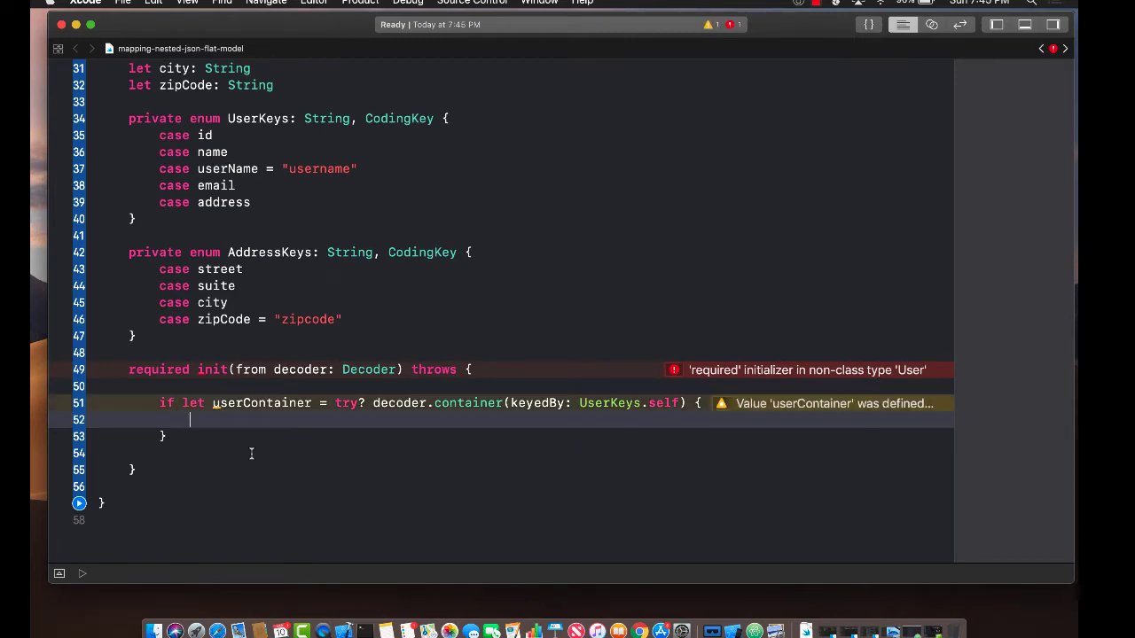
{"action": "type", "text": "sel"}
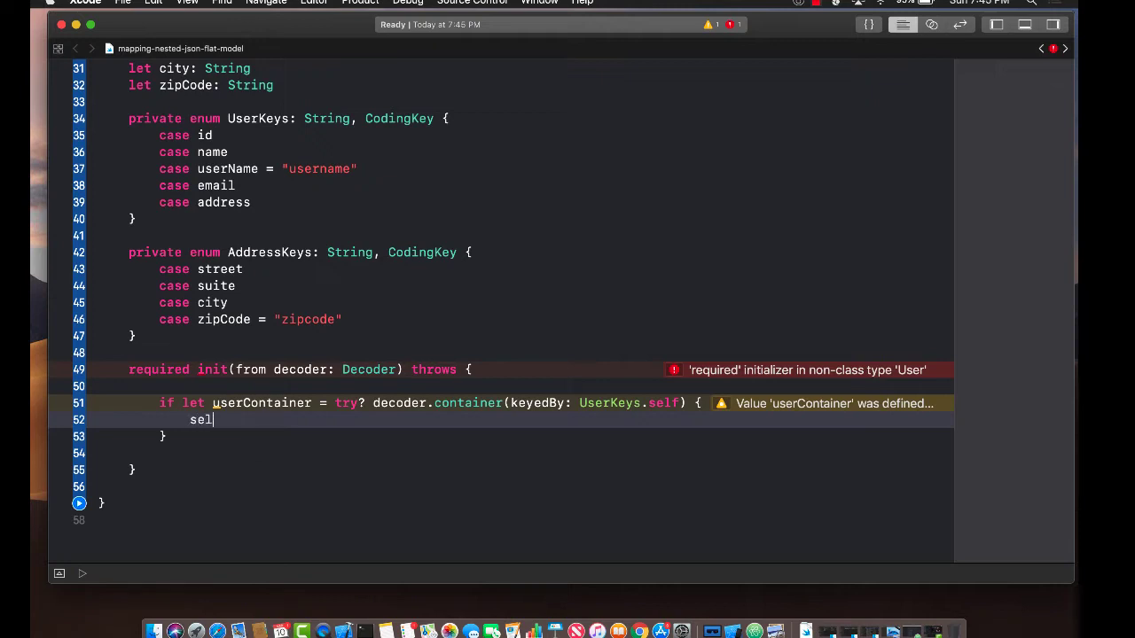
{"action": "type", "text": "."}
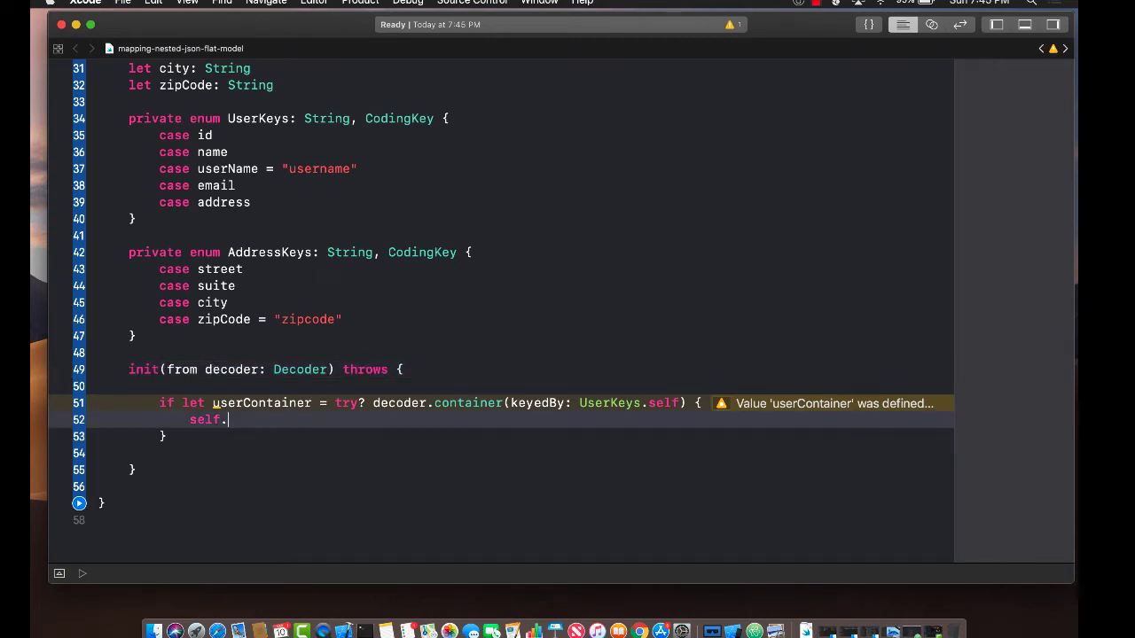
- Decode self.id as Int and self.name as String from userContainer
{"action": "type", "text": "id ="}
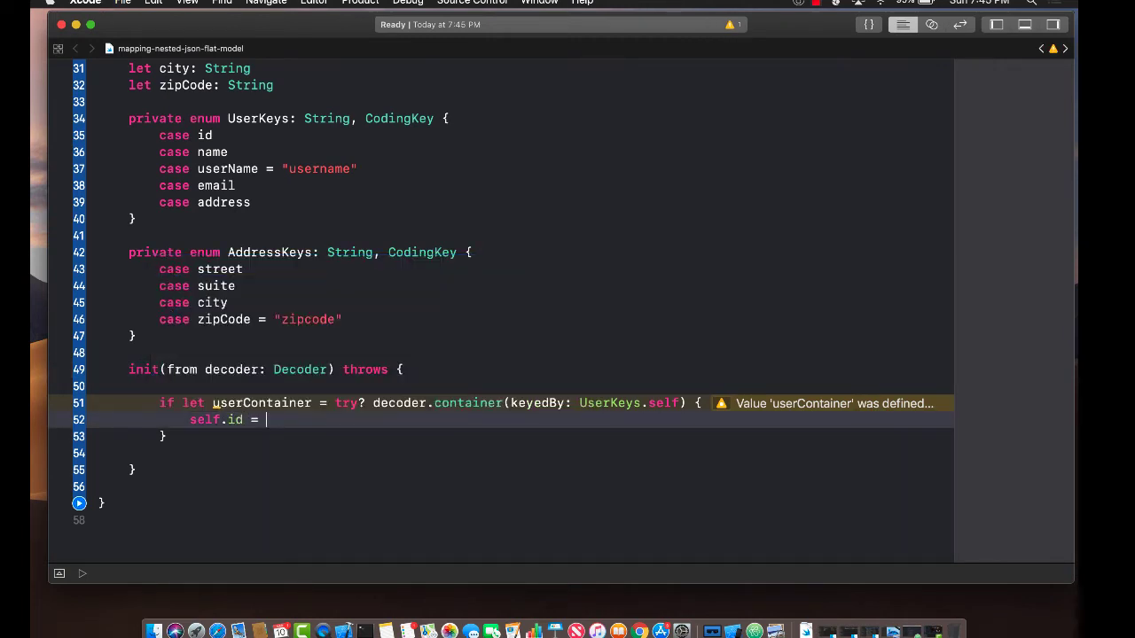
{"action": "type", "text": "try"}
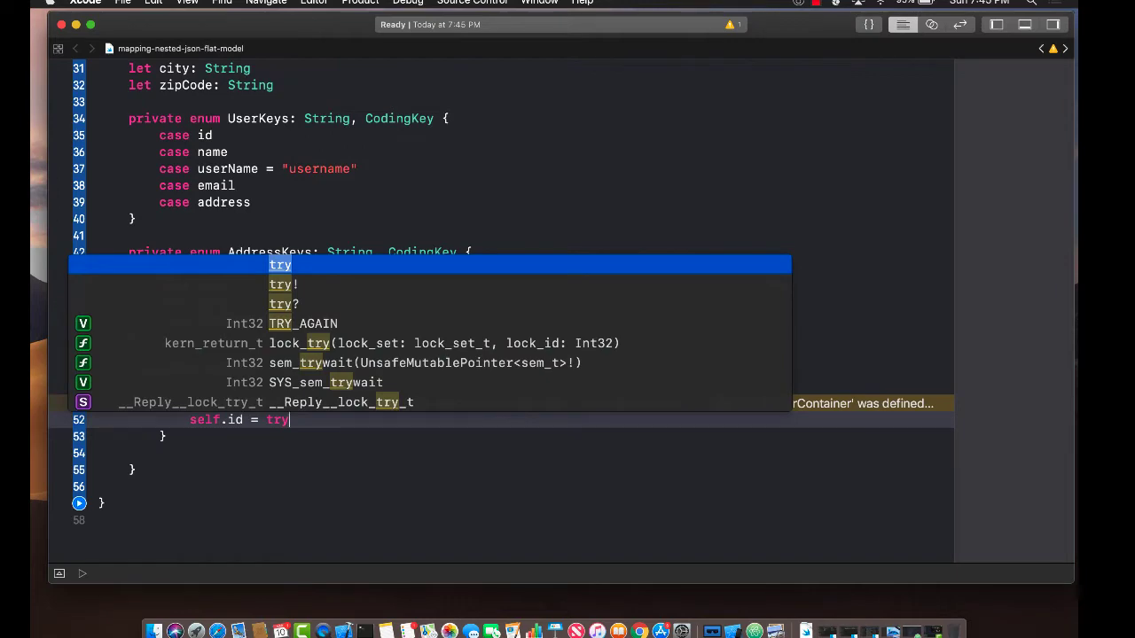
{"action": "type", "text": "usercontainer.decode(Int.self, forKey: User.UserKeys"}
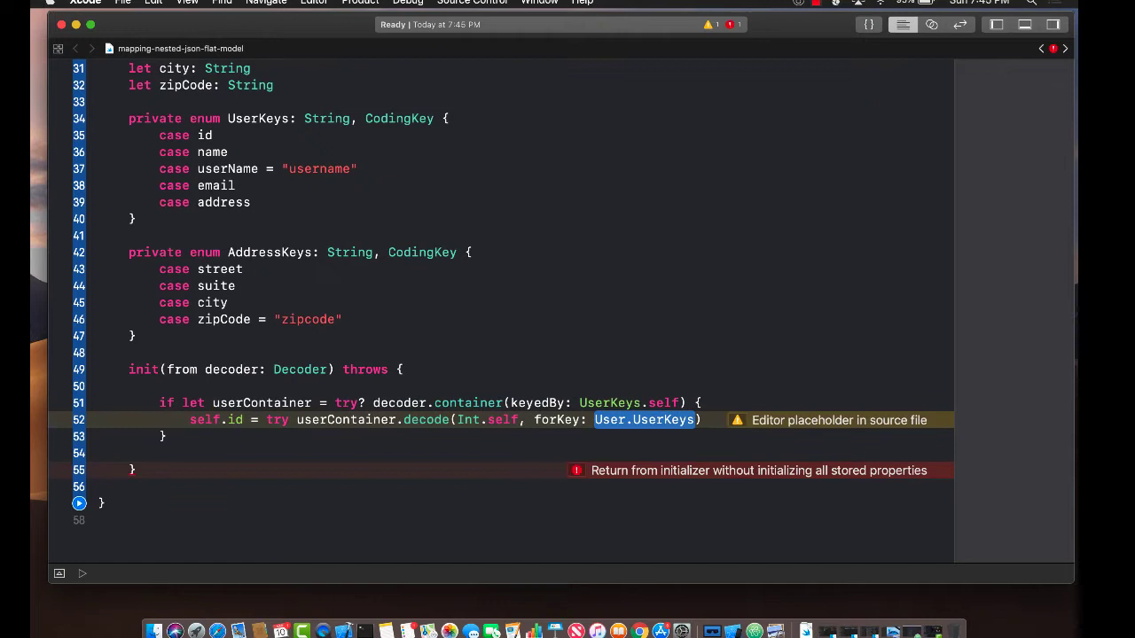
{"action": "type", "text": ".id"}
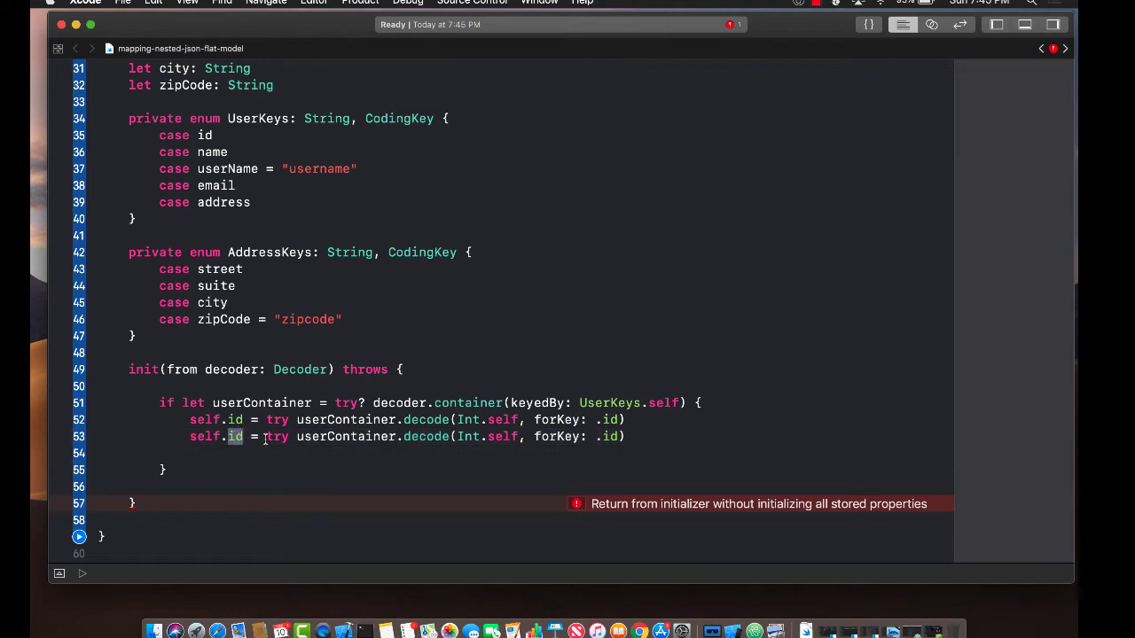
{"action": "type", "text": "name"}
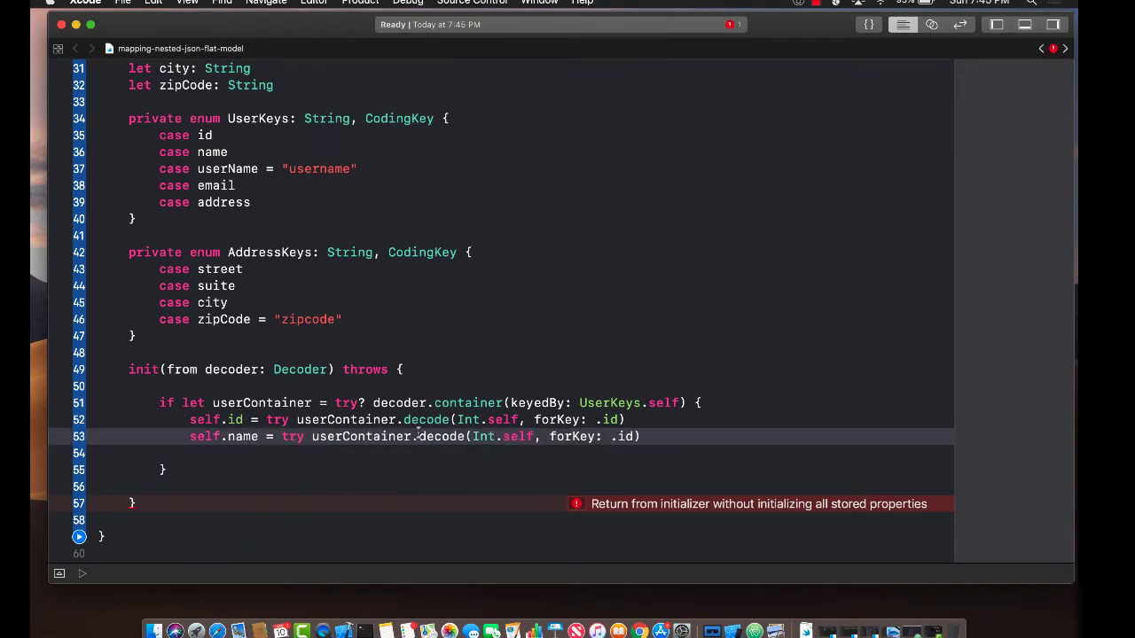
{"action": "type", "text": "St"}
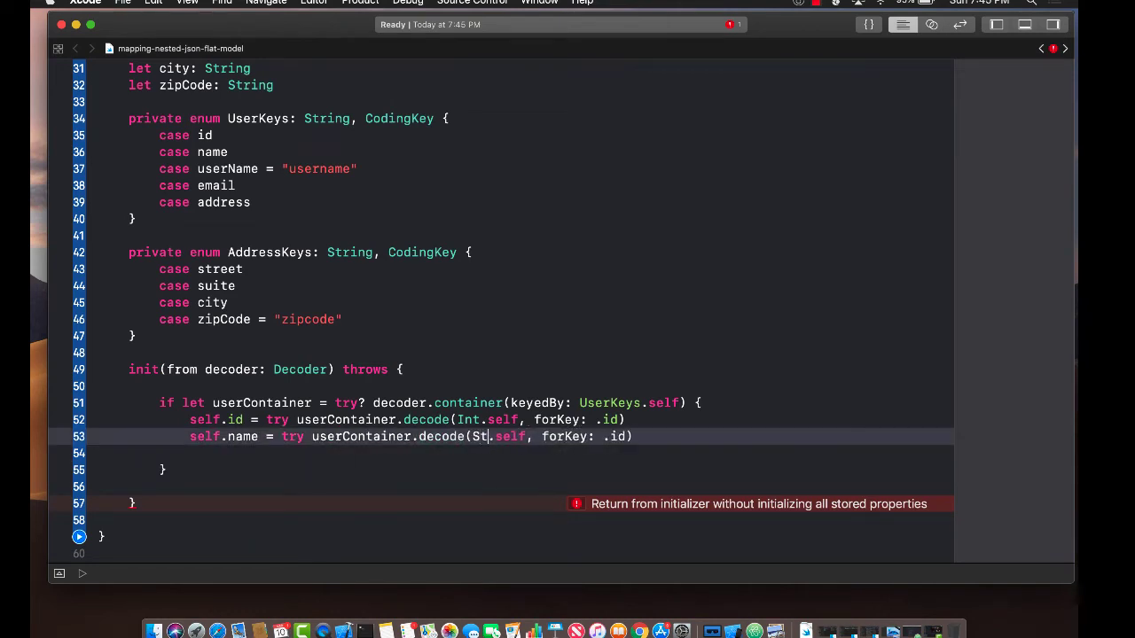
{"action": "type", "text": "ring"}
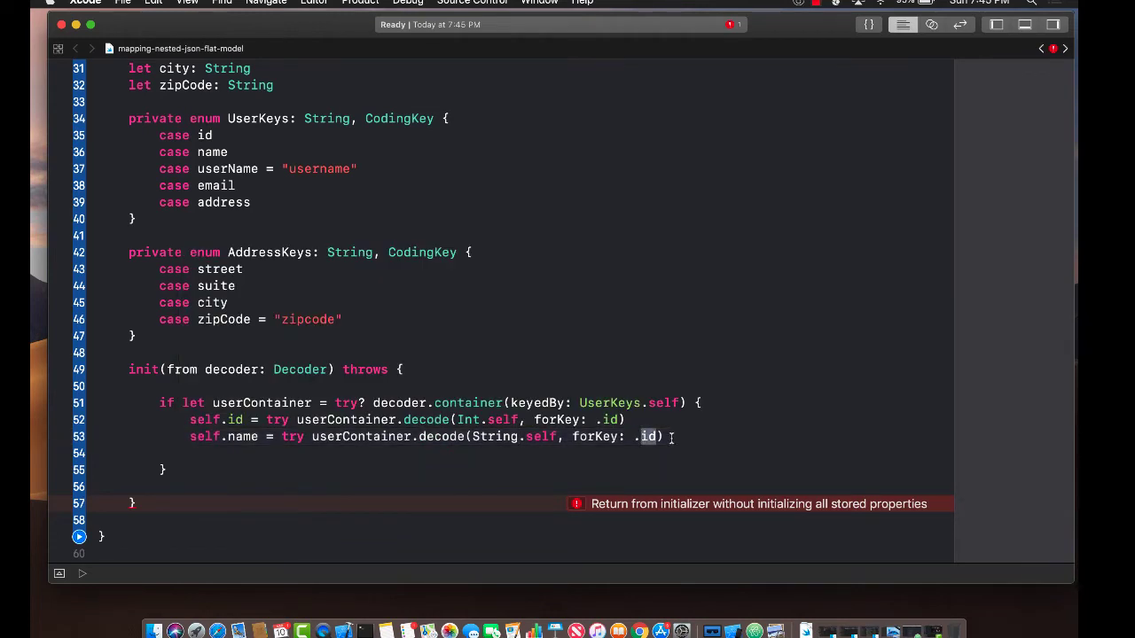
{"action": "type", "text": "name"}
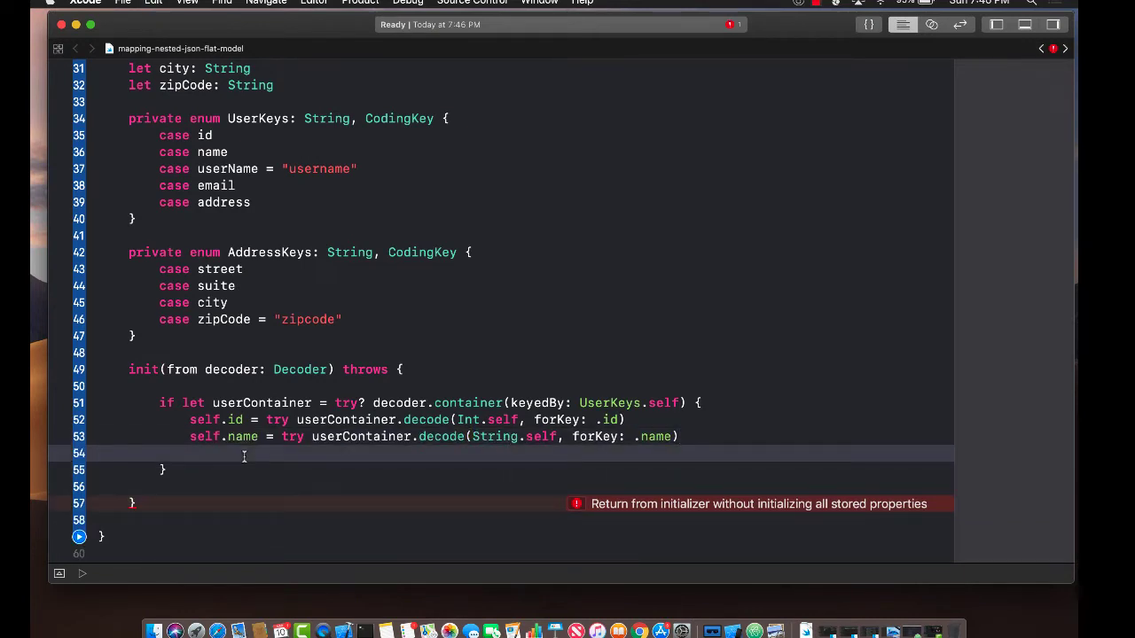
- Duplicate the id decode line for userName and email, switching to String.self
{"action": "type", "text": "self.id = try userContainer.decode(Int.self, forKey: .id)"}
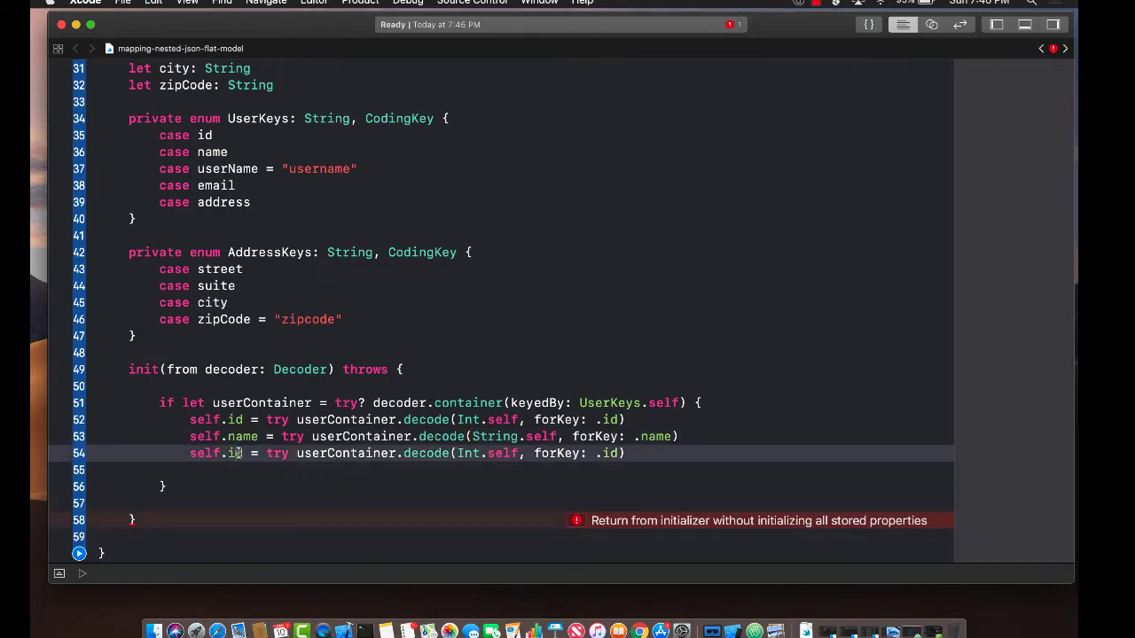
{"action": "type", "text": "userName"}
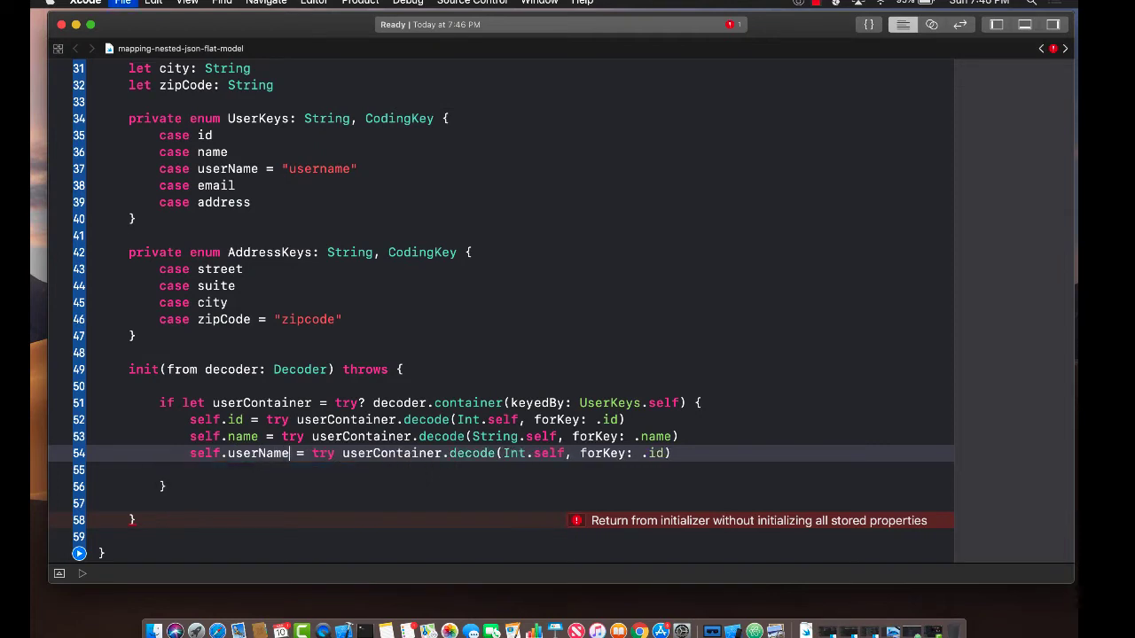
{"action": "double_click", "coordinate": [514, 453]}
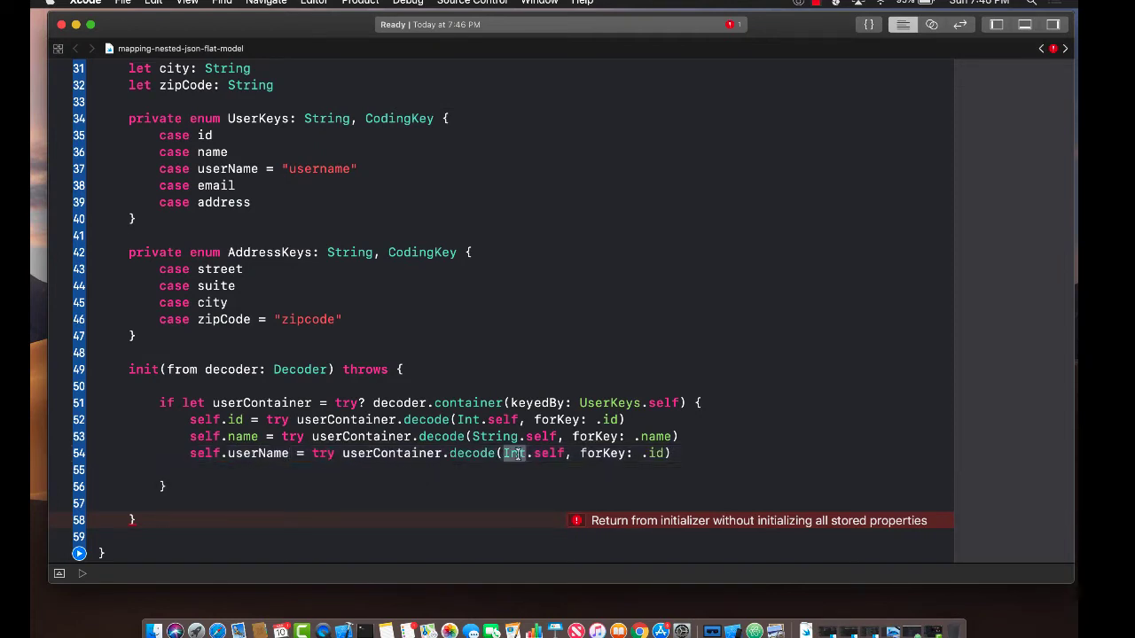
{"action": "type", "text": "String"}
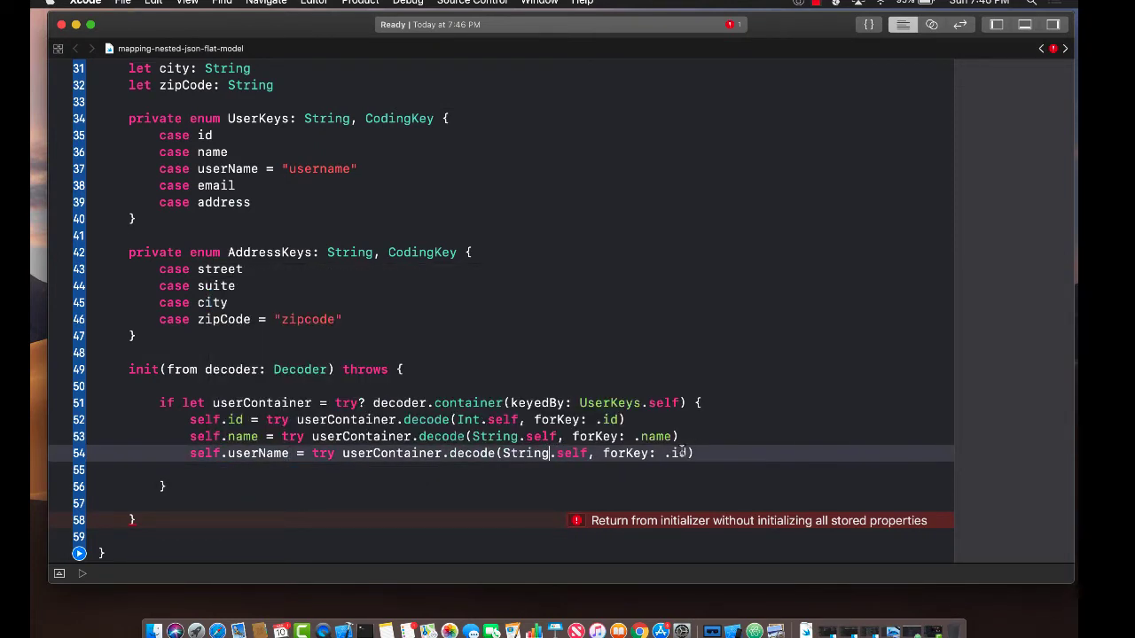
{"action": "type", "text": "userNam"}
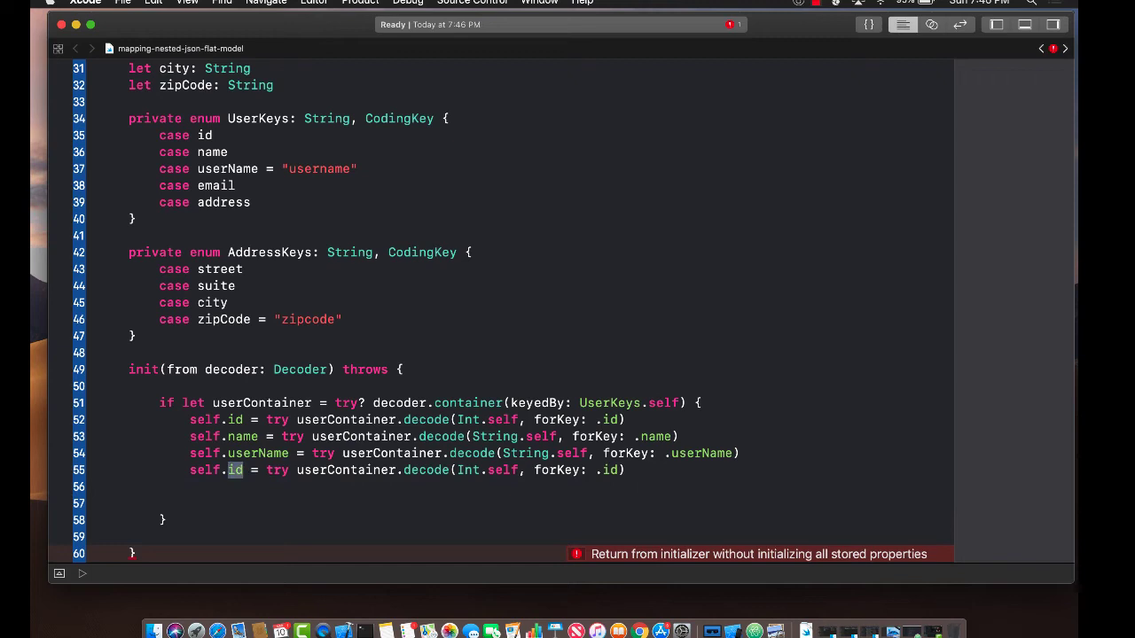
{"action": "type", "text": "email"}
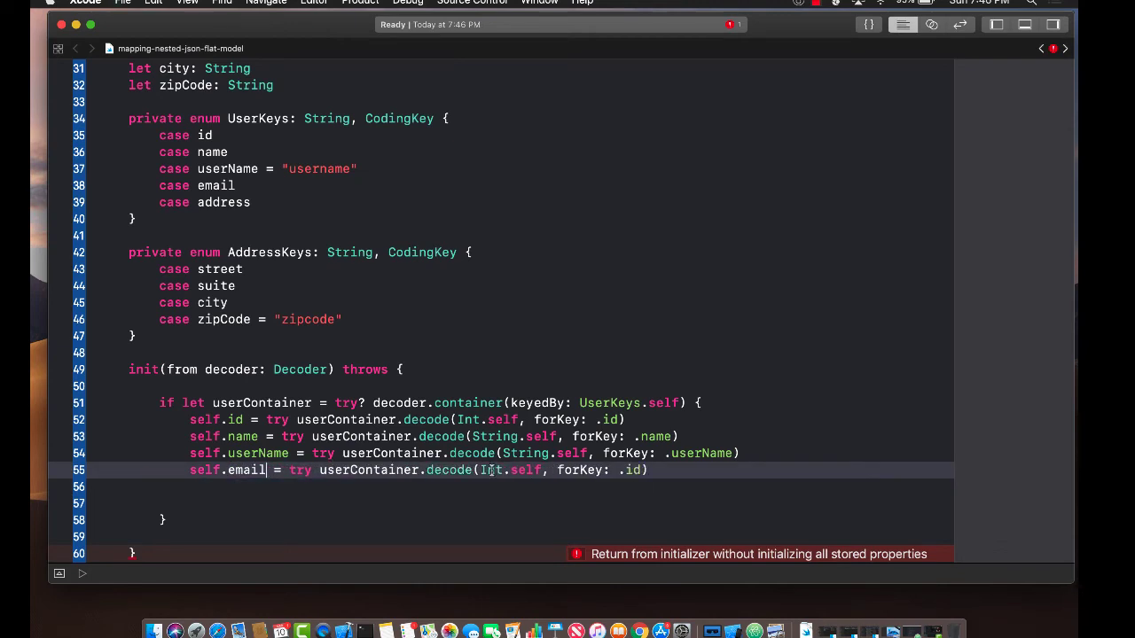
{"action": "type", "text": "String"}
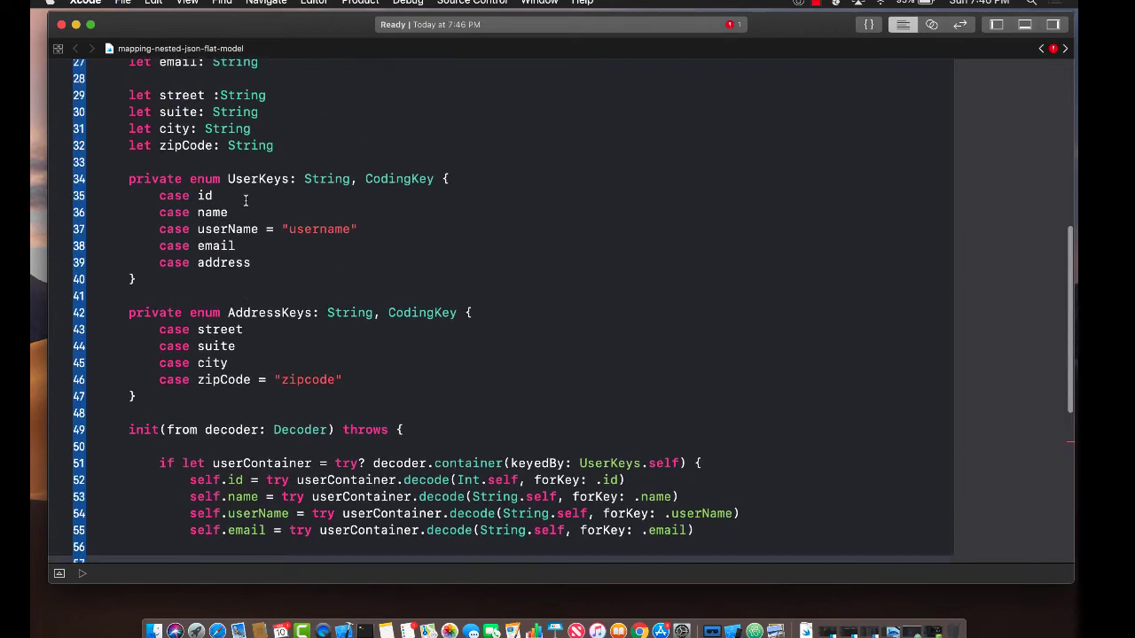
- Open an empty if let addressContainer = try? userContainer.nestedContainer(keyedBy: AddressKeys.self, forKey: .address) block
{"action": "scroll", "scroll_direction": "up", "scroll_amount": 3}
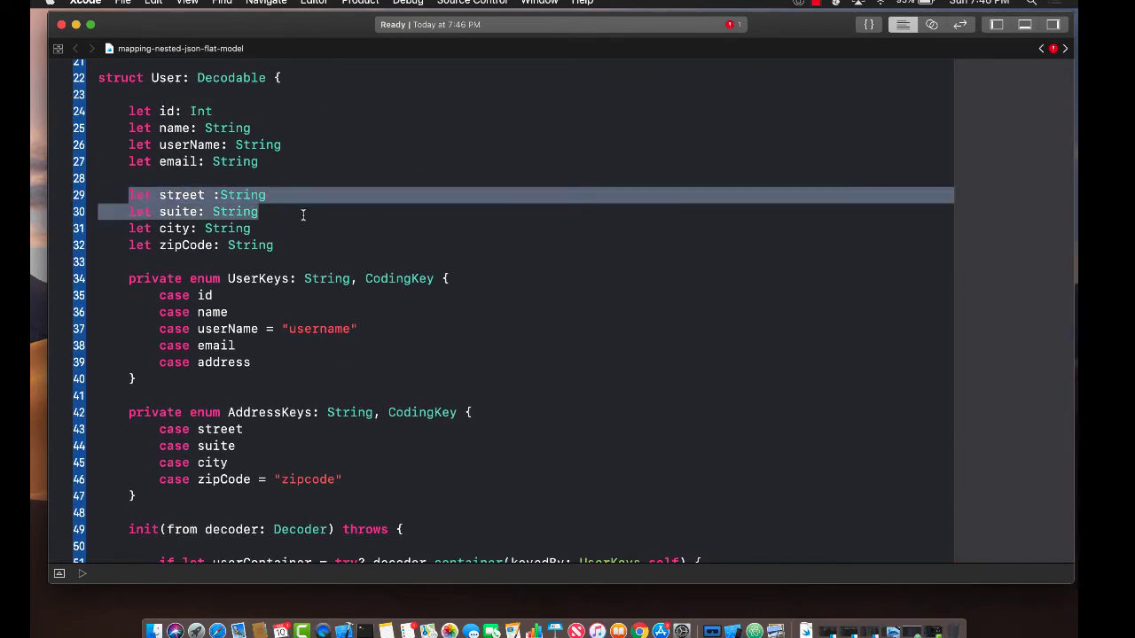
{"action": "left_click_drag", "start_coordinate": [304, 215], "coordinate": [303, 246]}
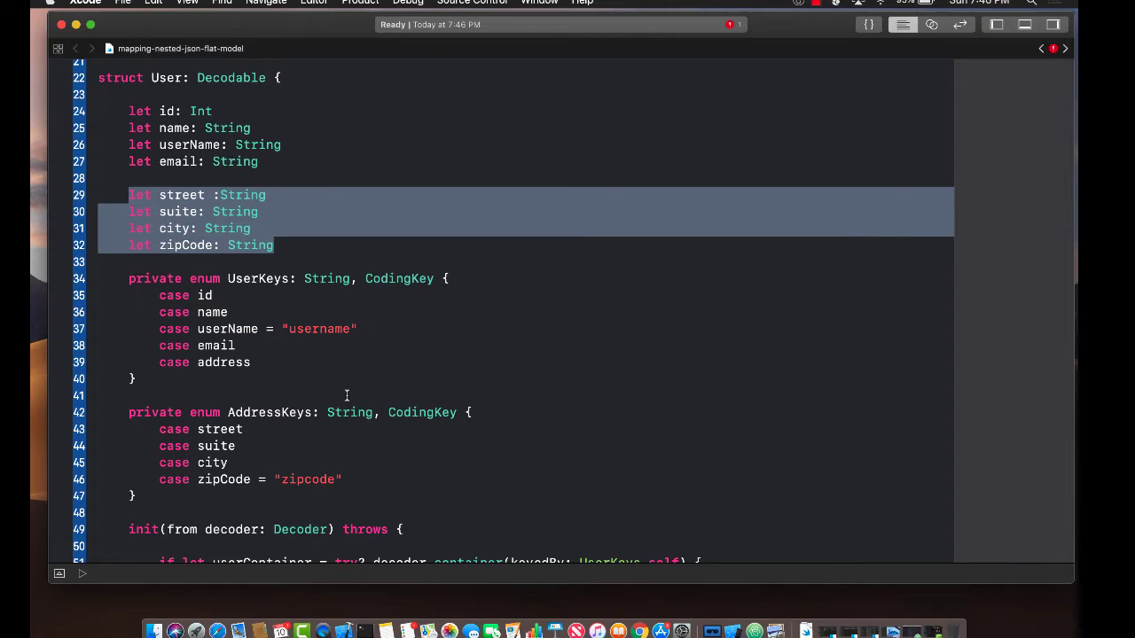
{"action": "scroll", "scroll_direction": "down", "scroll_amount": 3}
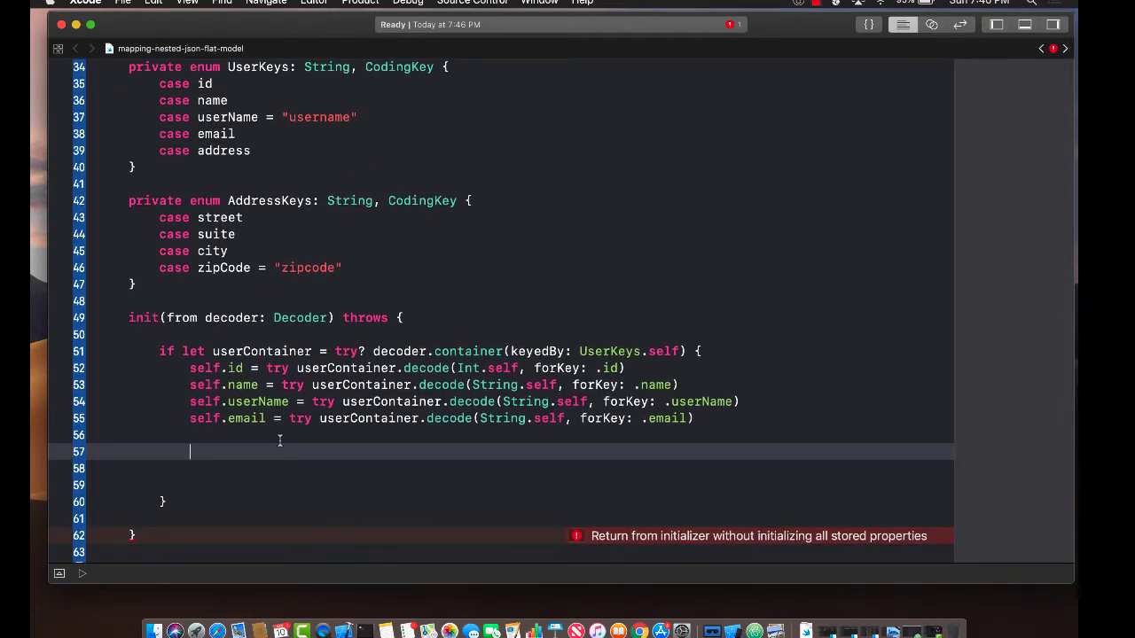
{"action": "type", "text": "if let addressContainer = try"}
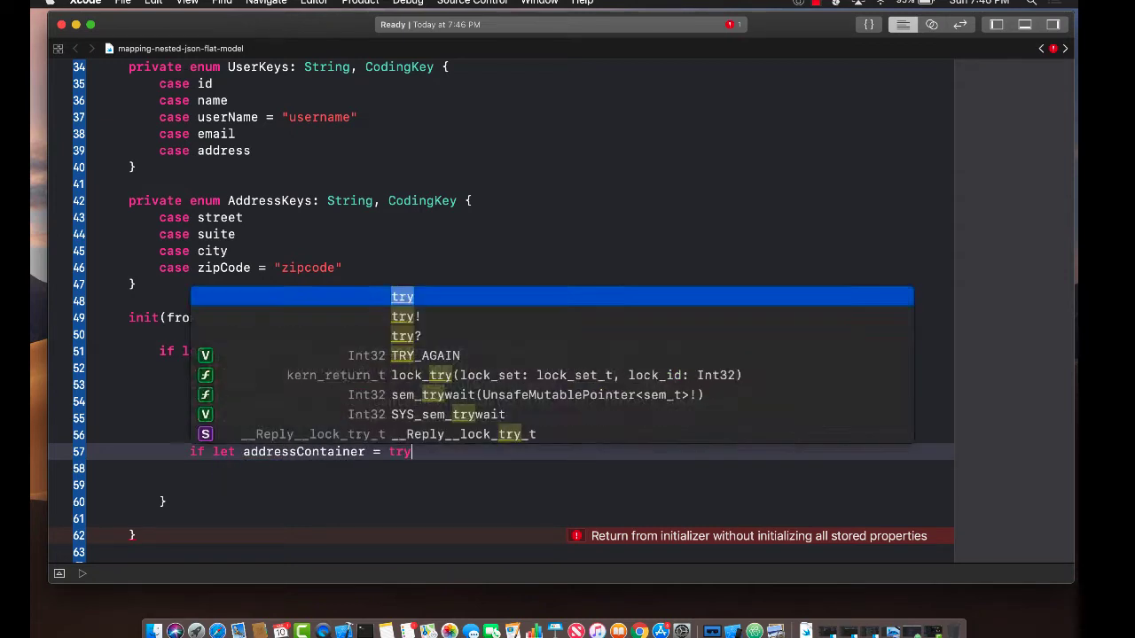
{"action": "type", "text": "? userContainer.ne"}
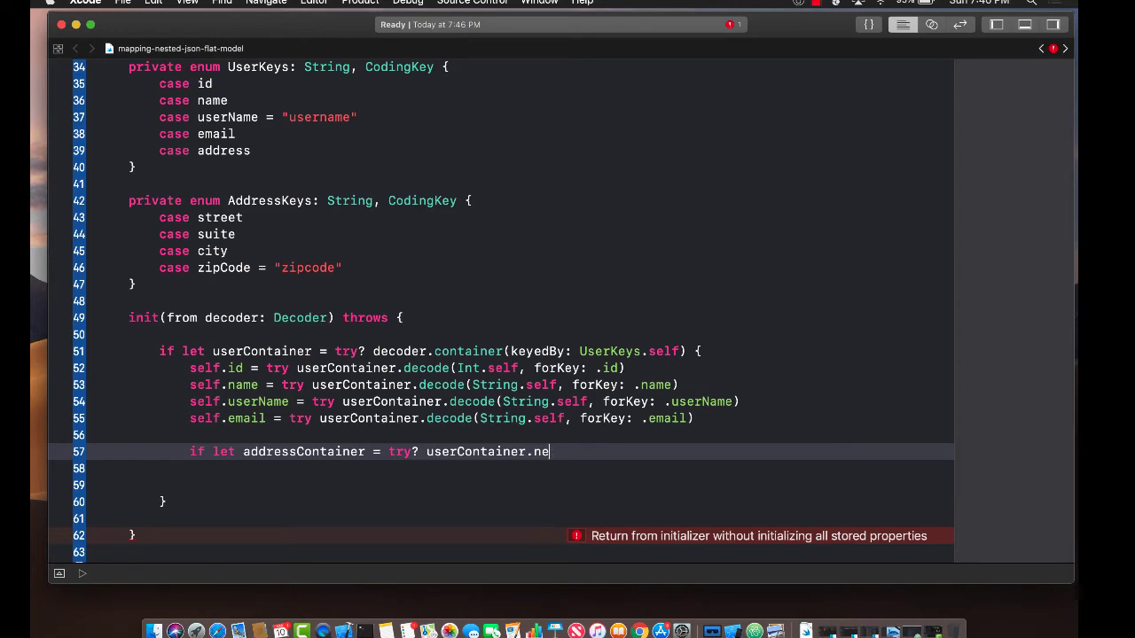
{"action": "type", "text": "s"}
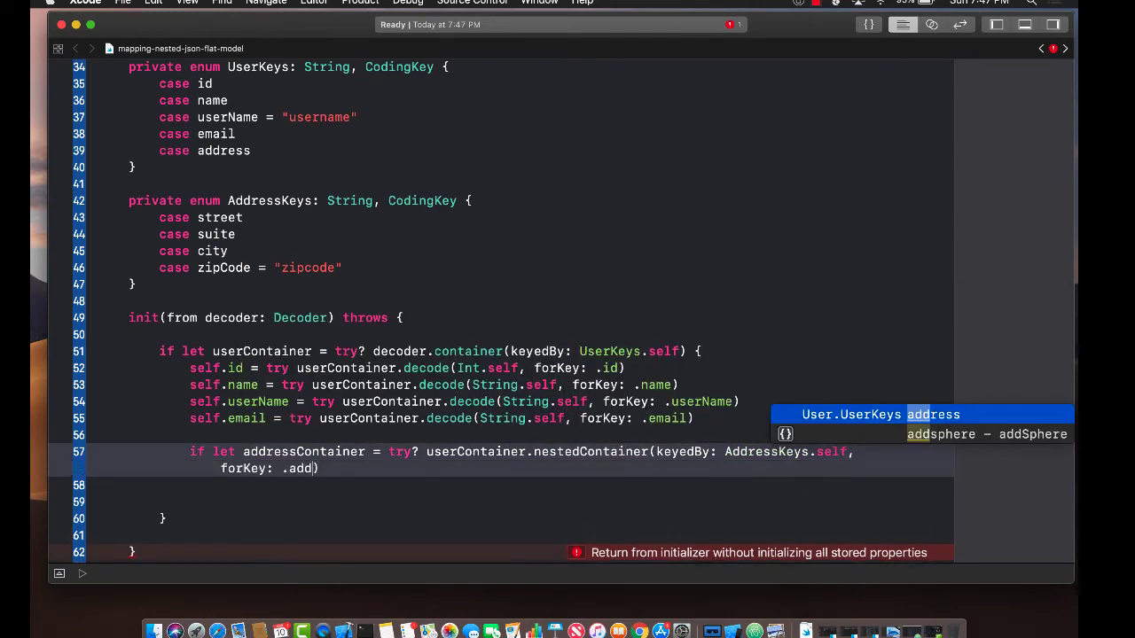
{"action": "scroll", "scroll_direction": "up", "scroll_amount": 3}
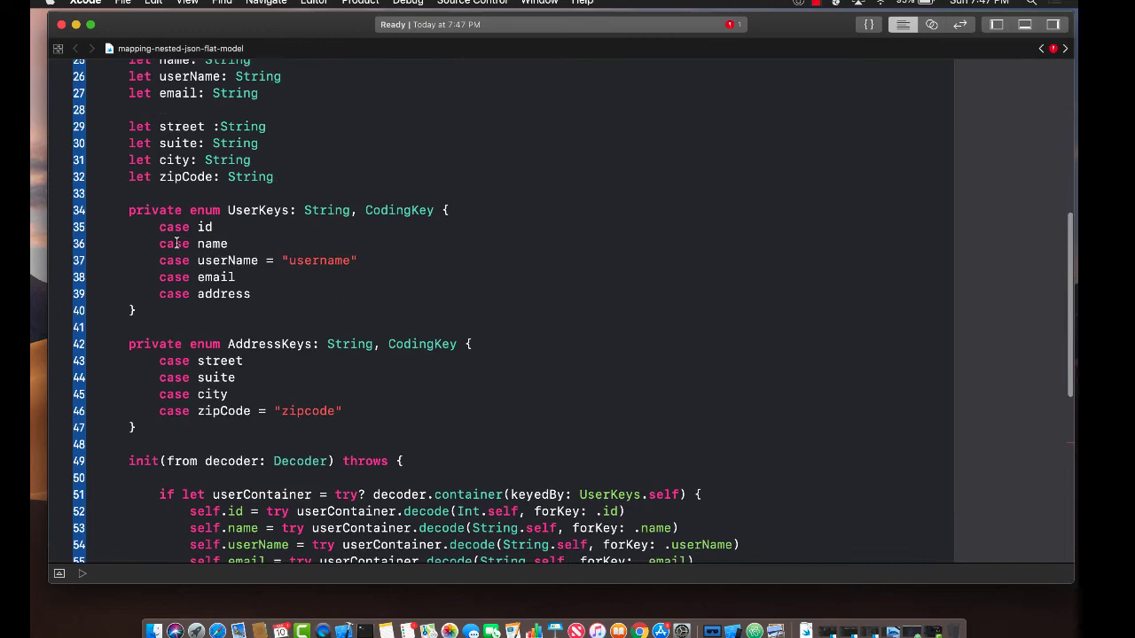
{"action": "scroll", "scroll_direction": "up", "scroll_amount": 3}
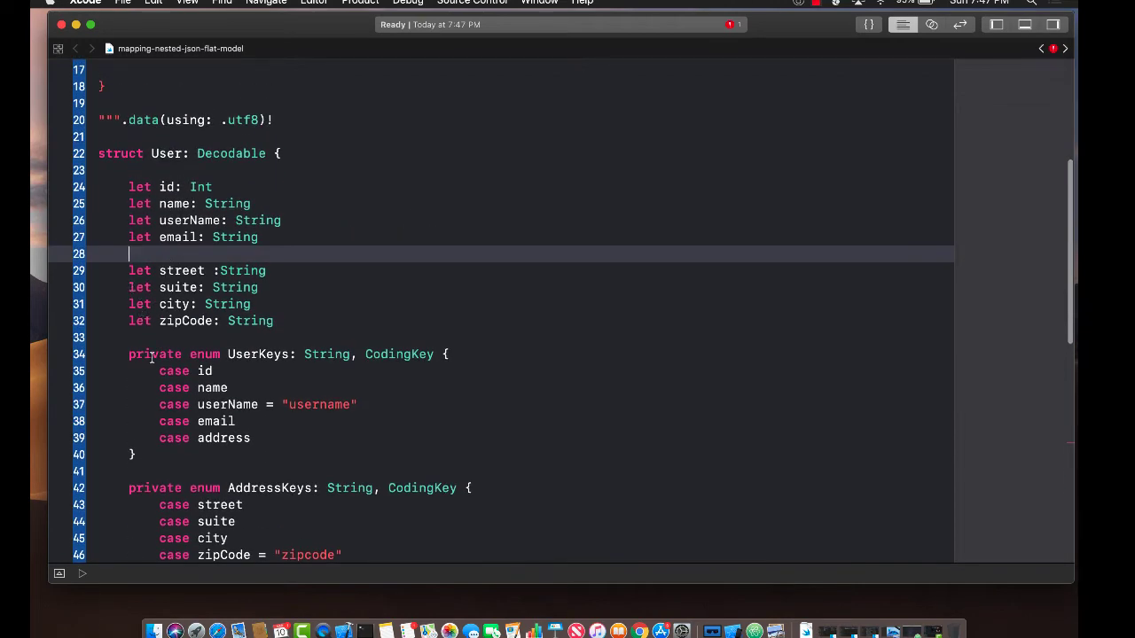
{"action": "scroll", "scroll_direction": "down", "scroll_amount": 3}
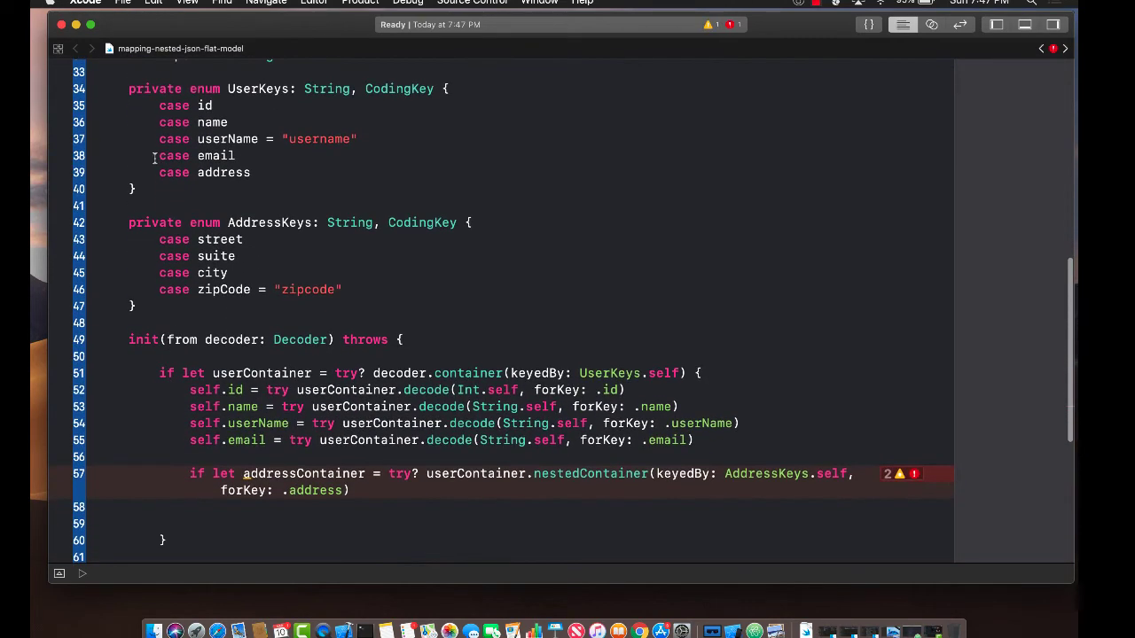
{"action": "scroll", "scroll_direction": "down", "scroll_amount": 3}
{"action": "type", "text": " {"}
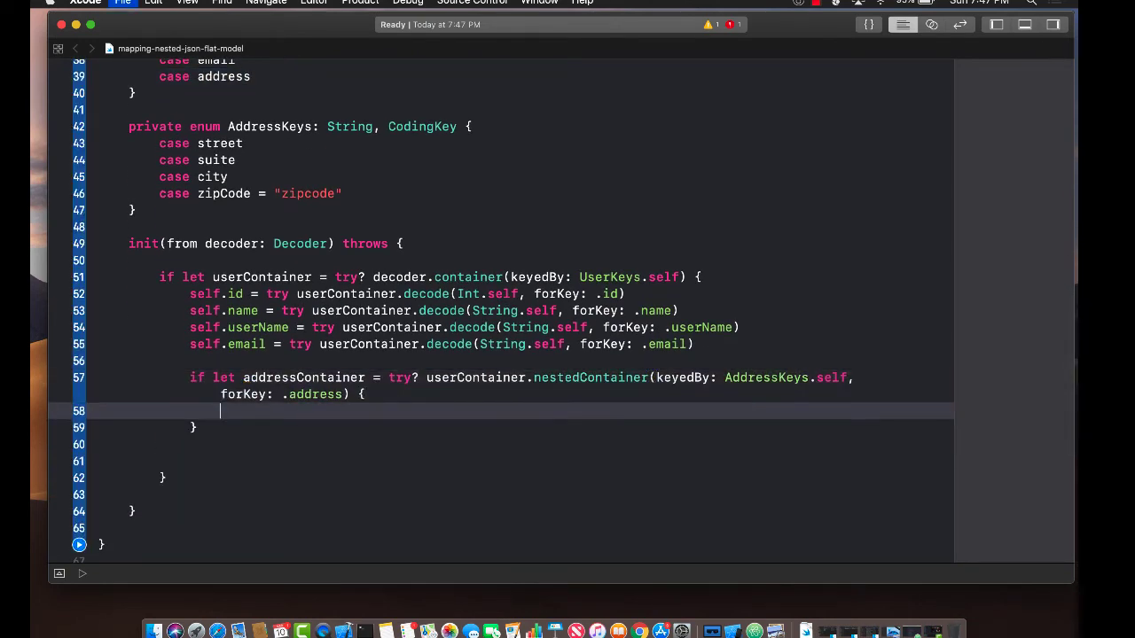
- Add self.street = try addressContainer.decode(String.self, forKey: .street) inside the address block
{"action": "key", "text": "Return"}
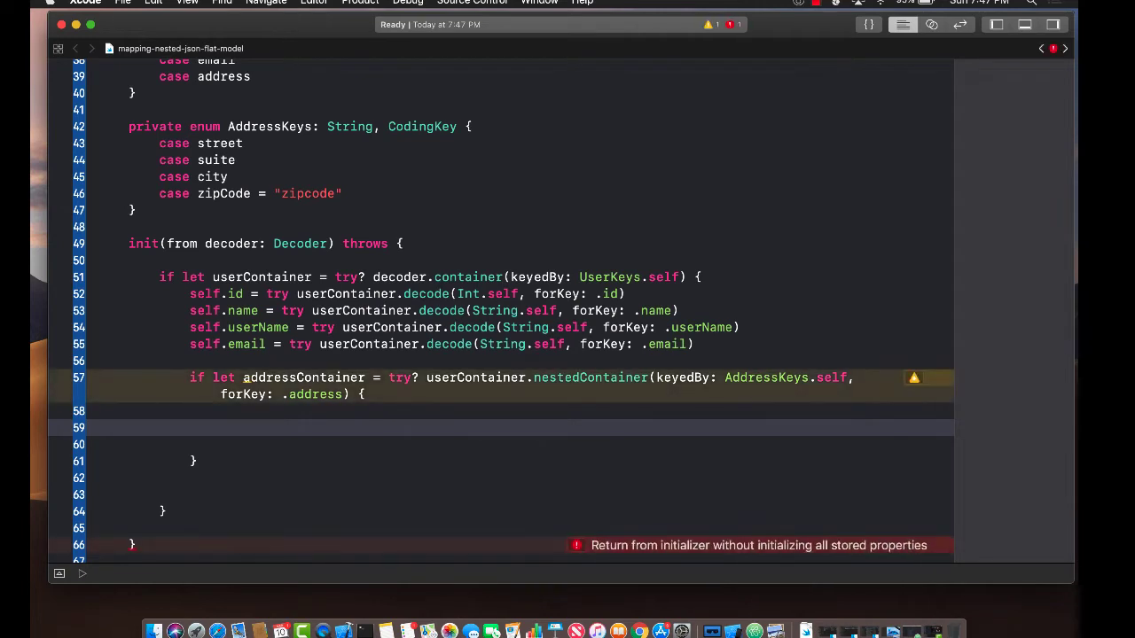
{"action": "left_click", "coordinate": [355, 428]}
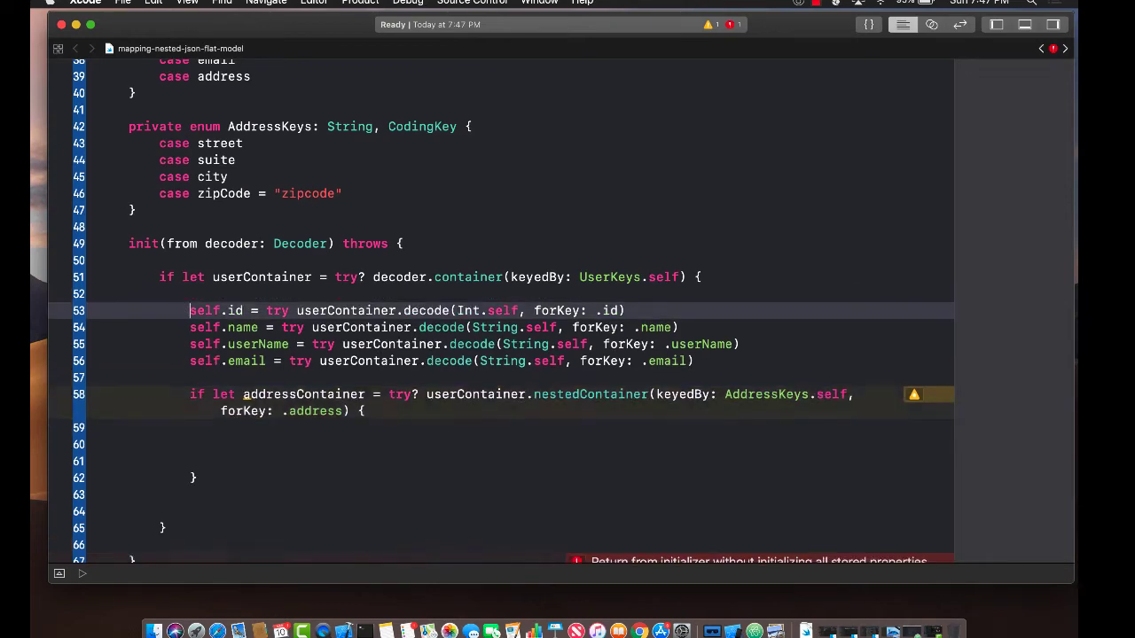
{"action": "type", "text": "self.street ="}
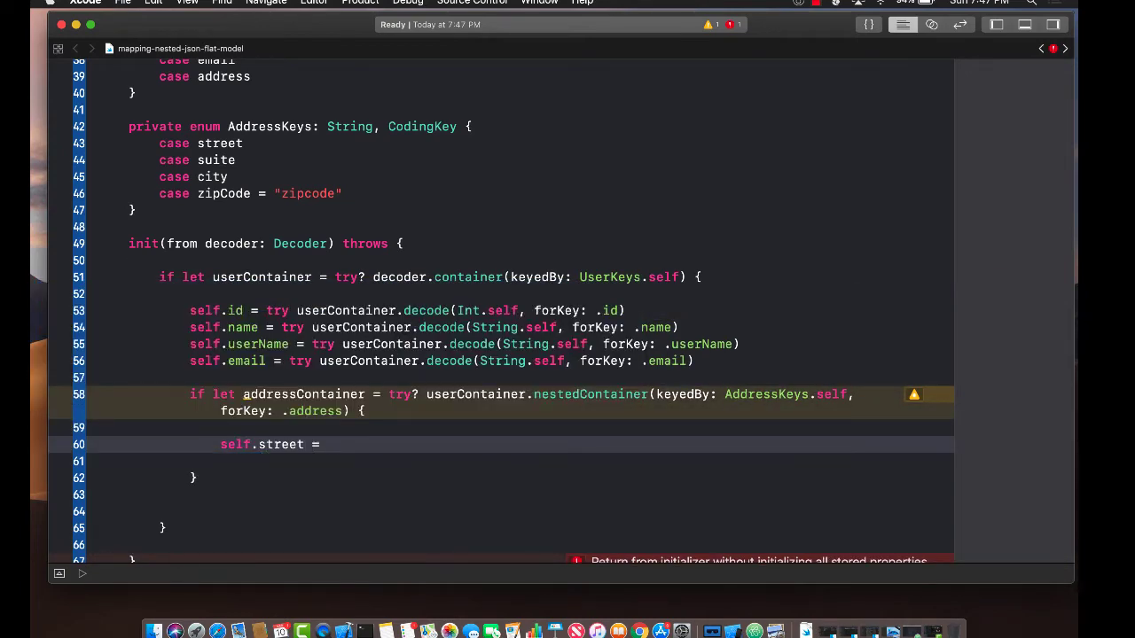
{"action": "type", "text": "try a"}
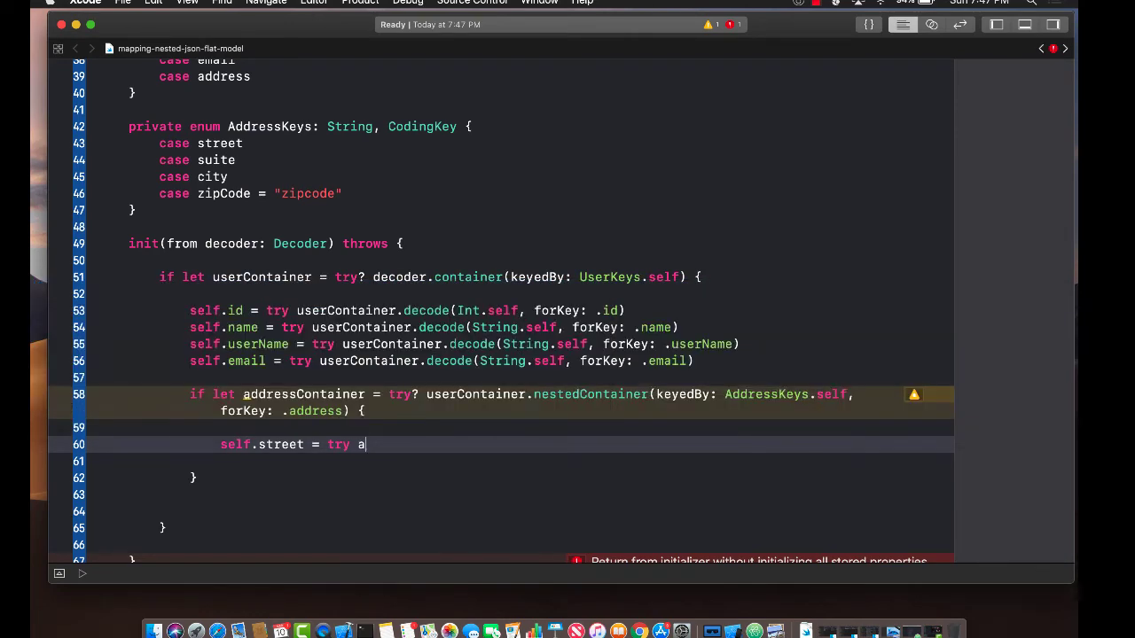
{"action": "type", "text": "ddressContainer."}
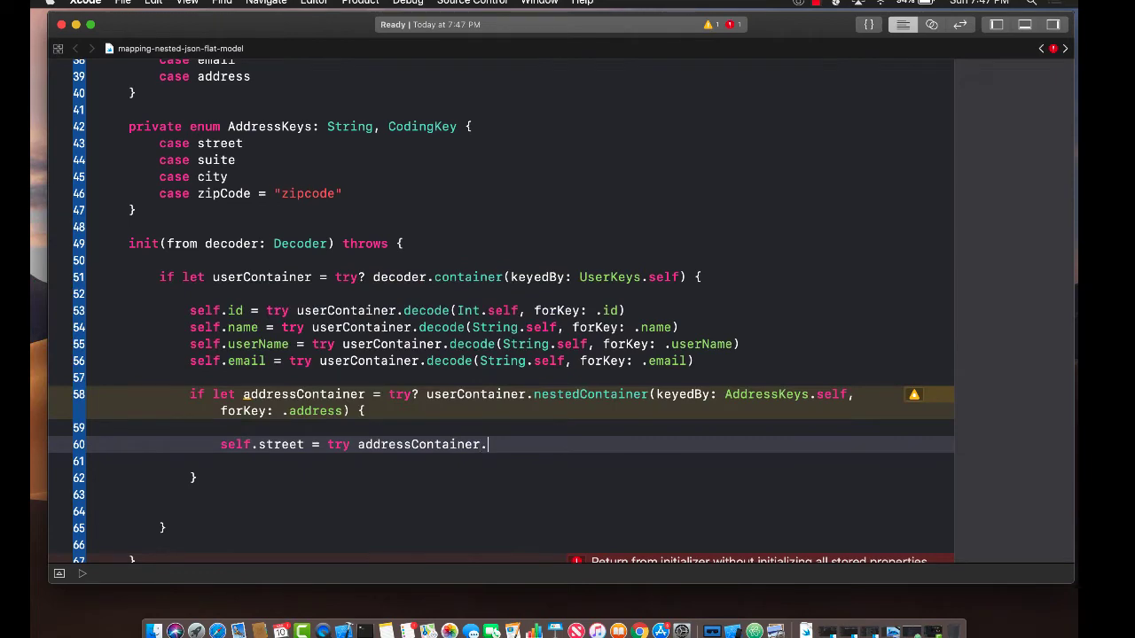
{"action": "type", "text": "de"}
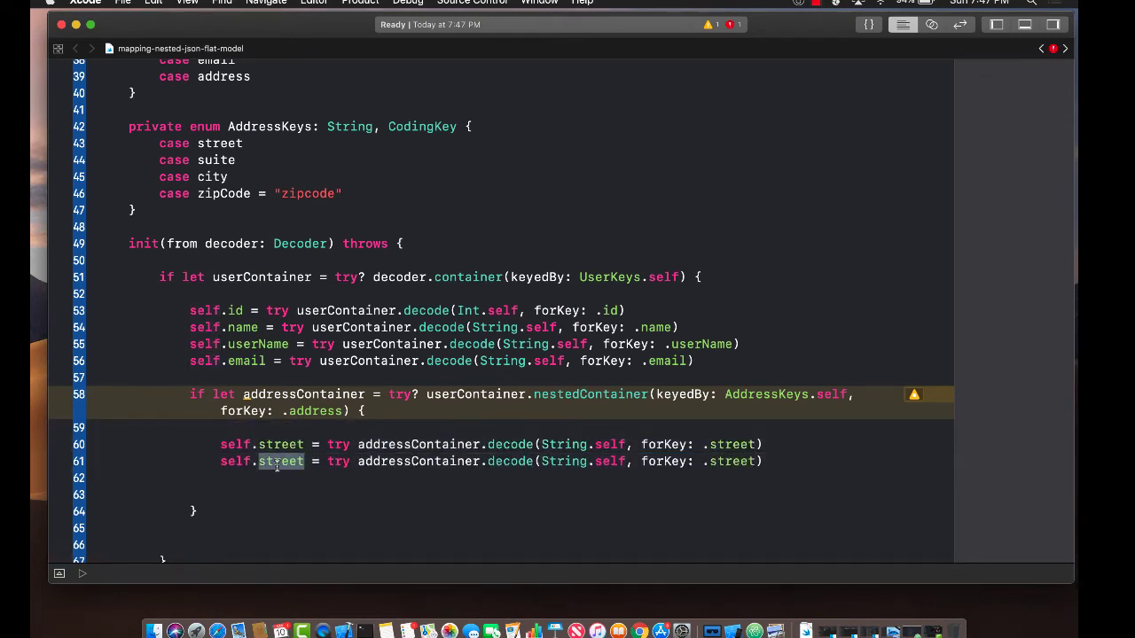
- Add matching addressContainer decode lines for suite, city and zipCode
{"action": "type", "text": "suite"}
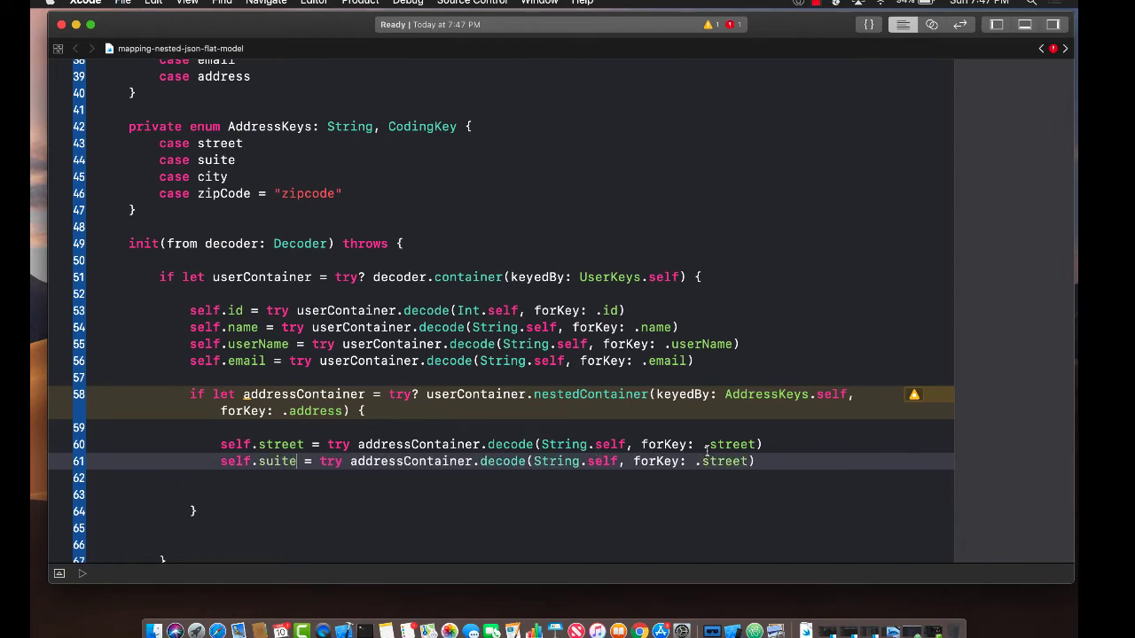
{"action": "double_click", "coordinate": [724, 462]}
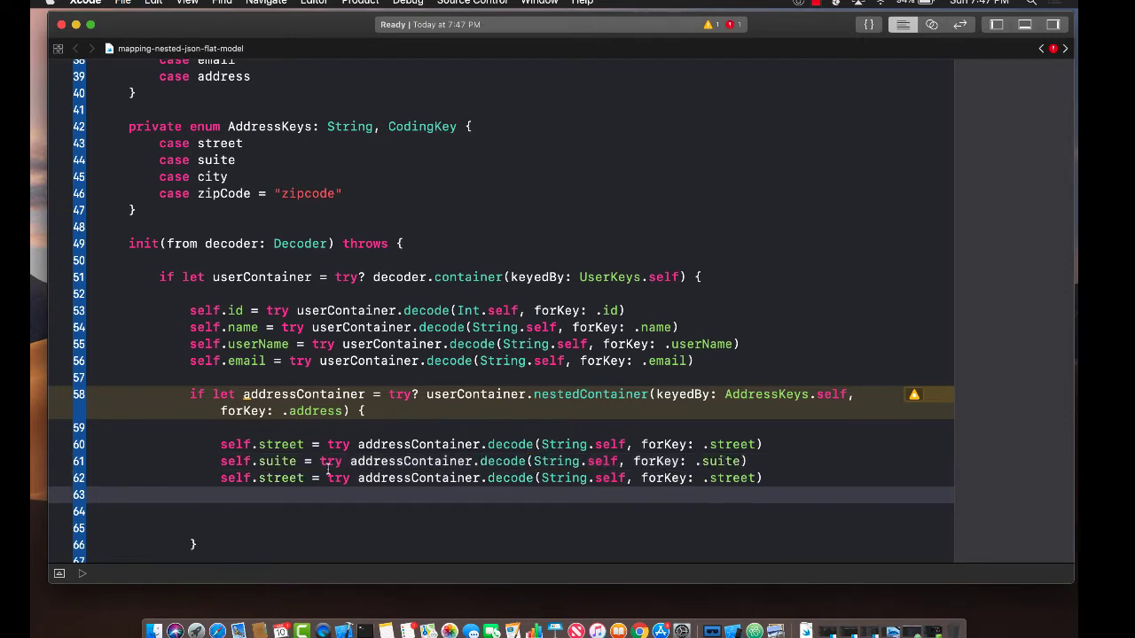
{"action": "type", "text": "ci"}
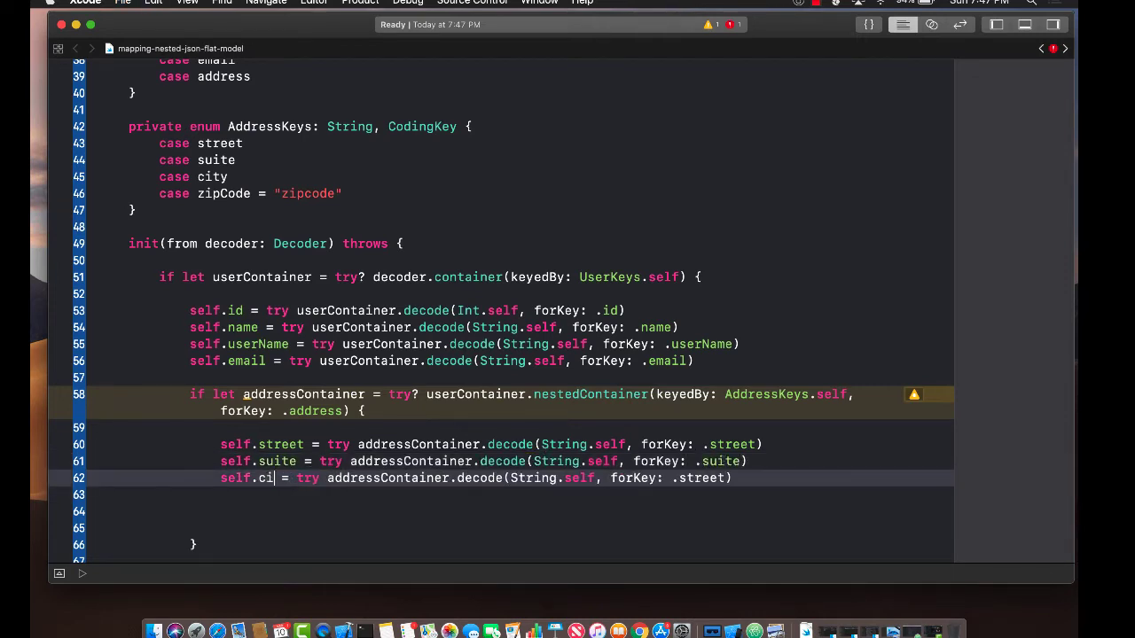
{"action": "type", "text": "ty = try addressContainer.decode(String.self, forKey: .city"}
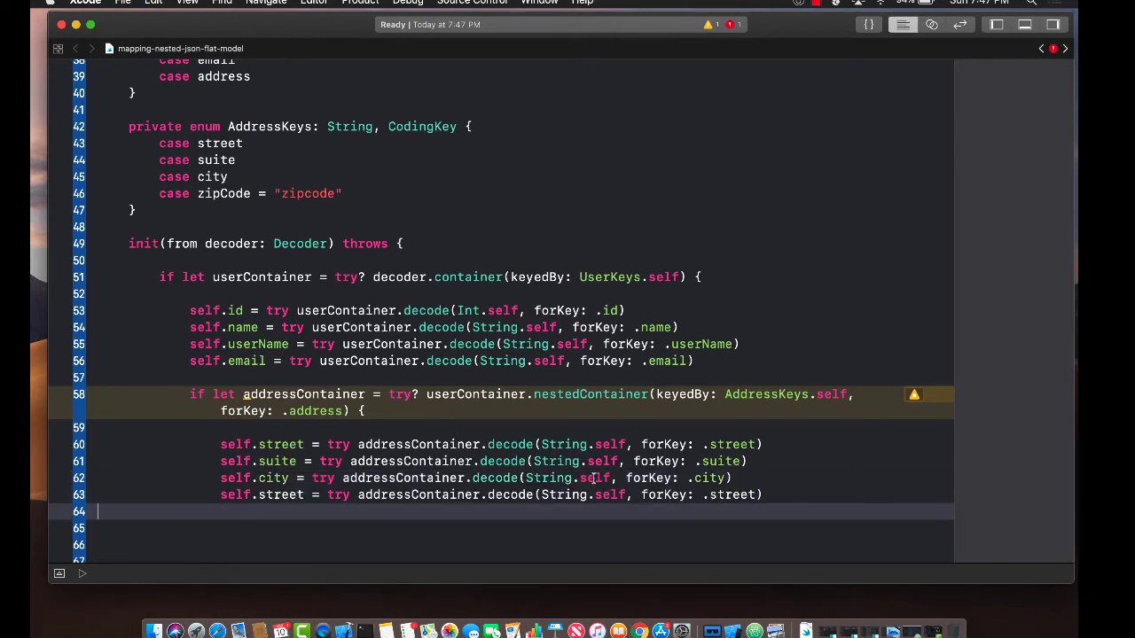
{"action": "type", "text": "zipCod"}
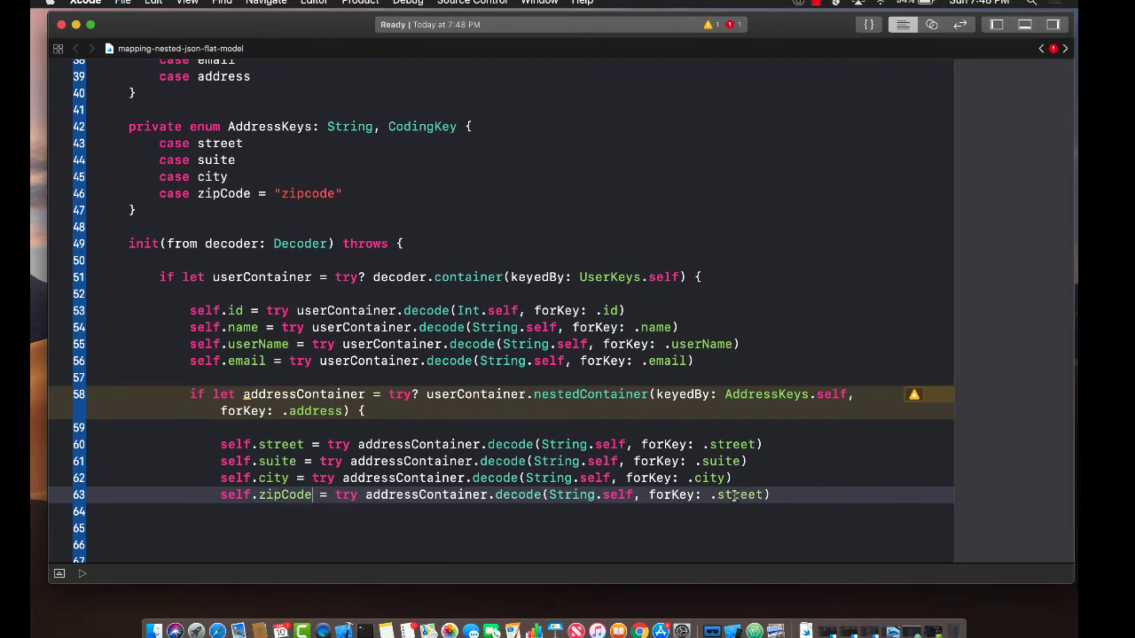
{"action": "type", "text": "zp"}
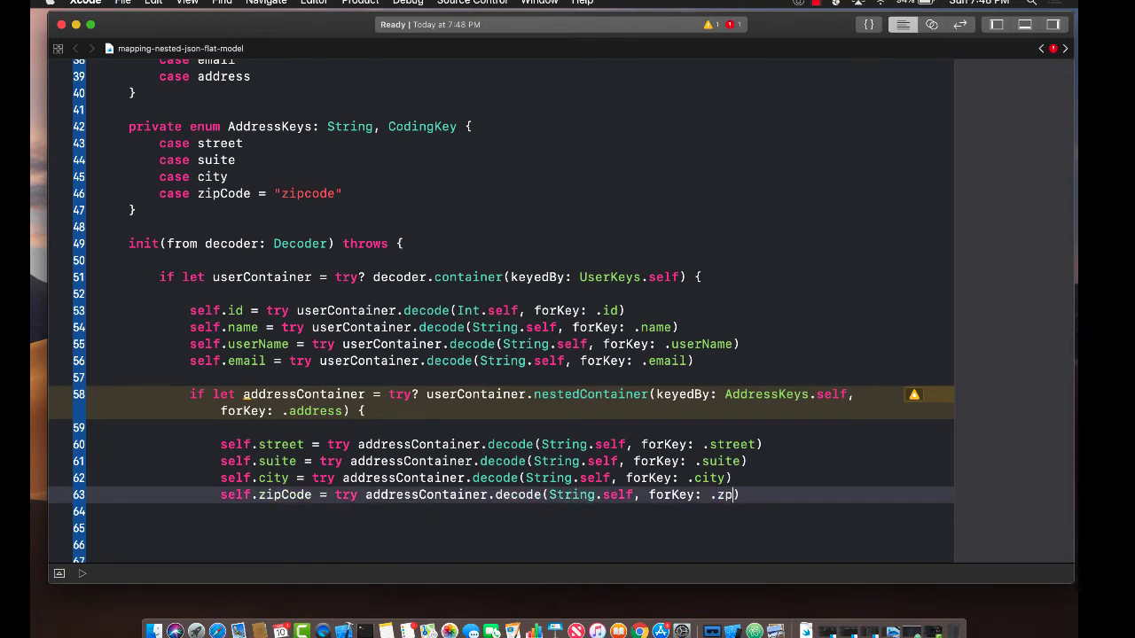
{"action": "type", "text": "ipCode"}
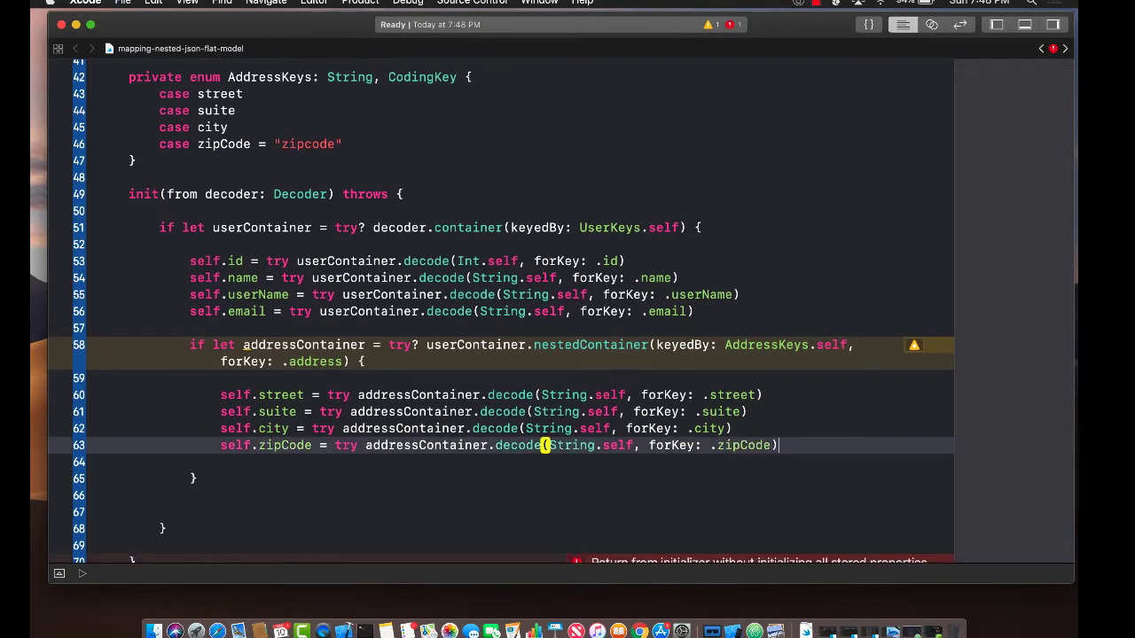
{"action": "scroll", "scroll_direction": "down", "scroll_amount": 3}
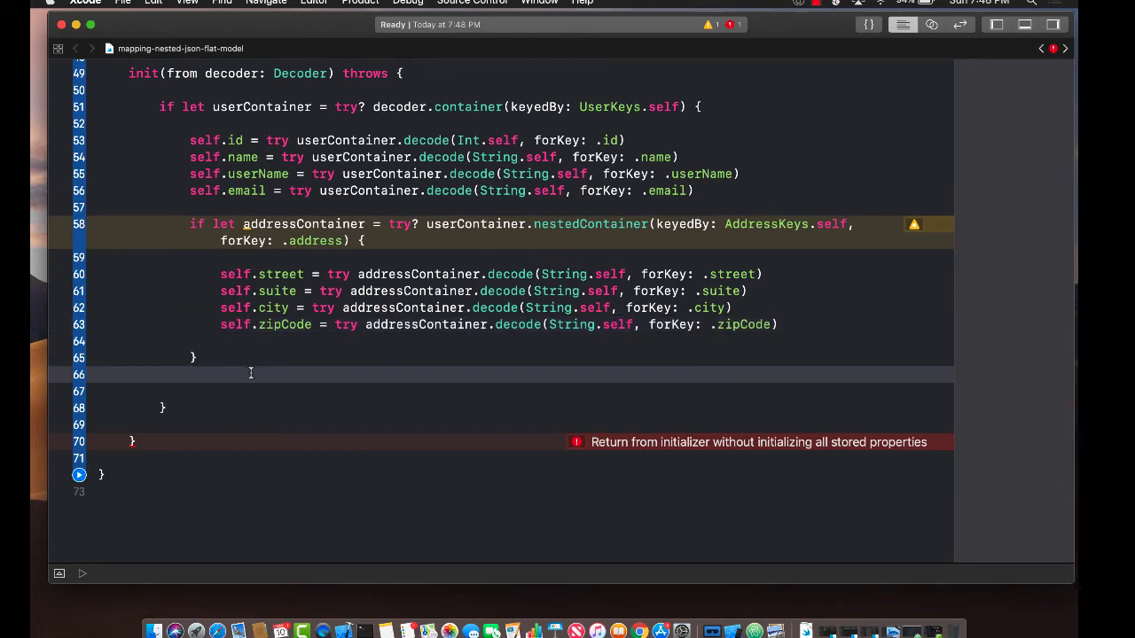
{"action": "scroll", "scroll_direction": "up", "scroll_amount": 3}
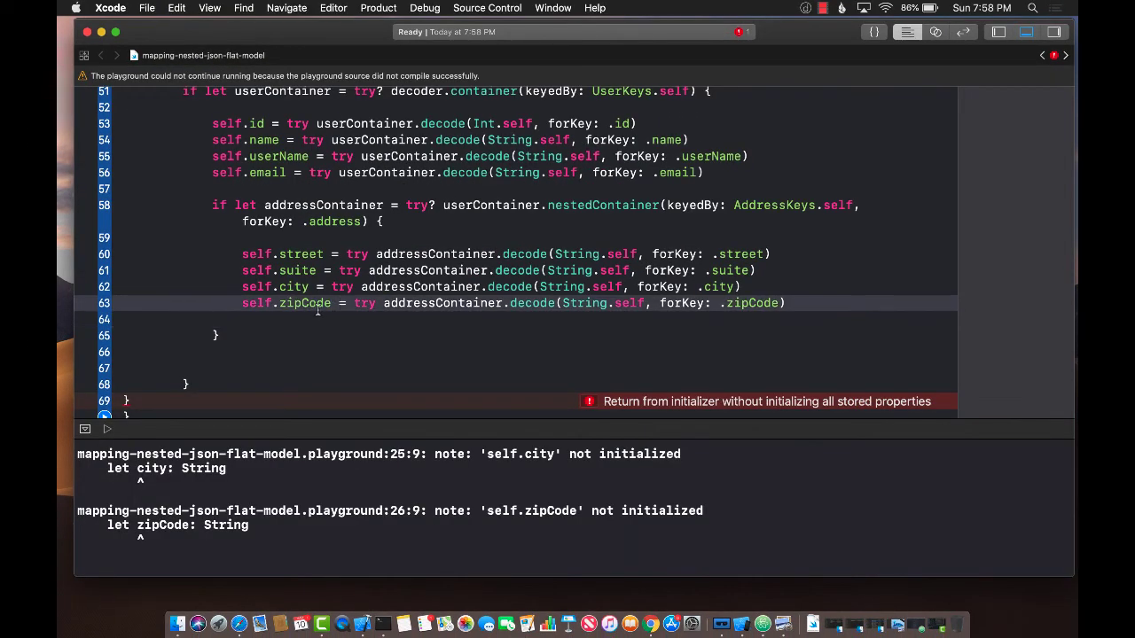
- Make id an Int? and append = "" defaults to the String properties
{"action": "left_click", "coordinate": [297, 270]}
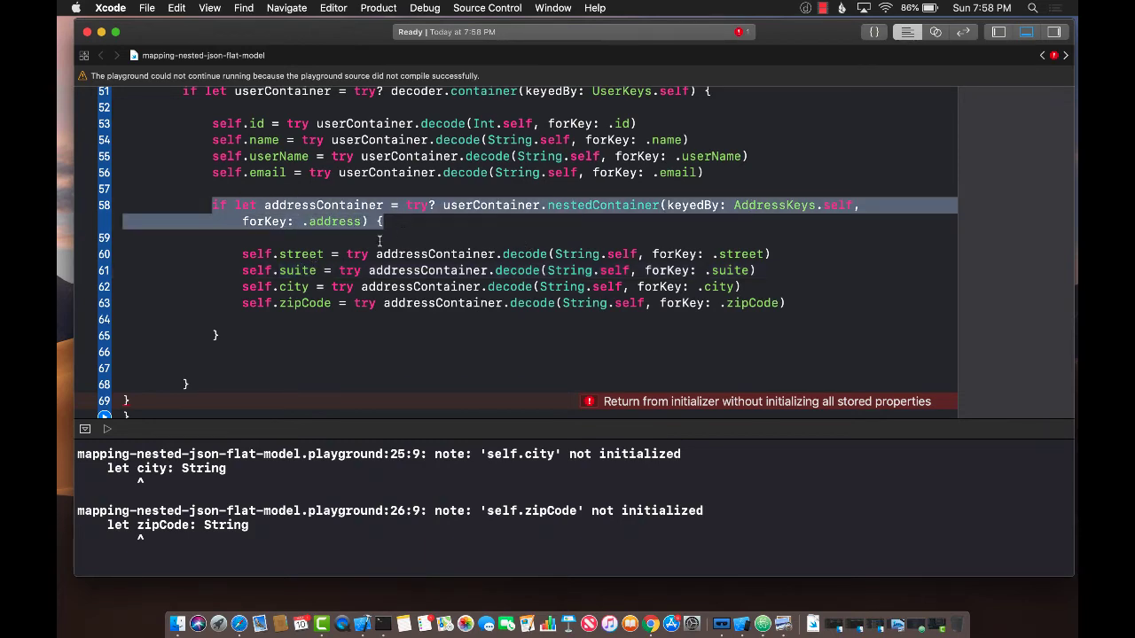
{"action": "scroll", "scroll_direction": "up", "scroll_amount": 3}
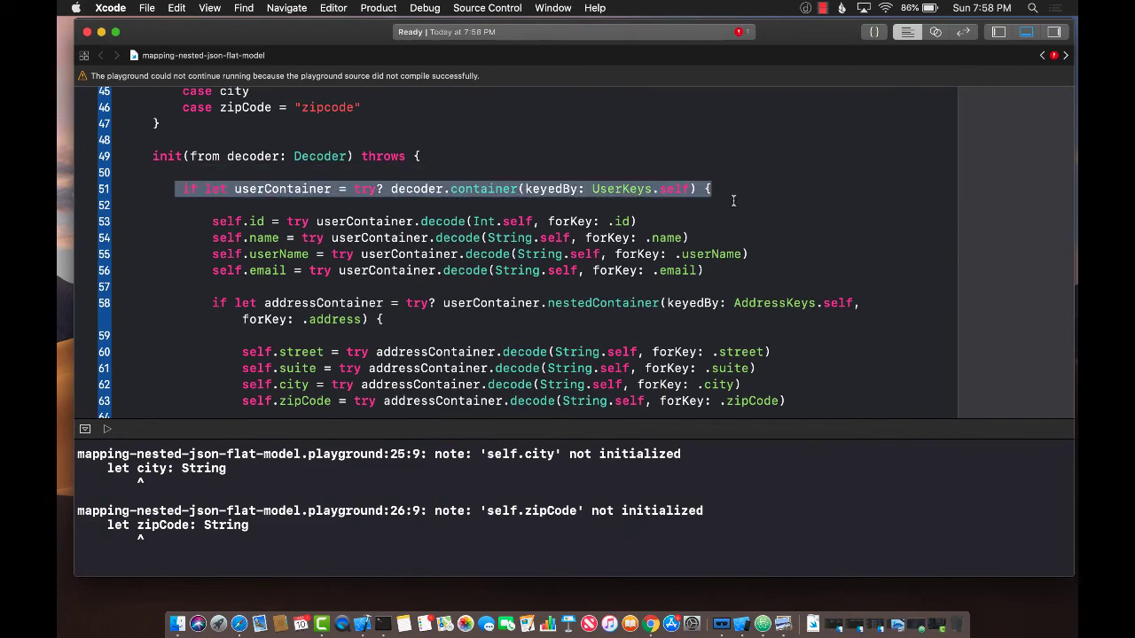
{"action": "mouse_move", "coordinate": [696, 219]}
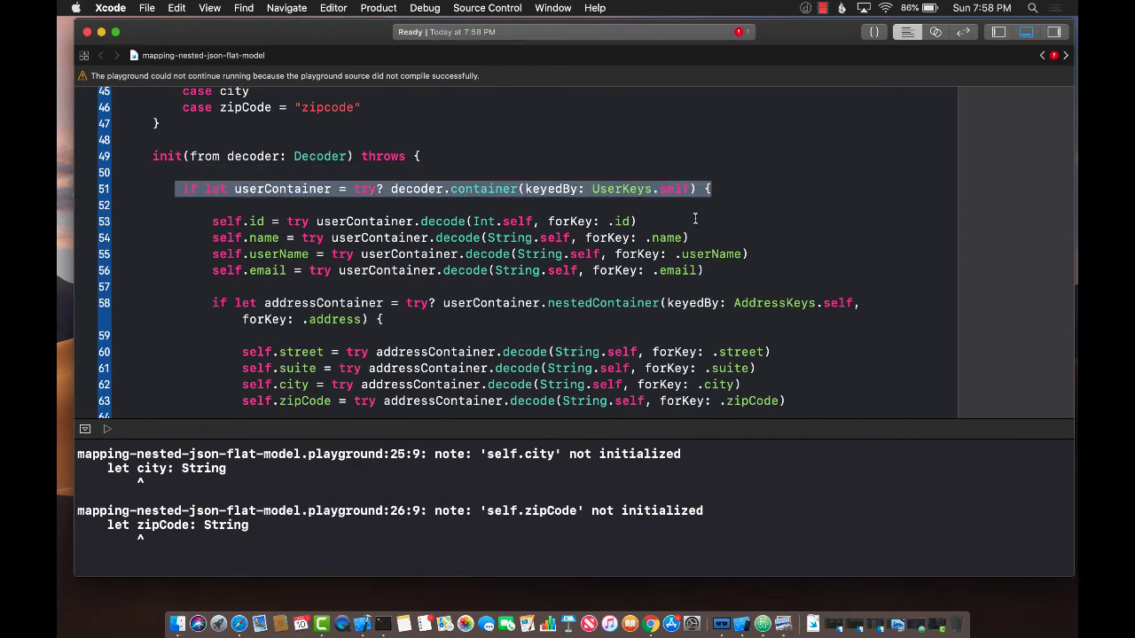
{"action": "mouse_move", "coordinate": [358, 306]}
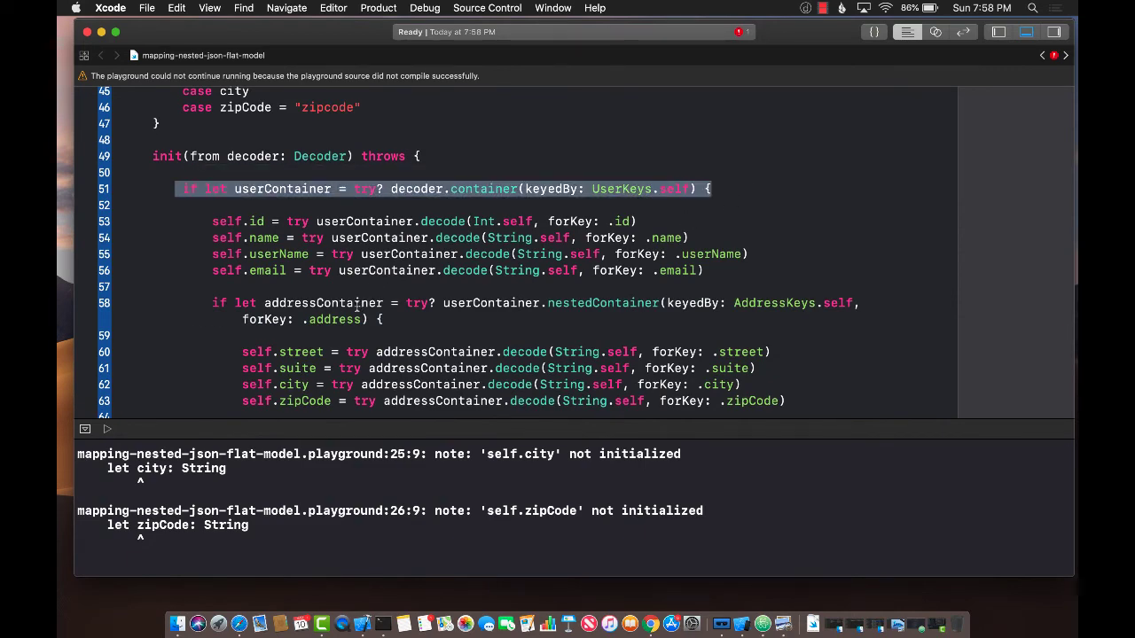
{"action": "scroll", "scroll_direction": "up", "scroll_amount": 3}
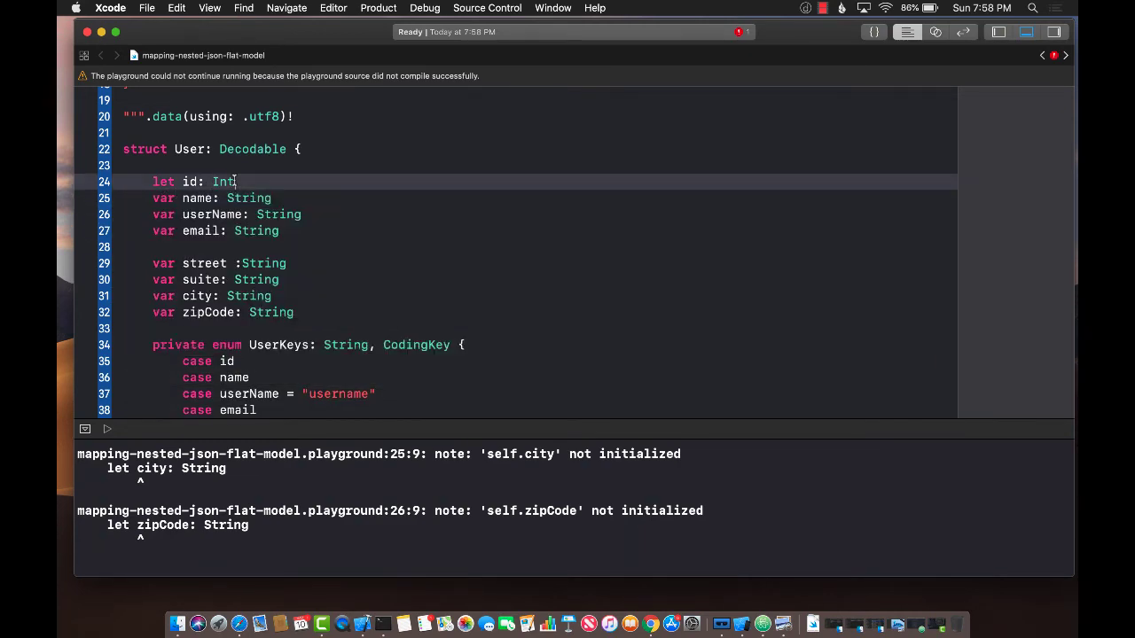
{"action": "type", "text": "?"}
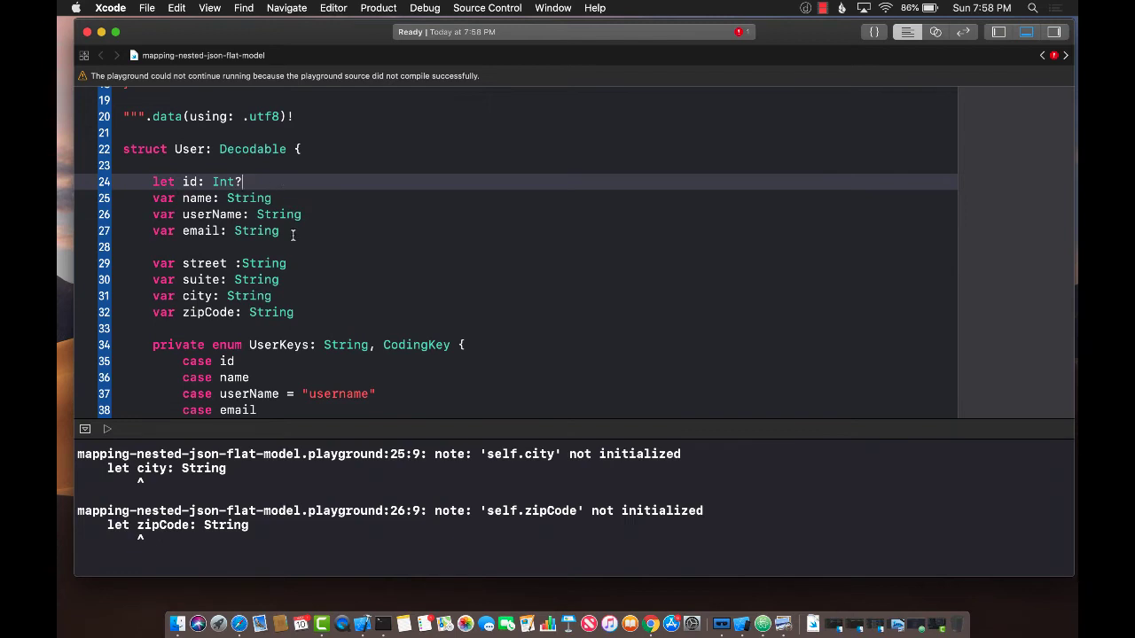
{"action": "left_click", "coordinate": [297, 312]}
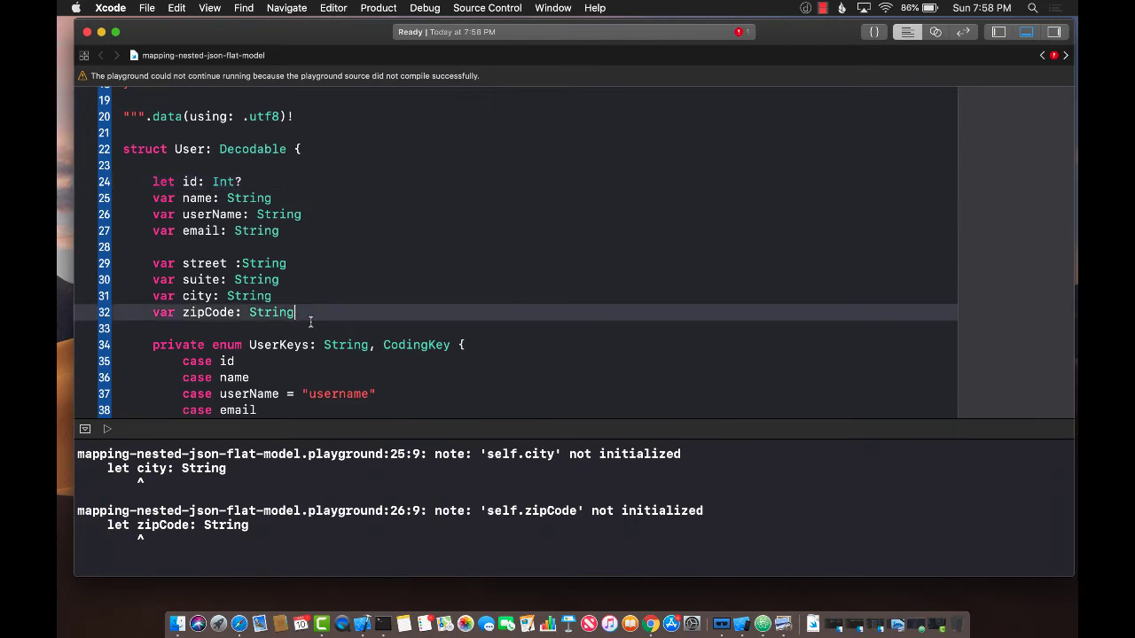
{"action": "type", "text": "= \"\""}
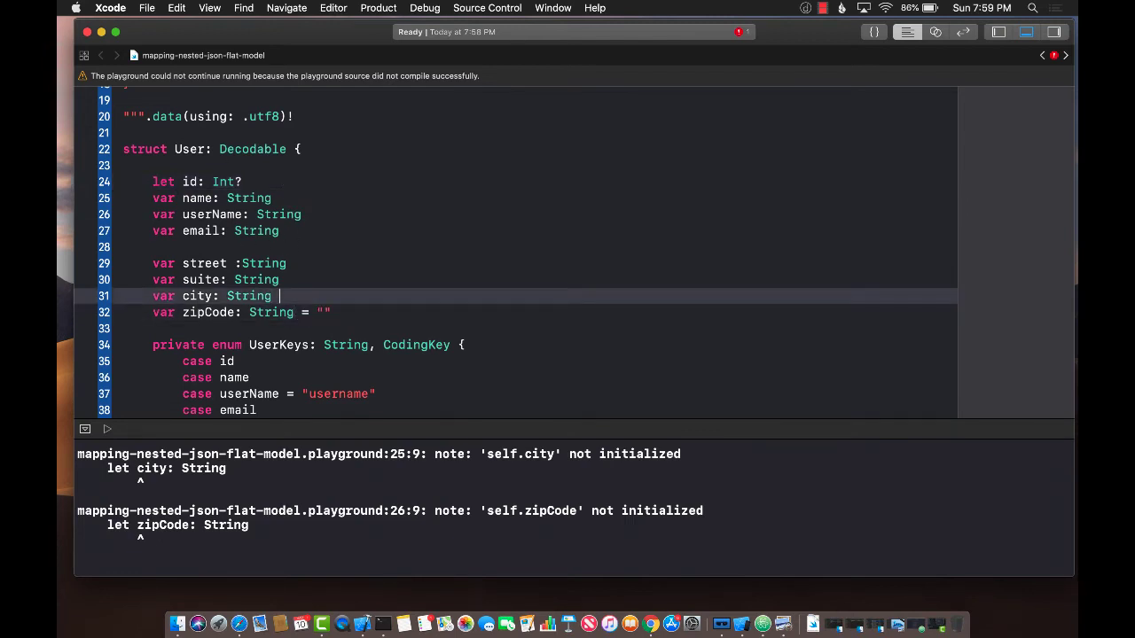
{"action": "type", "text": "= \"\""}
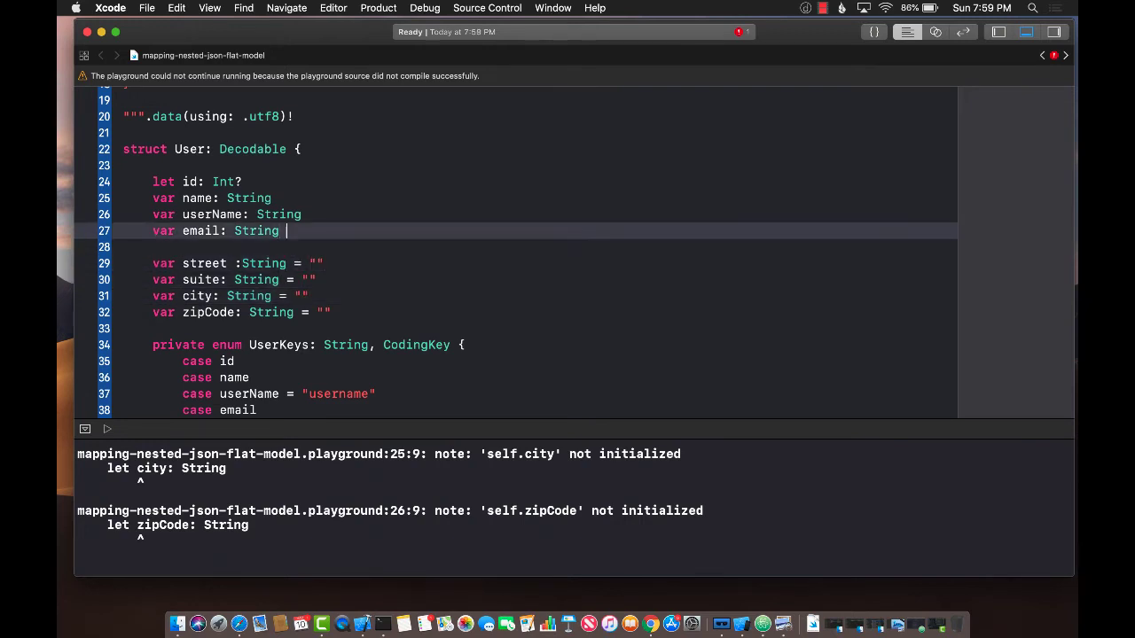
{"action": "type", "text": "= \"\""}
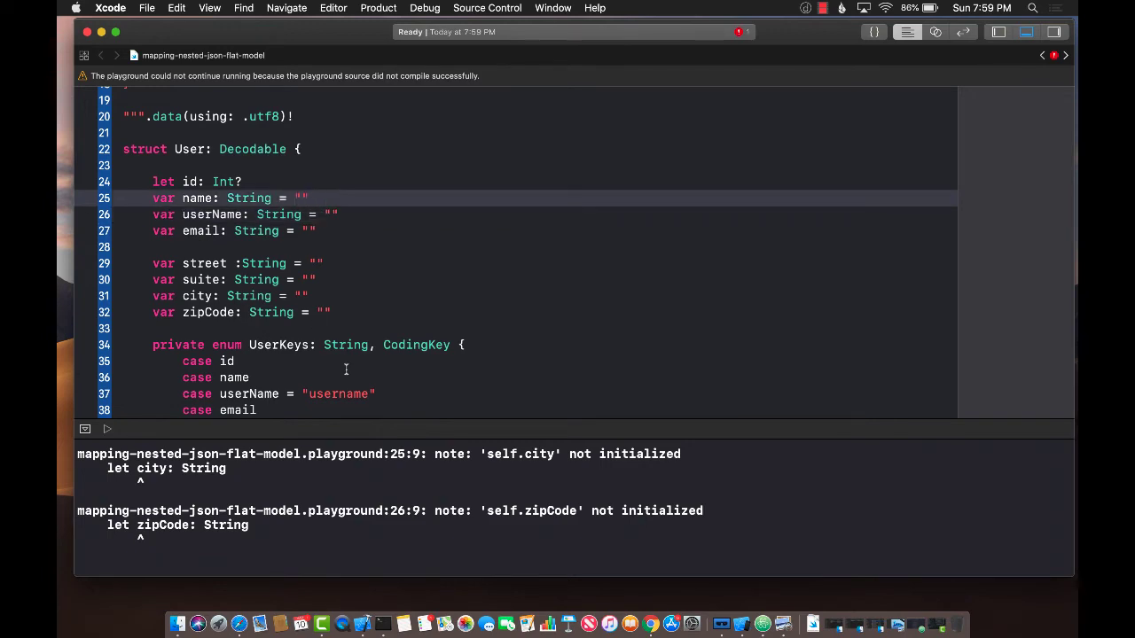
{"action": "left_click", "coordinate": [106, 429]}
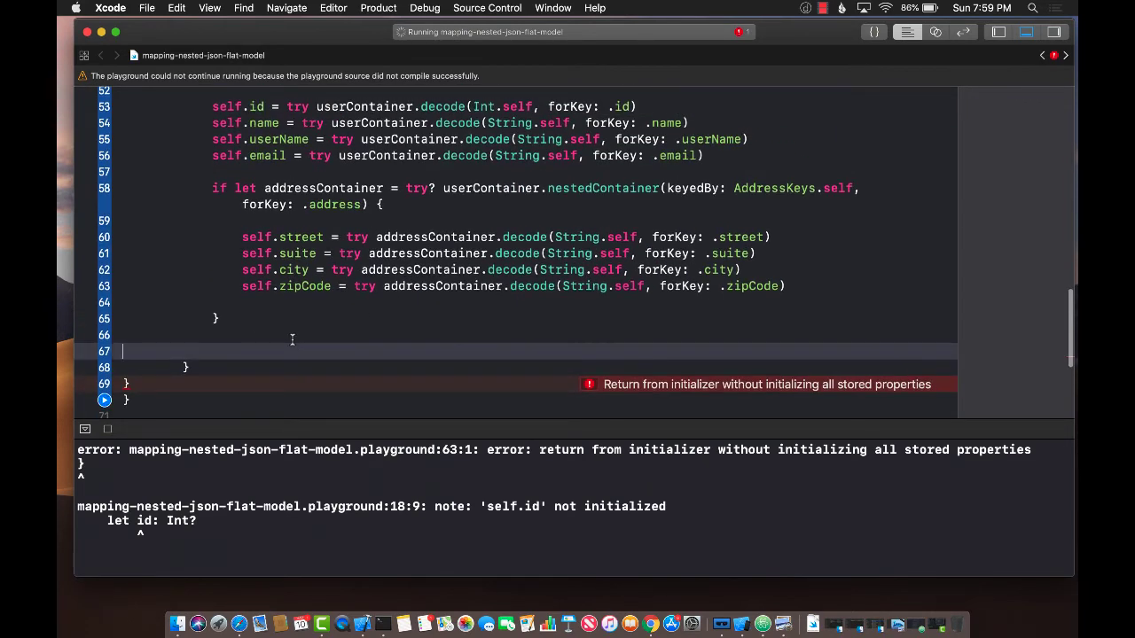
- Scroll up through the User struct, then down to the empty line after it
{"action": "scroll", "scroll_direction": "up", "scroll_amount": 3}
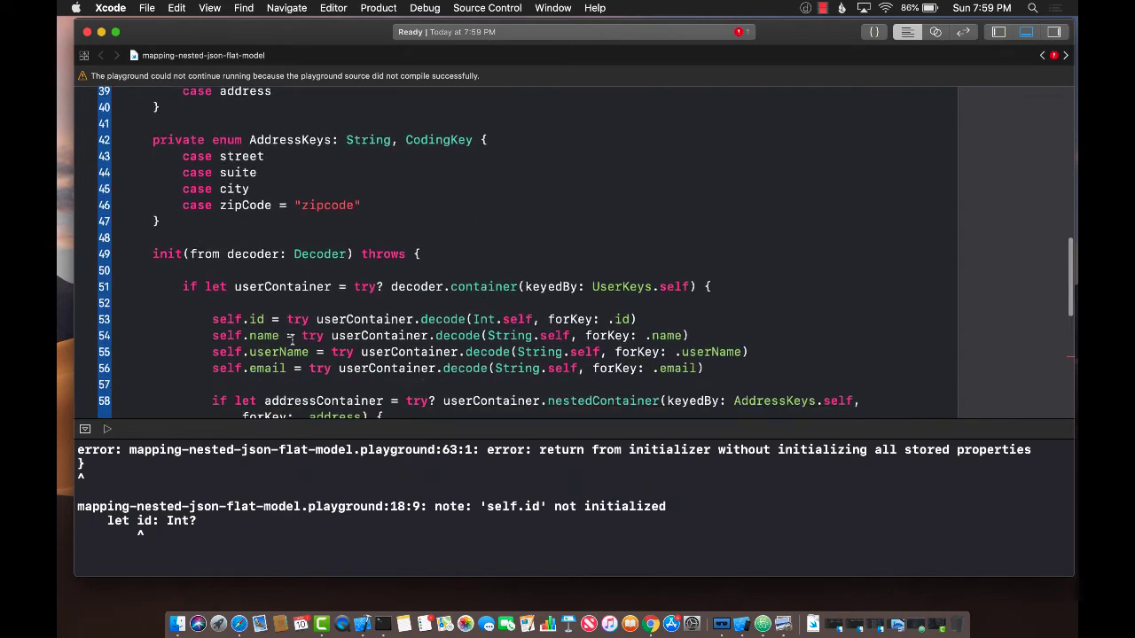
{"action": "scroll", "scroll_direction": "up", "scroll_amount": 3}
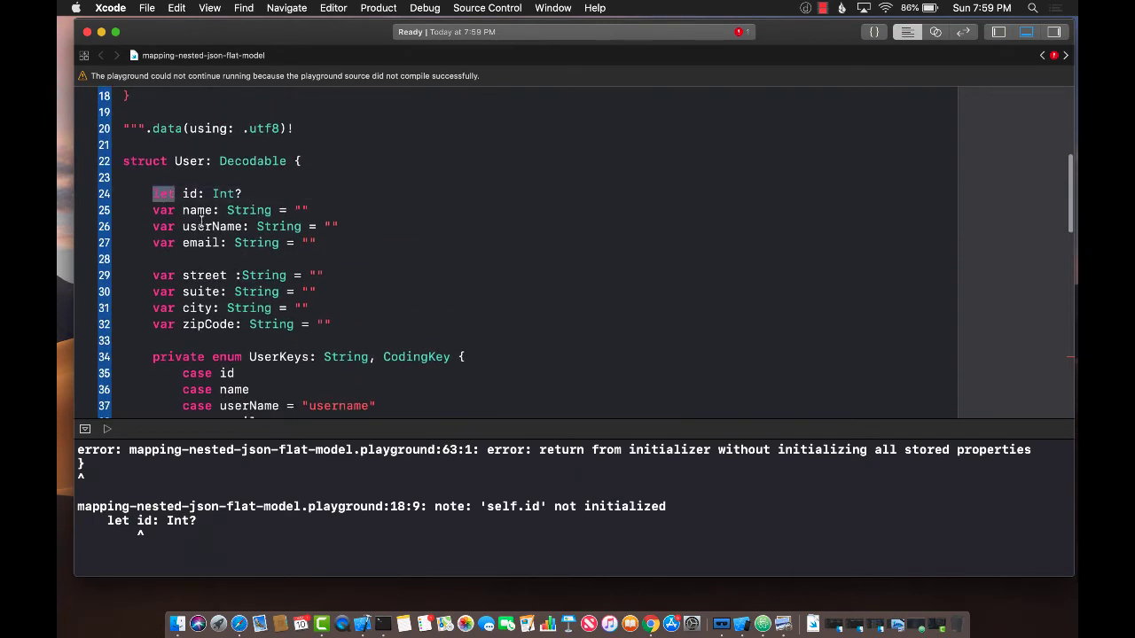
{"action": "scroll", "scroll_direction": "down", "scroll_amount": 3}
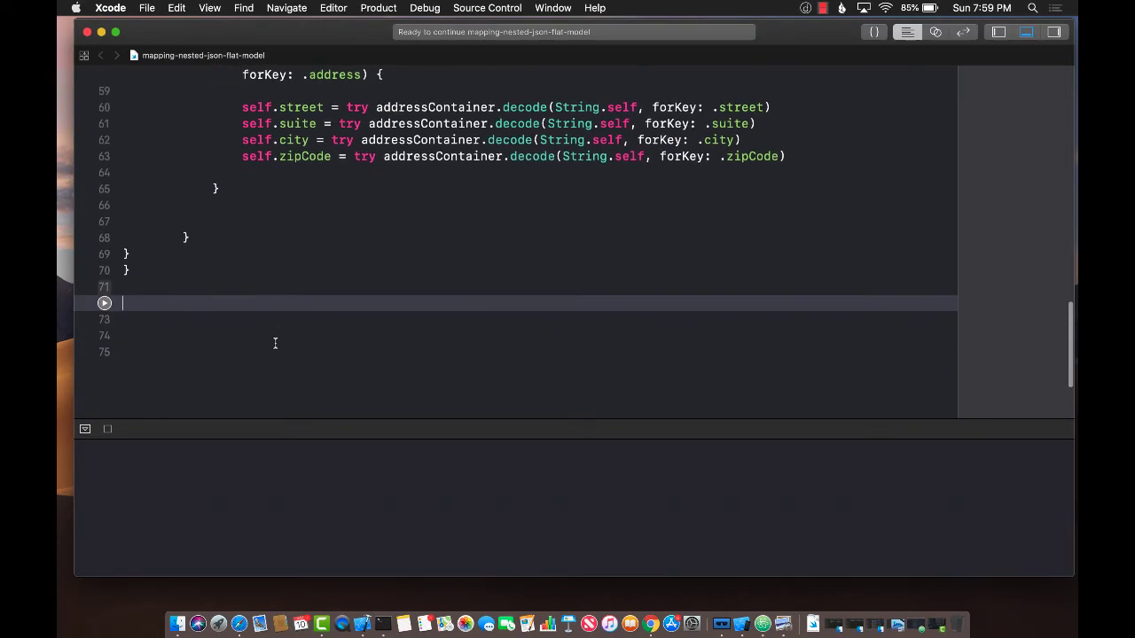
- Write 'if let user = try? JSONDecoder().decode(User.self, from: jsonData) {' after the struct
{"action": "type", "text": "let user"}
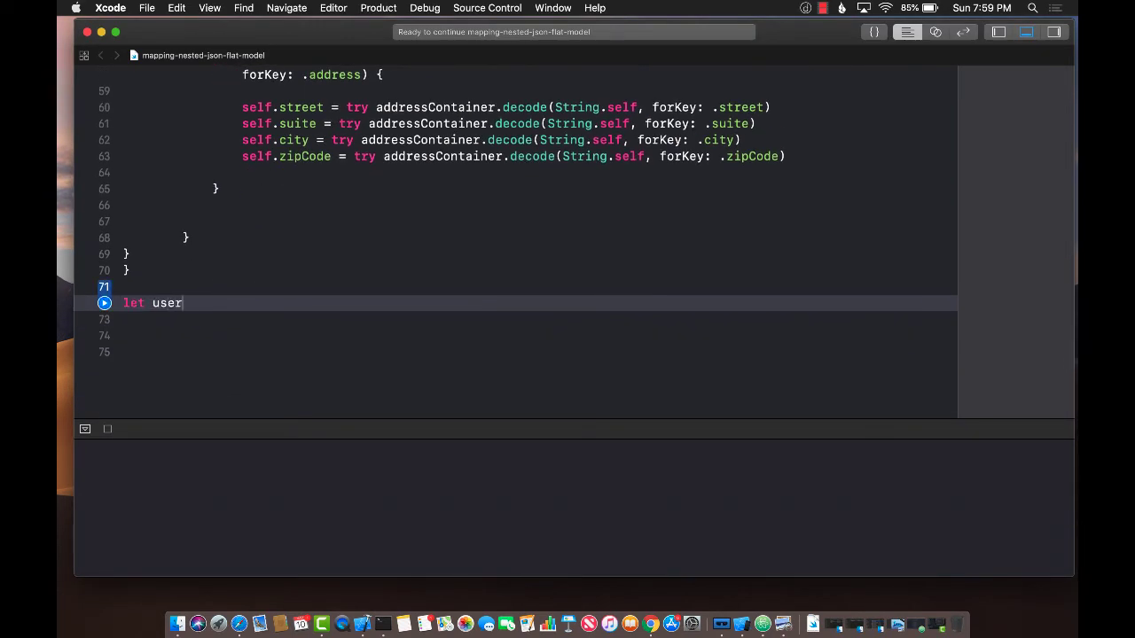
{"action": "key", "text": "backspace"}
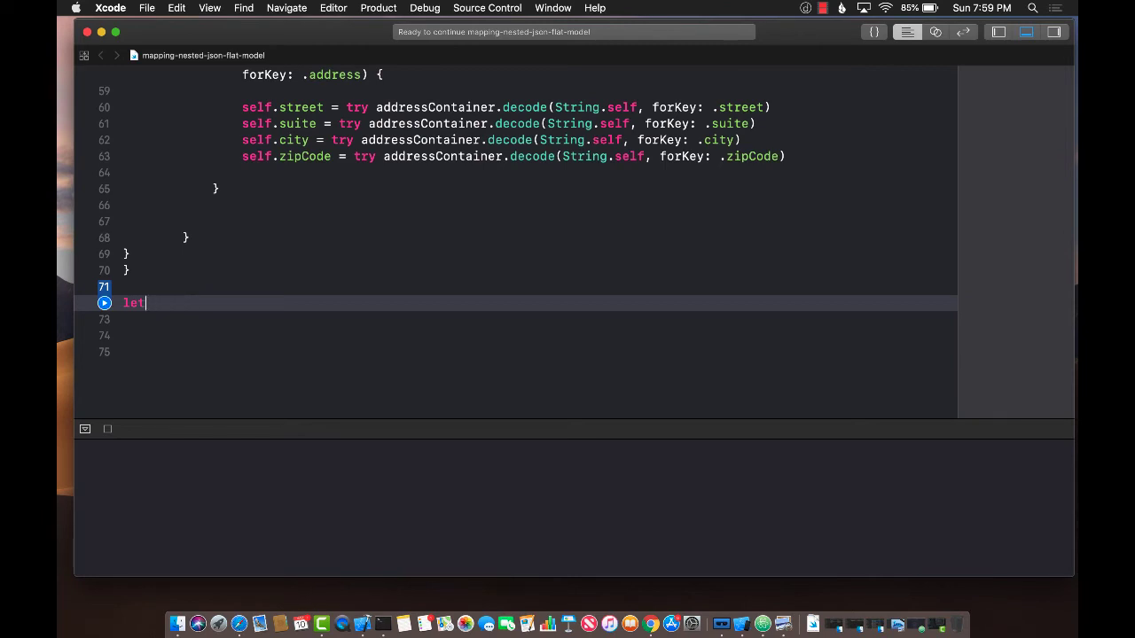
{"action": "type", "text": "if let user ="}
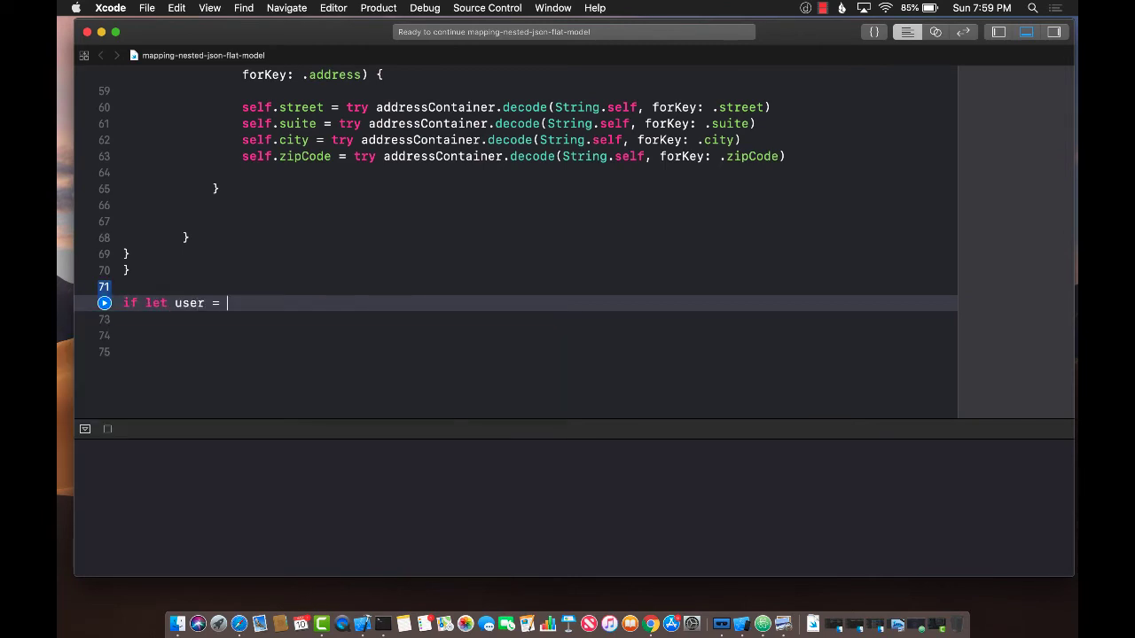
{"action": "type", "text": "try?"}
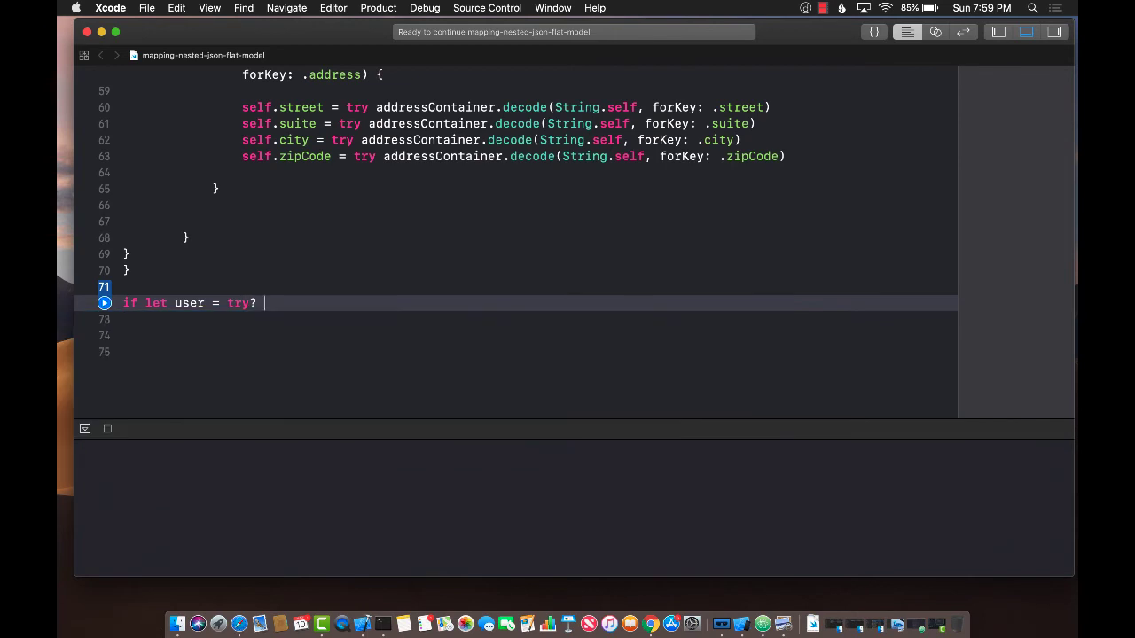
{"action": "type", "text": "JSONDecoder"}
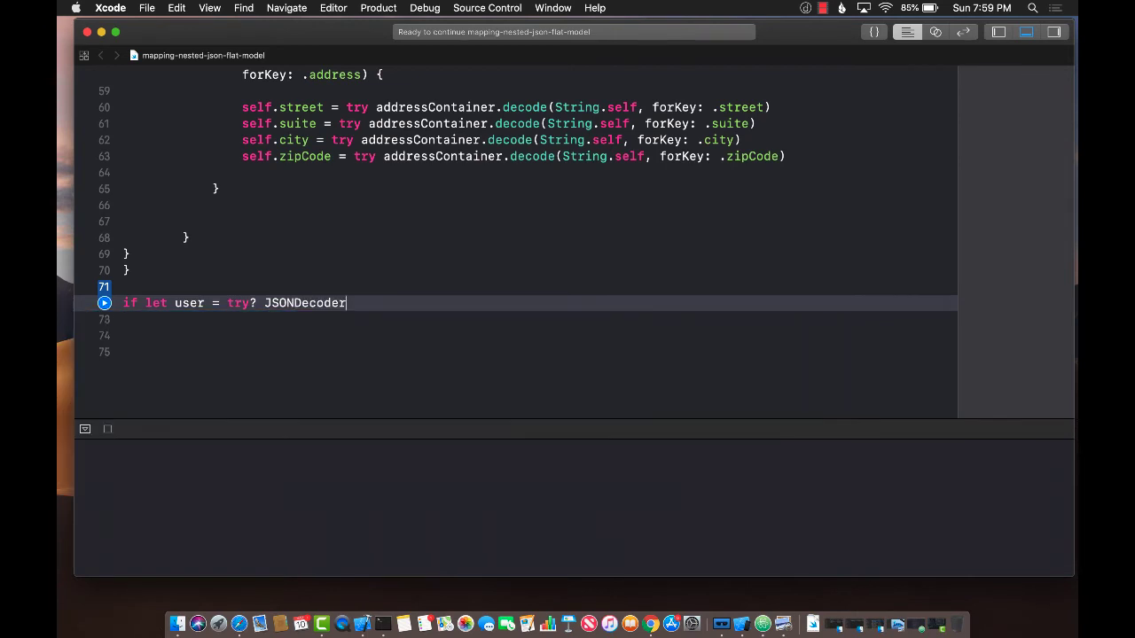
{"action": "type", "text": "().decode(User.self, from: Data"}
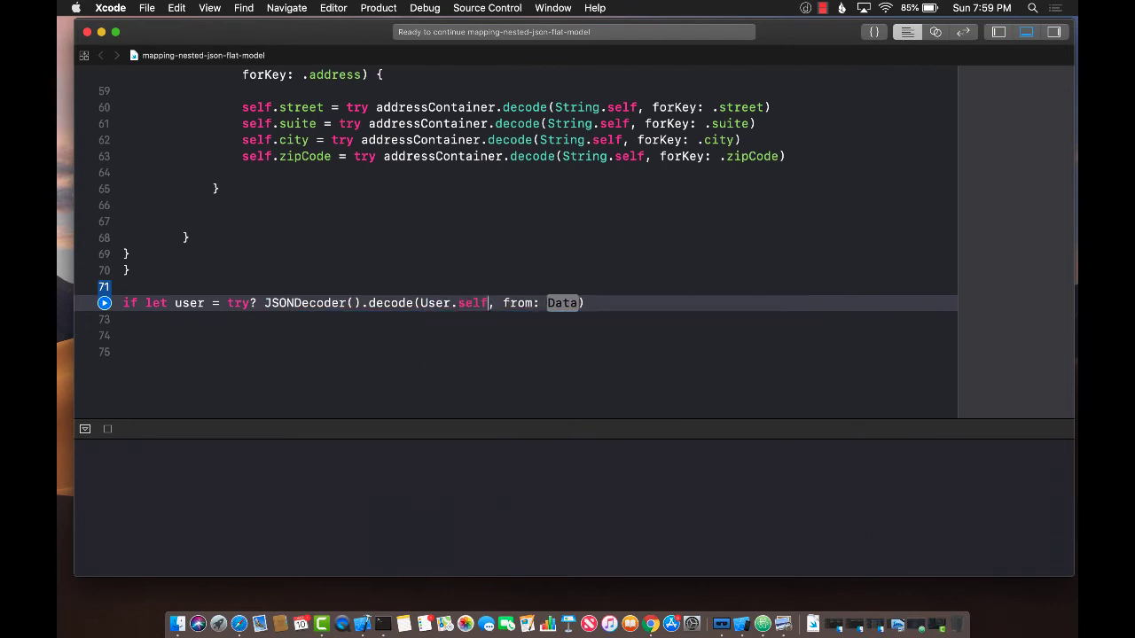
{"action": "type", "text": "jsonData"}
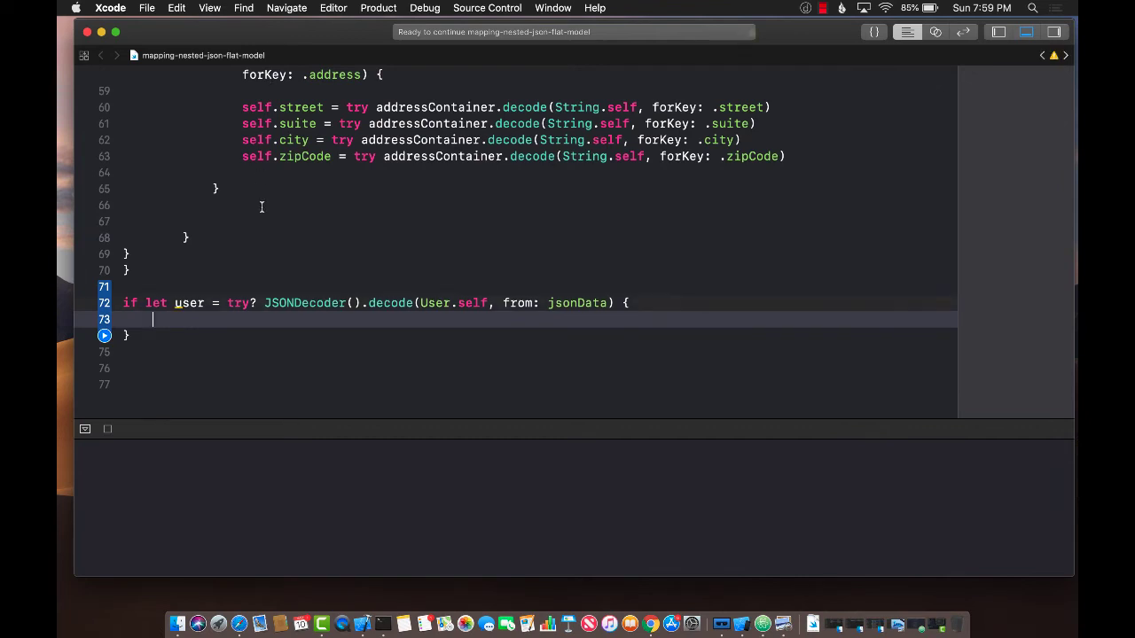
- Add print calls for user.name, user.email and user.street, picking city for a fourth print
{"action": "type", "text": "print("}
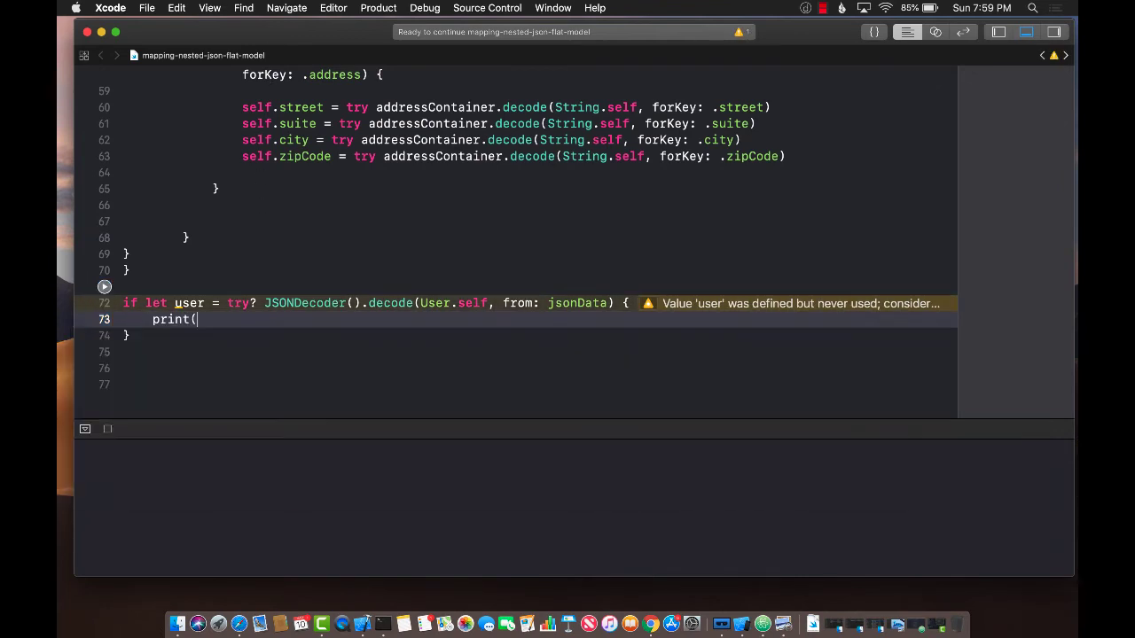
{"action": "type", "text": "user.name"}
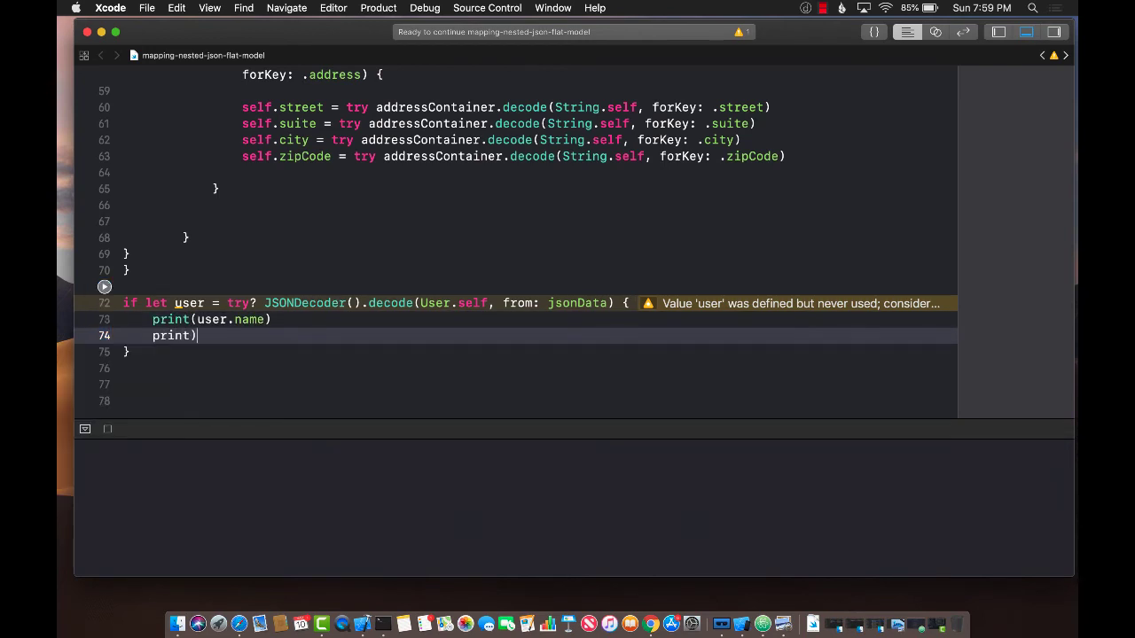
{"action": "type", "text": "user."}
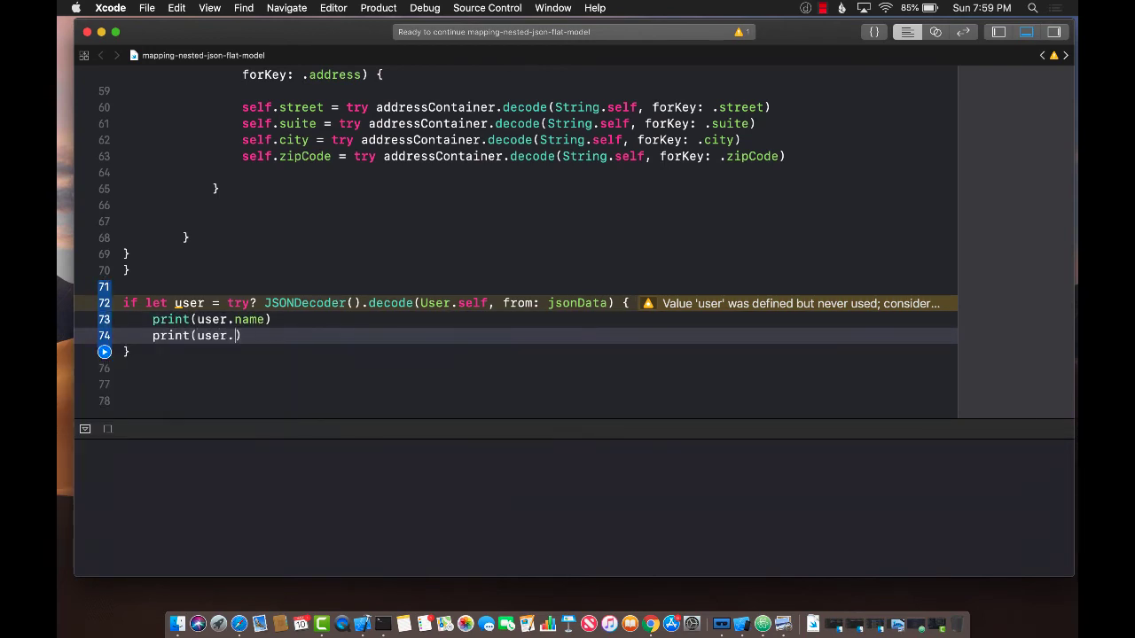
{"action": "type", "text": "email)"}
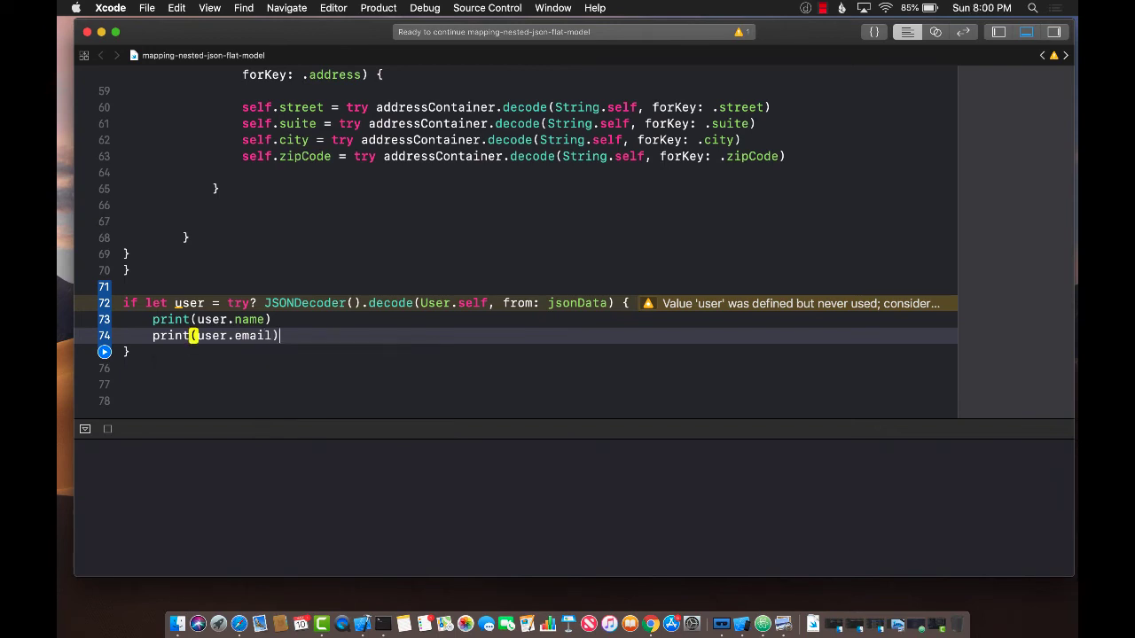
{"action": "type", "text": "print(user.street"}
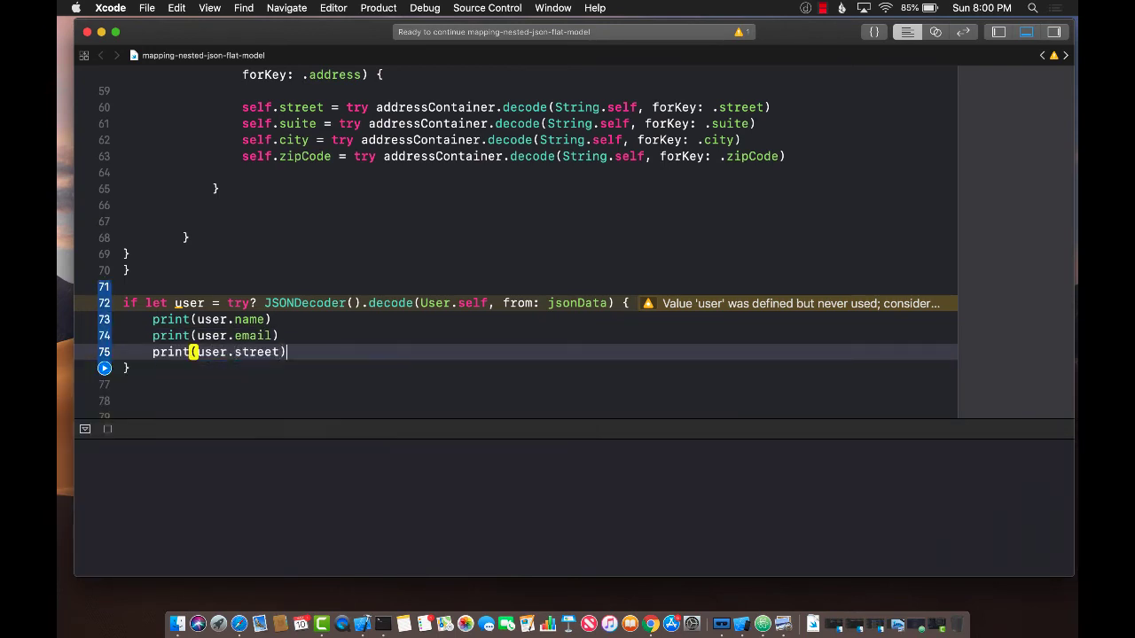
{"action": "type", "text": "print(user."}
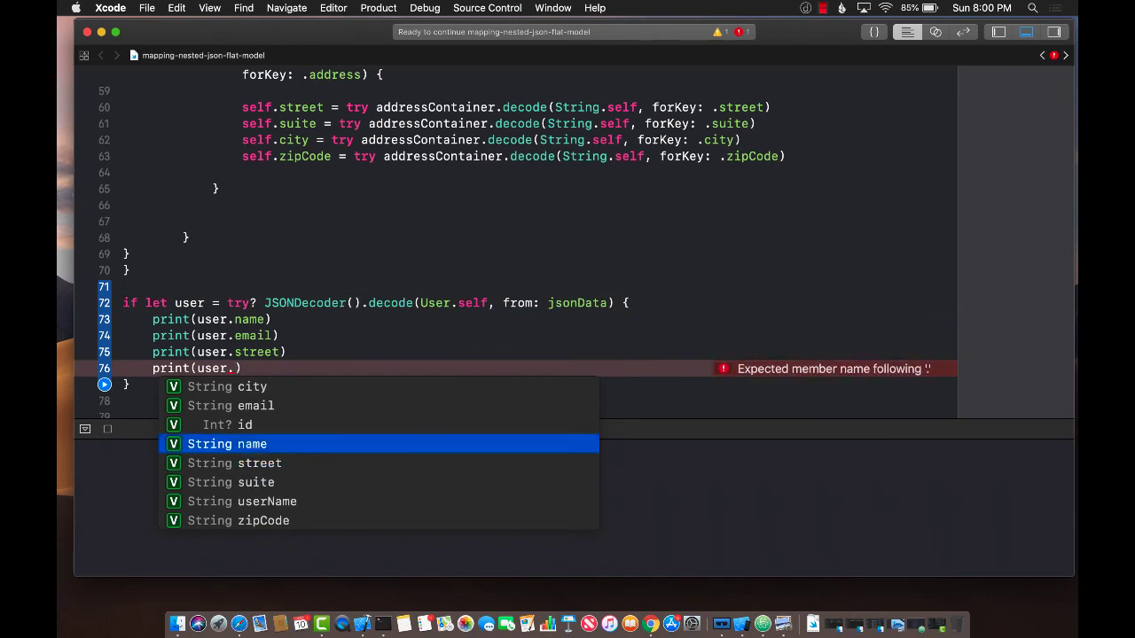
{"action": "left_click", "coordinate": [228, 385]}
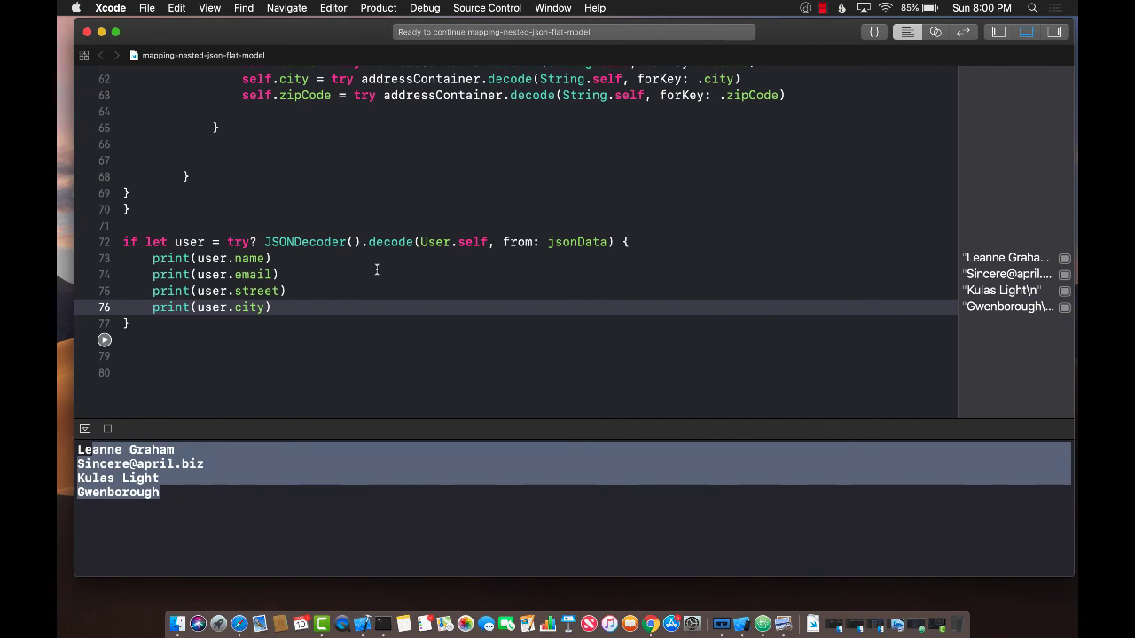
- Add print(user) inside the block and compare the output against the sample JSON string
{"action": "key", "text": "return"}
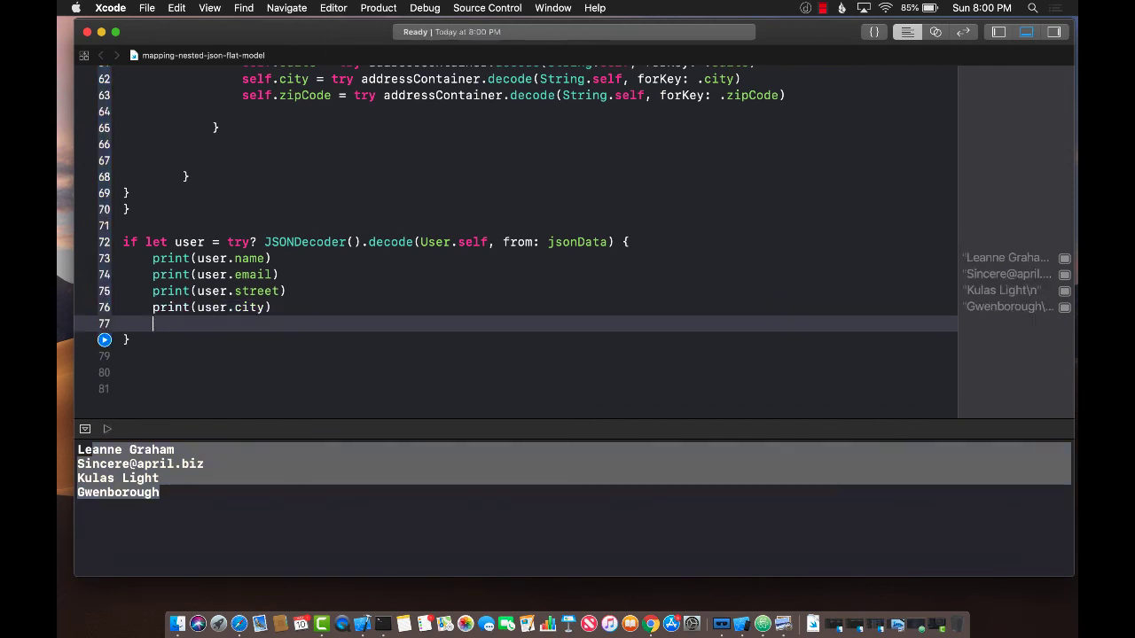
{"action": "type", "text": "print)u"}
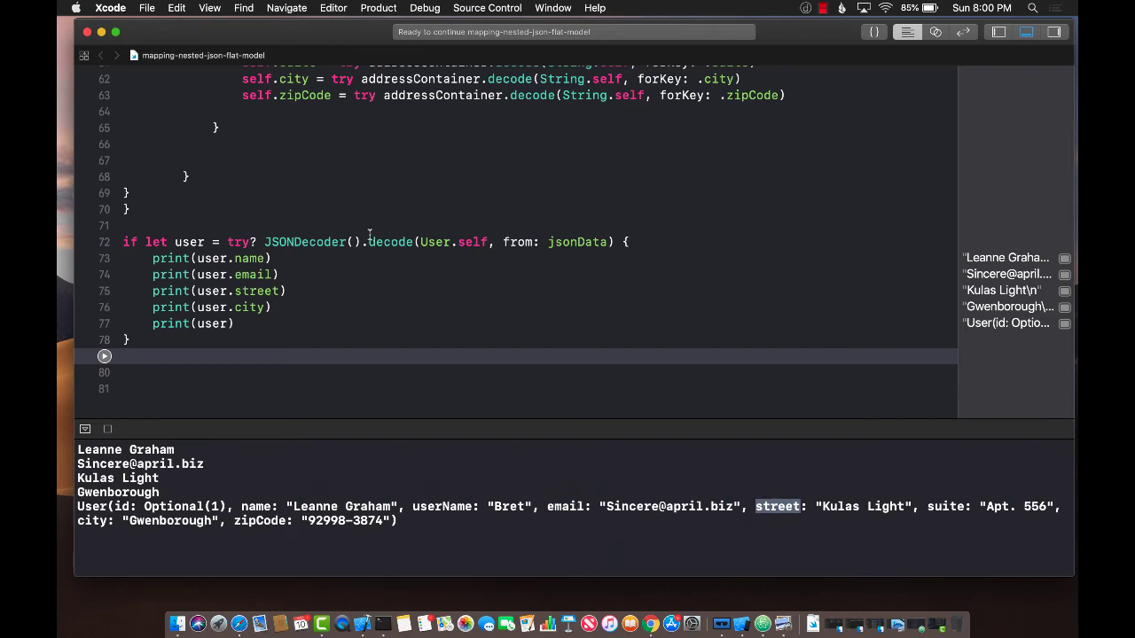
{"action": "scroll", "scroll_direction": "up", "scroll_amount": 3}
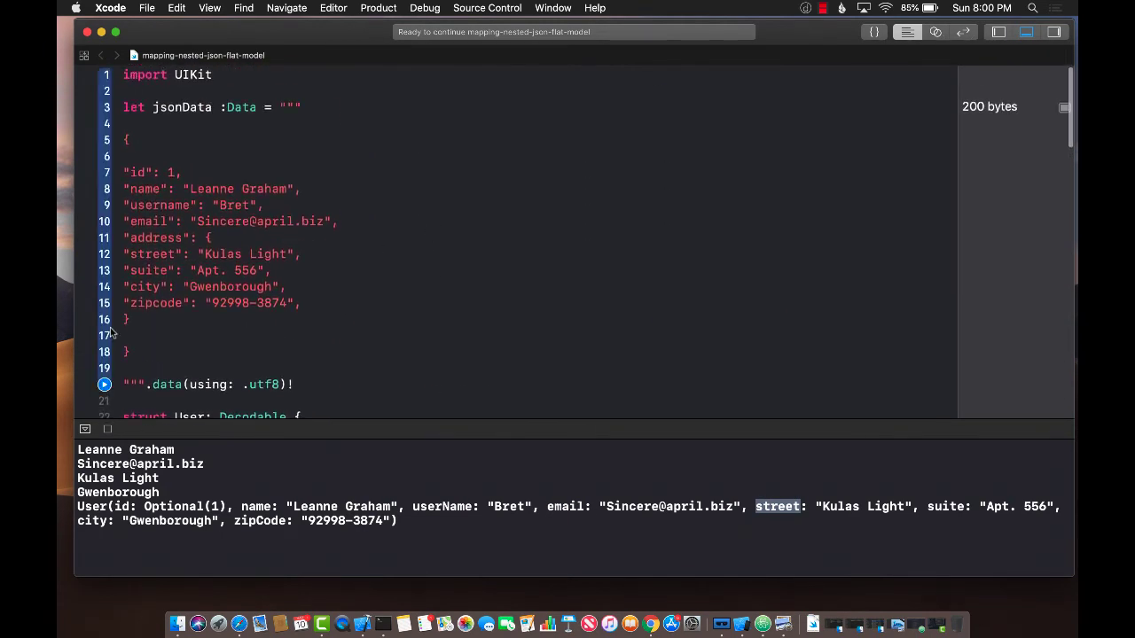
{"action": "left_click_drag", "start_coordinate": [129, 139], "coordinate": [129, 352]}
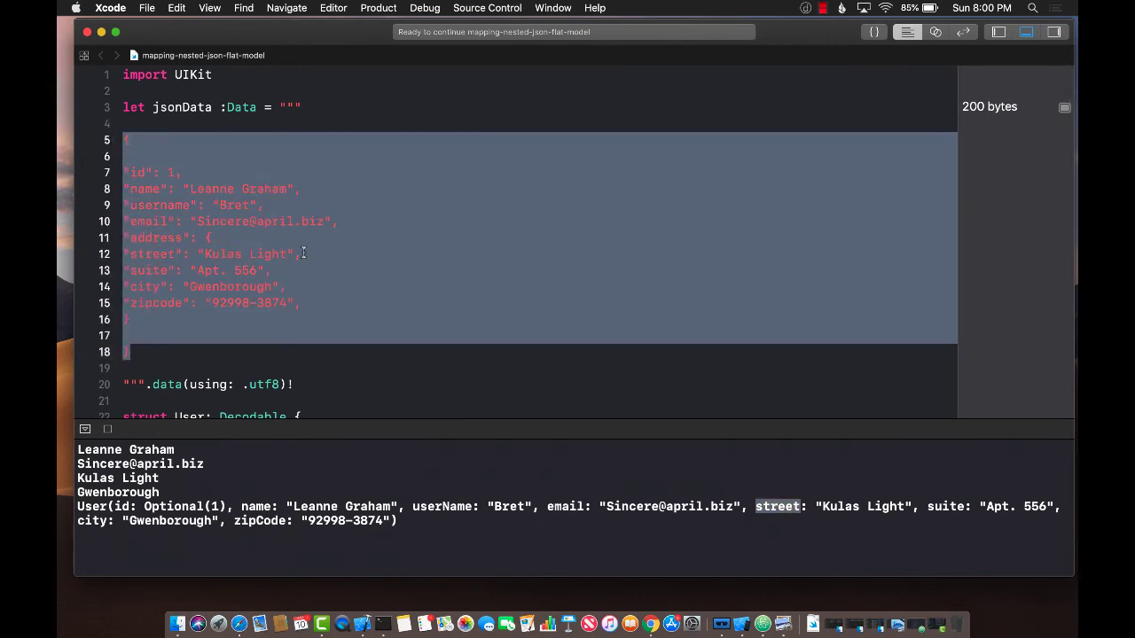
{"action": "scroll", "scroll_direction": "down", "scroll_amount": 3}
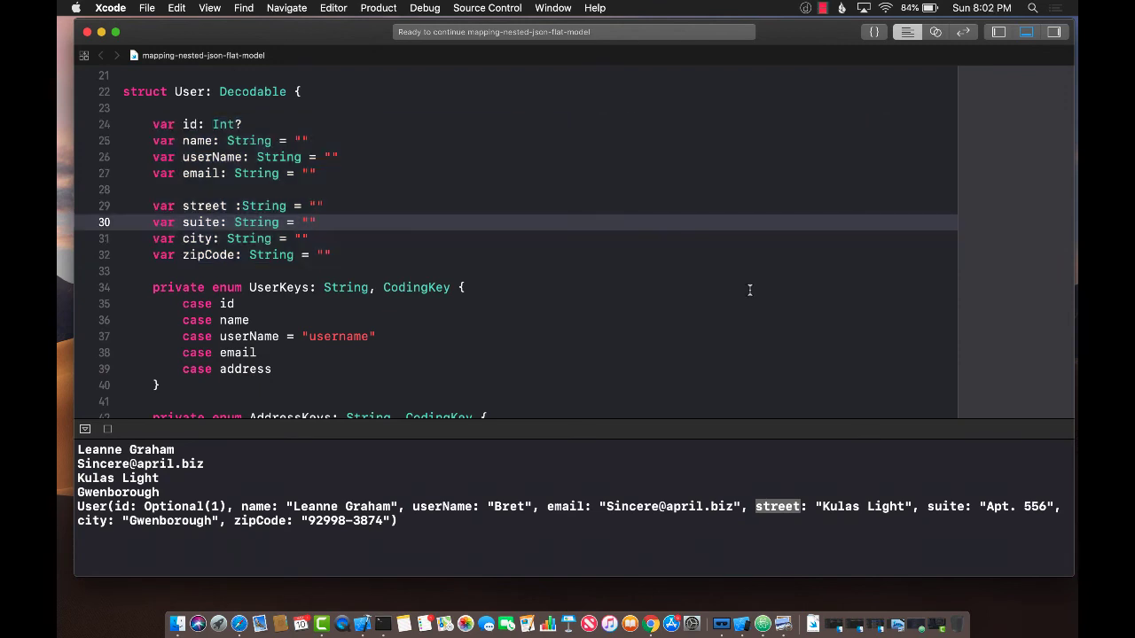
{"action": "left_click", "coordinate": [318, 222]}
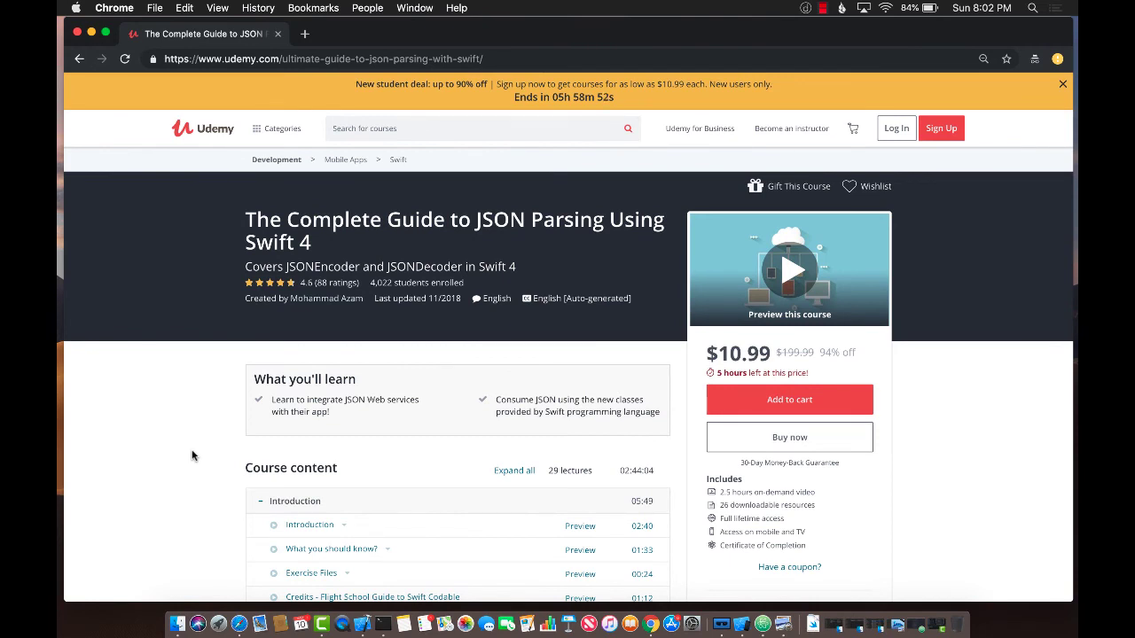
- Browse the Udemy JSON Parsing course's lecture list, then return to the page top
{"action": "scroll", "scroll_direction": "down", "scroll_amount": 3}
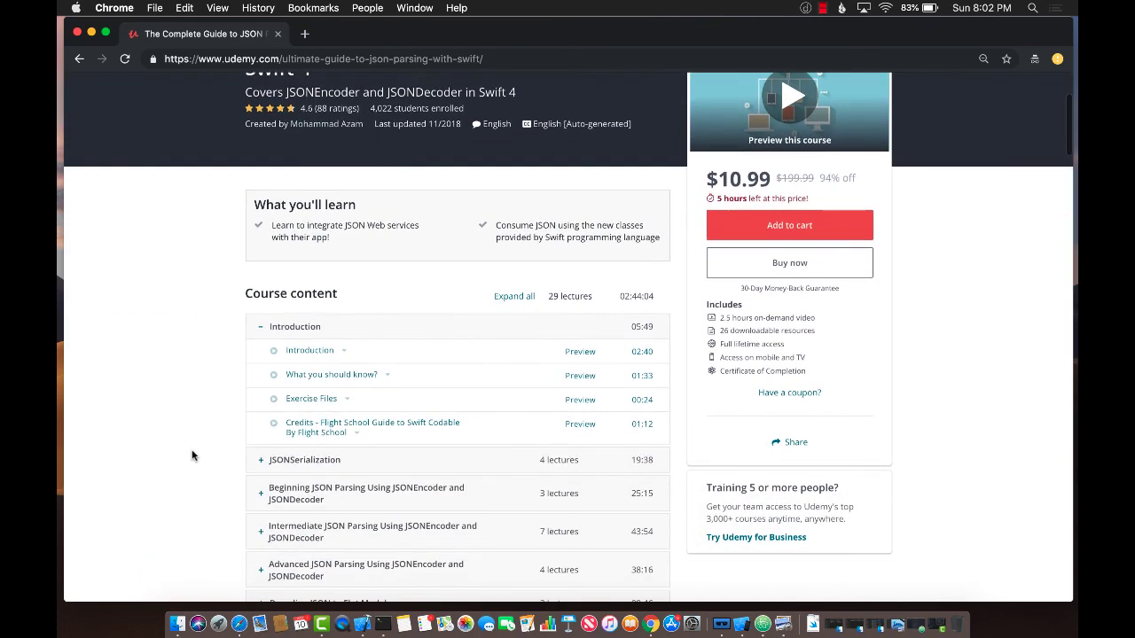
{"action": "scroll", "scroll_direction": "down", "scroll_amount": 3}
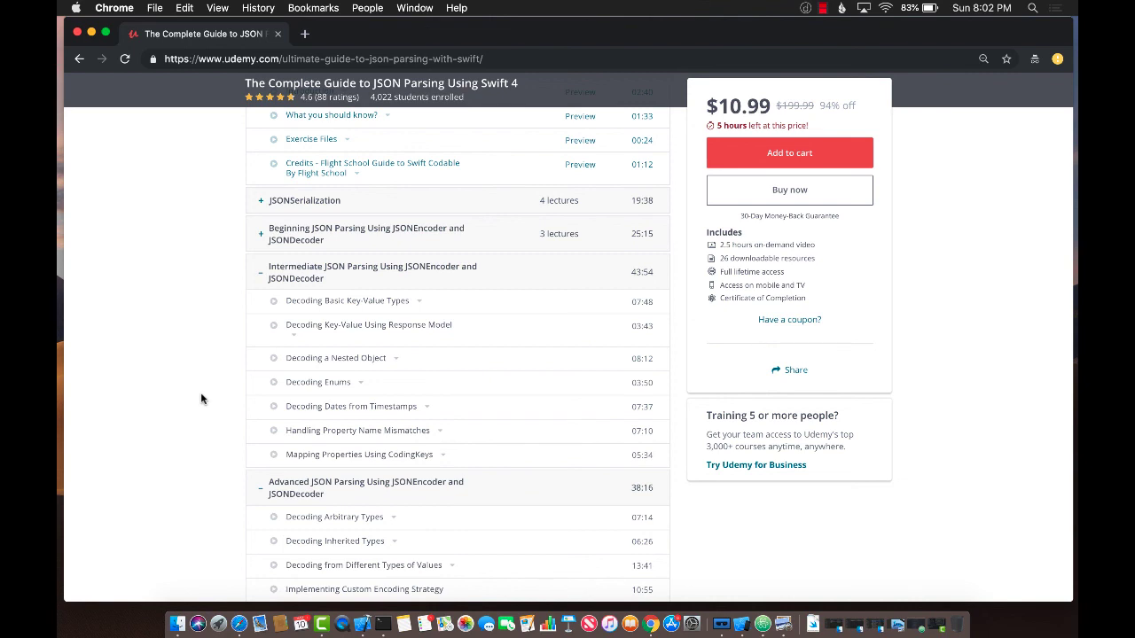
{"action": "scroll", "scroll_direction": "up", "scroll_amount": 3}
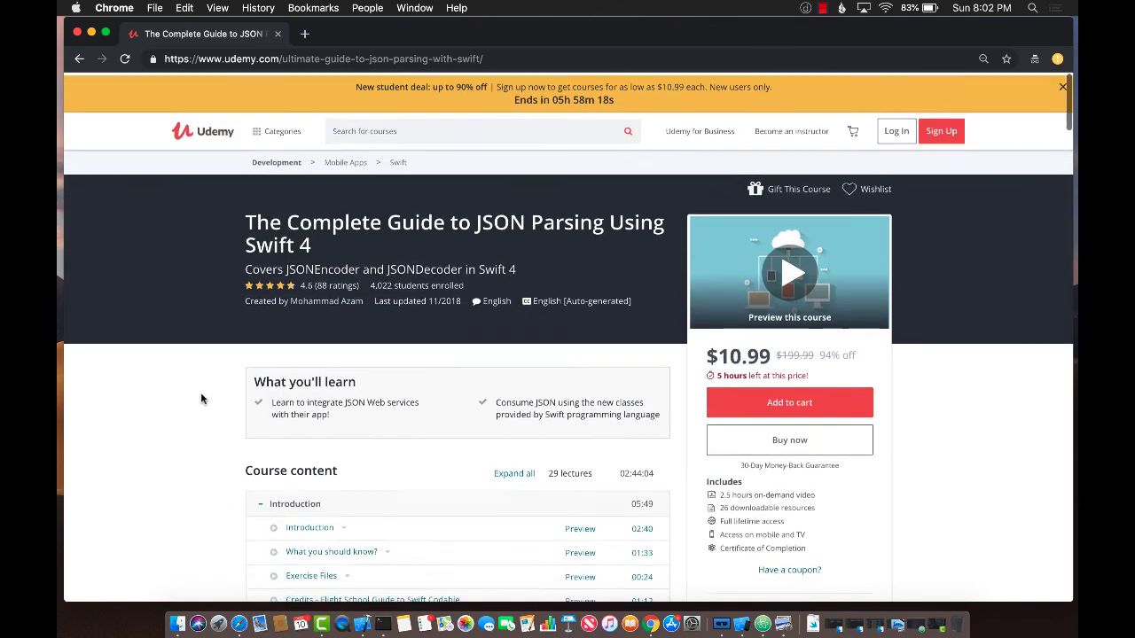